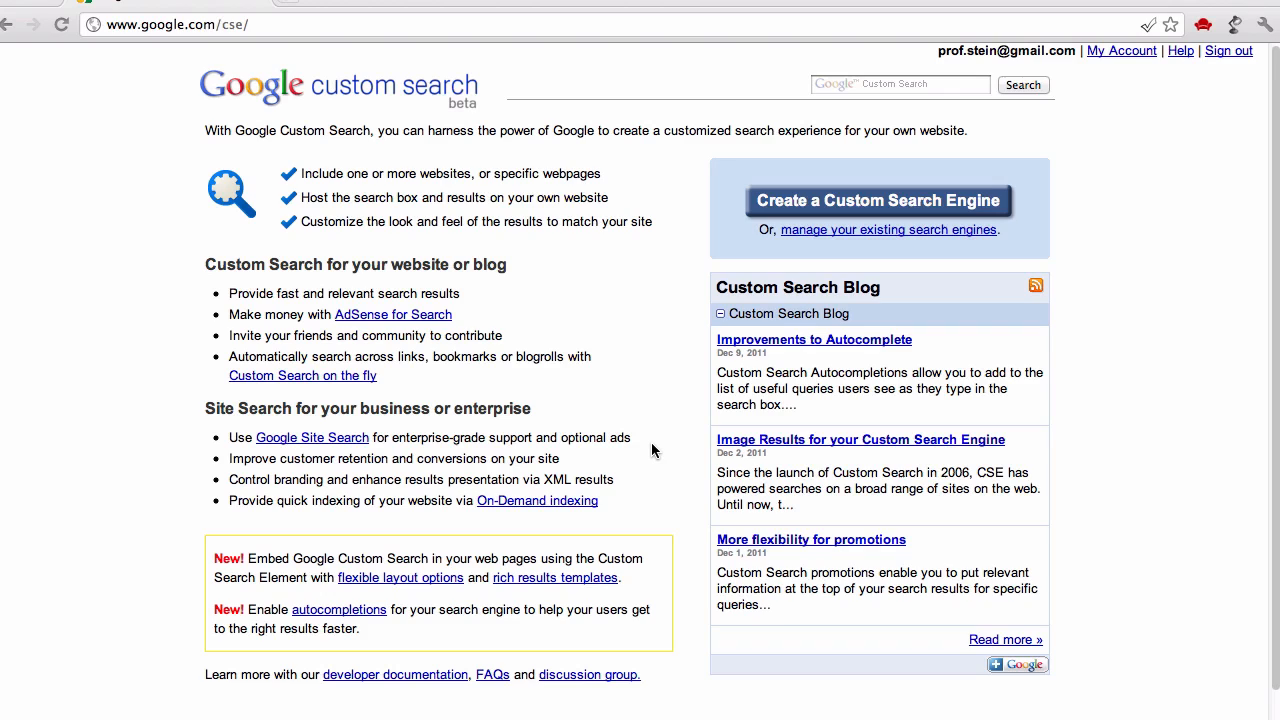
mouse_move(609, 316)
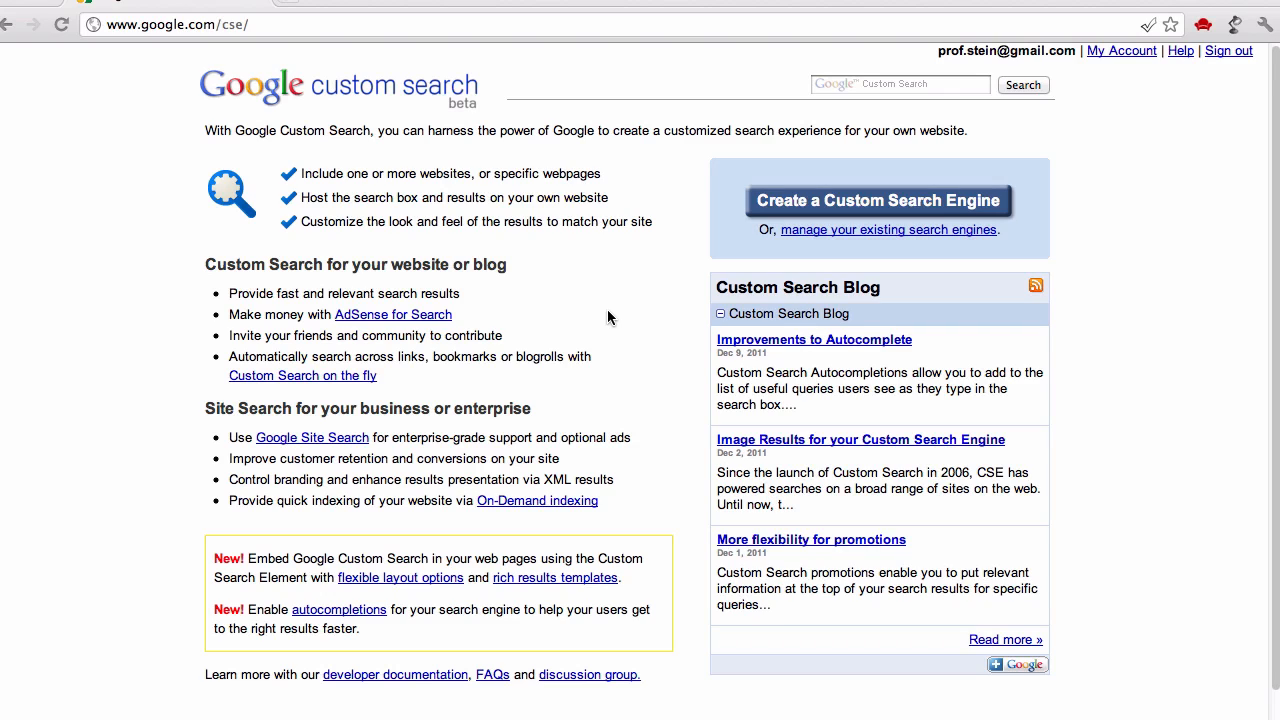
mouse_move(559, 308)
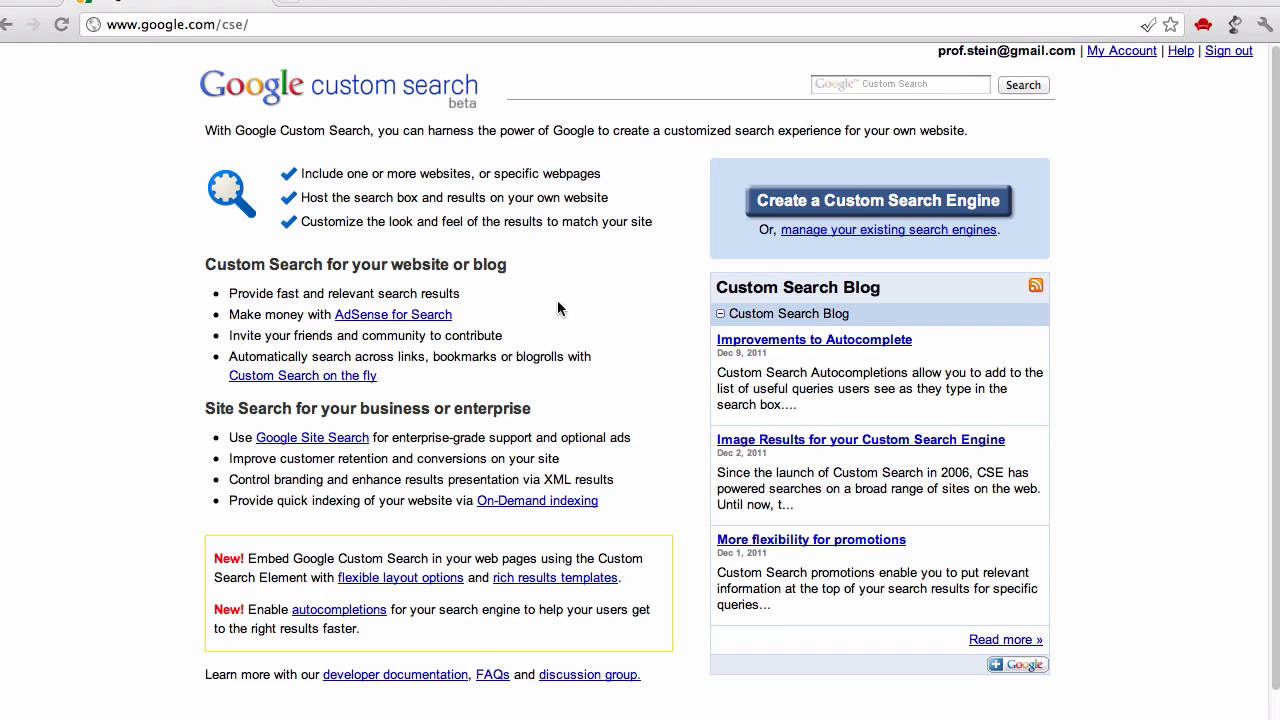
mouse_move(572, 224)
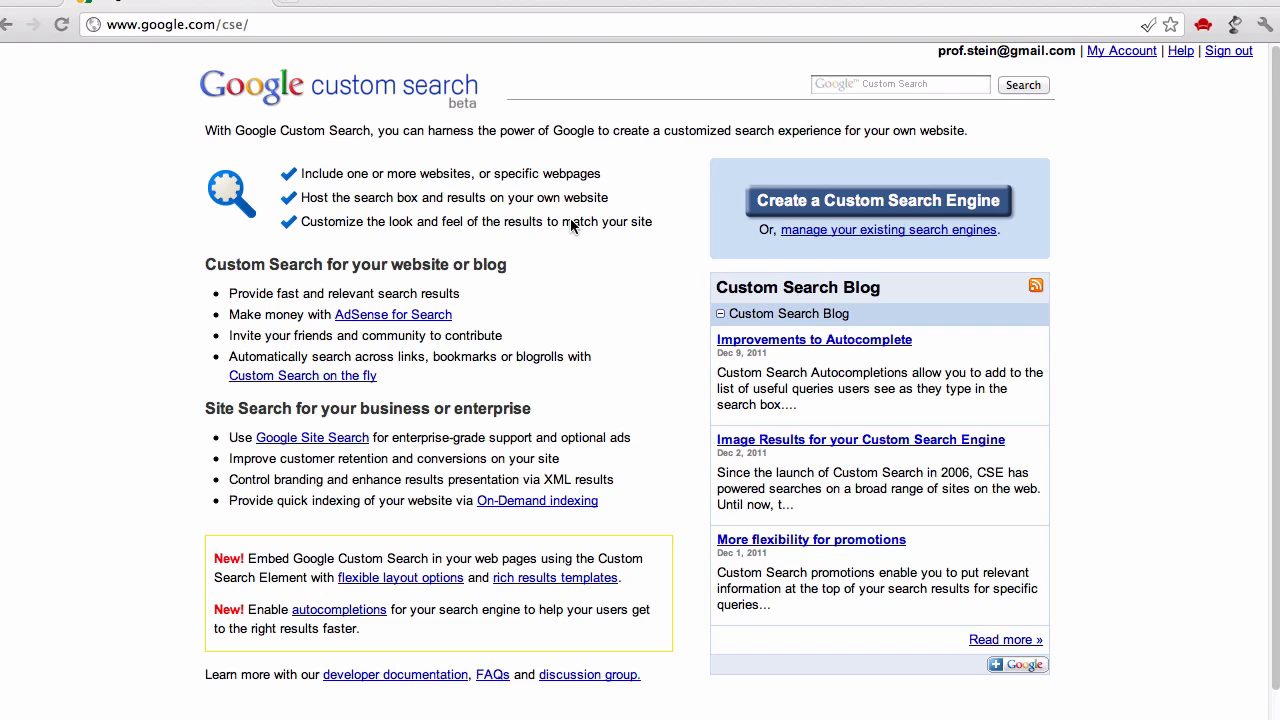
mouse_move(605, 266)
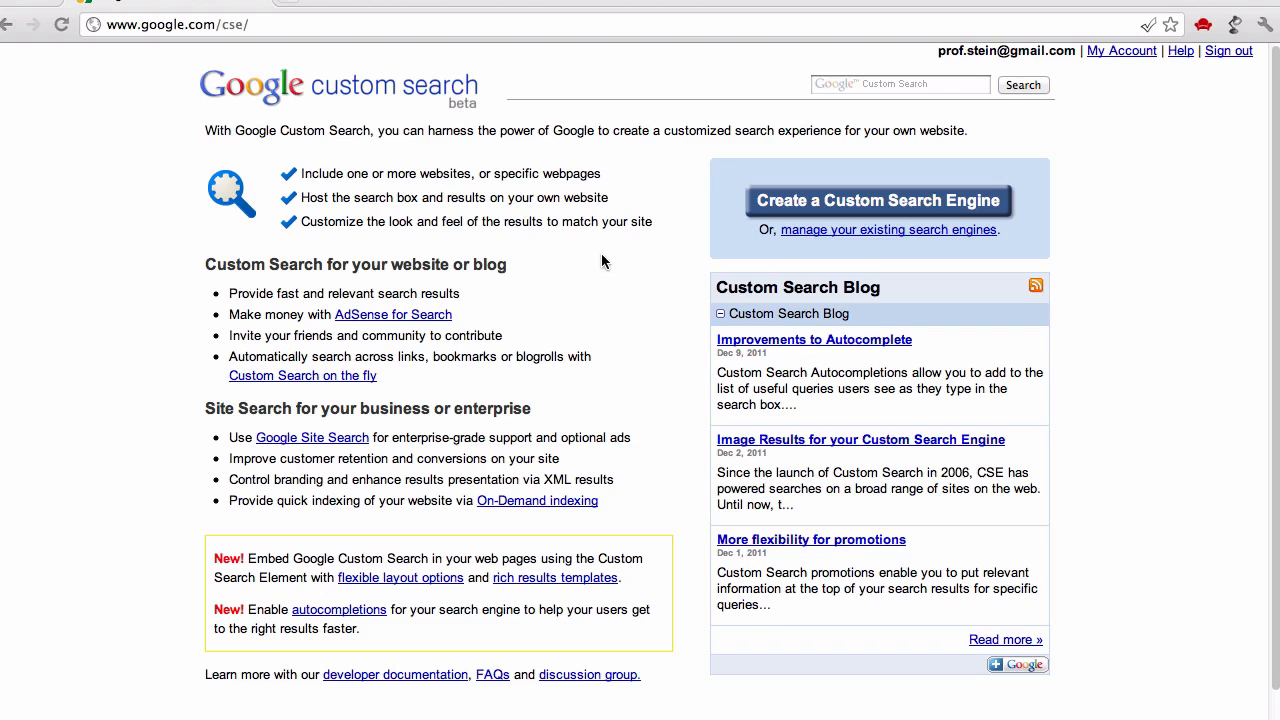
mouse_move(533, 133)
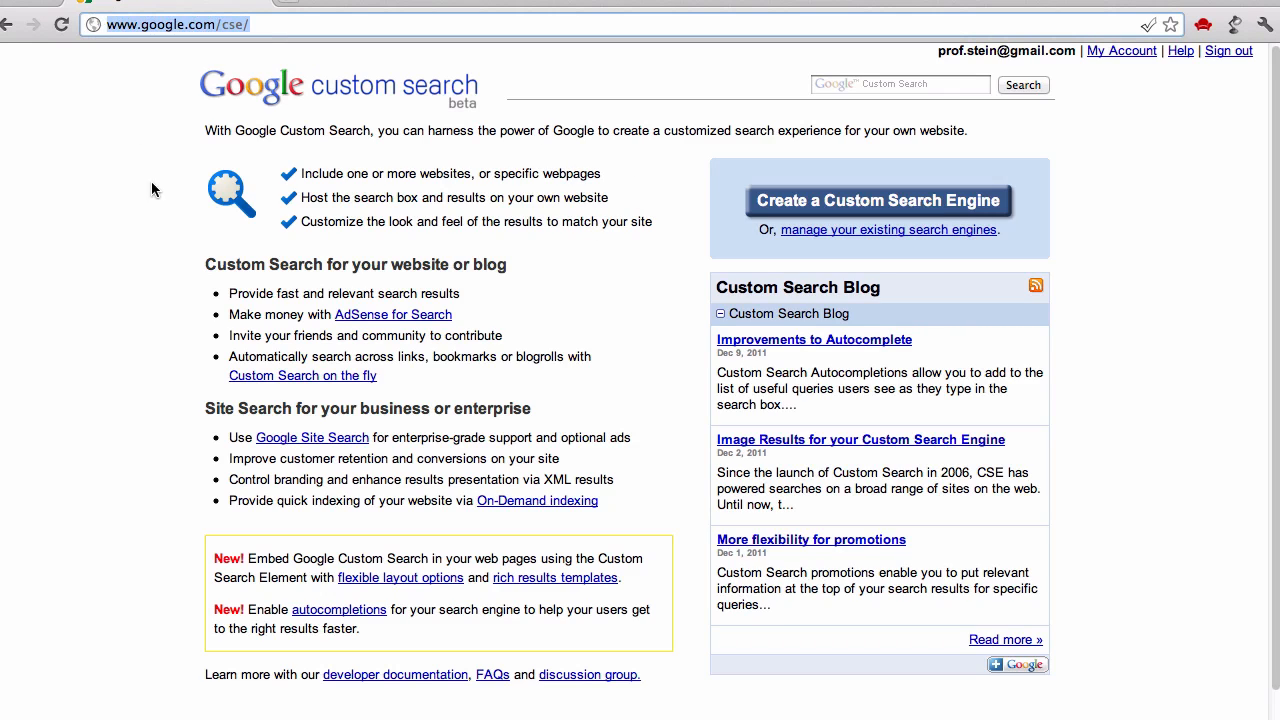
mouse_move(262, 203)
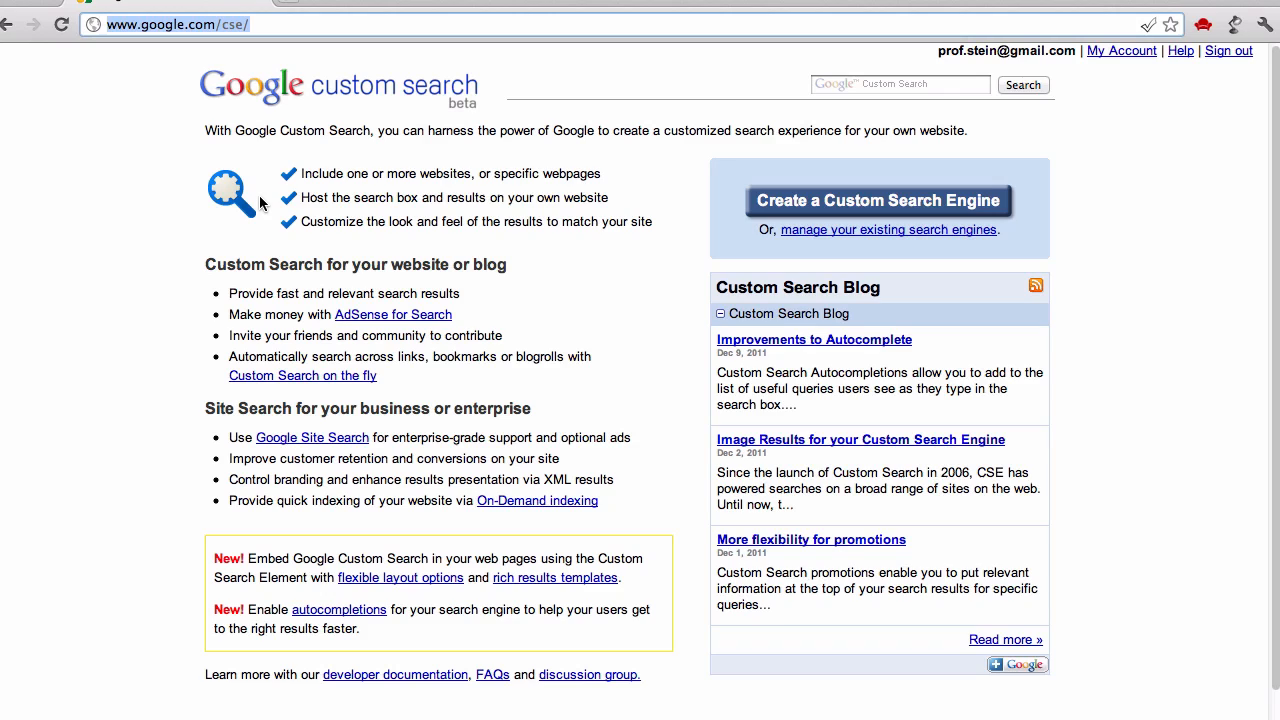
mouse_move(360, 175)
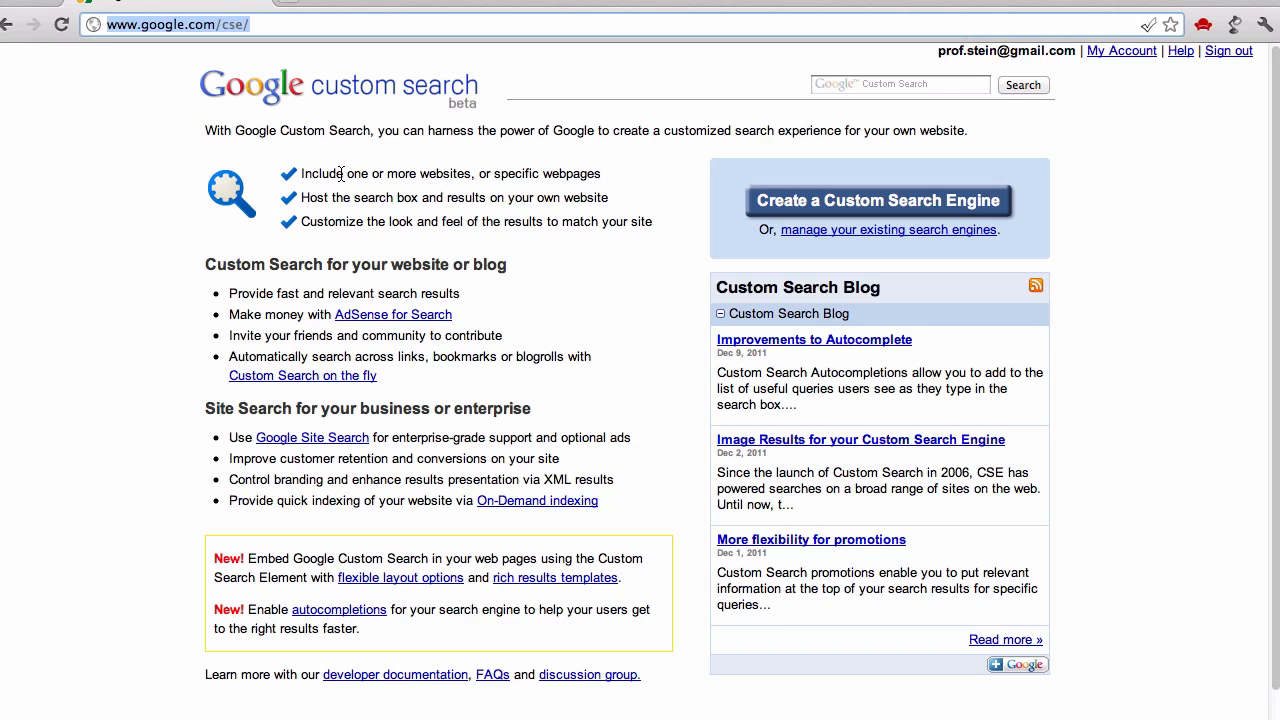
mouse_move(686, 217)
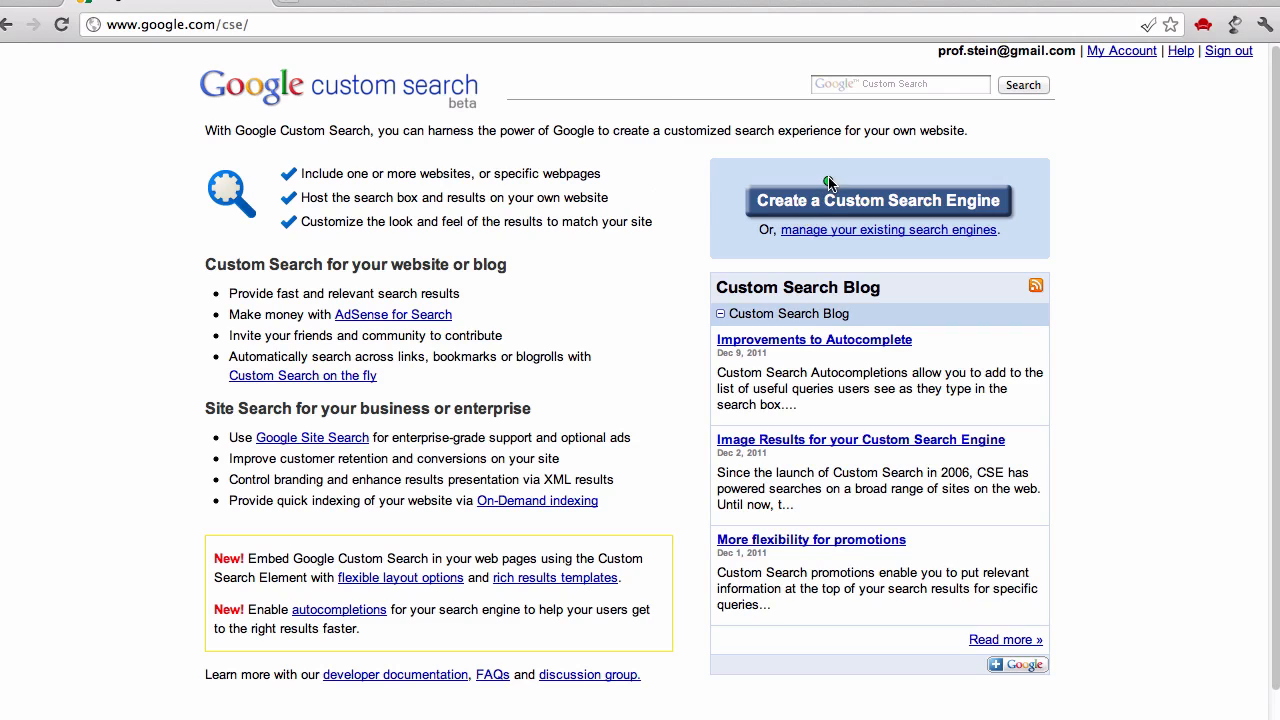
mouse_move(840, 196)
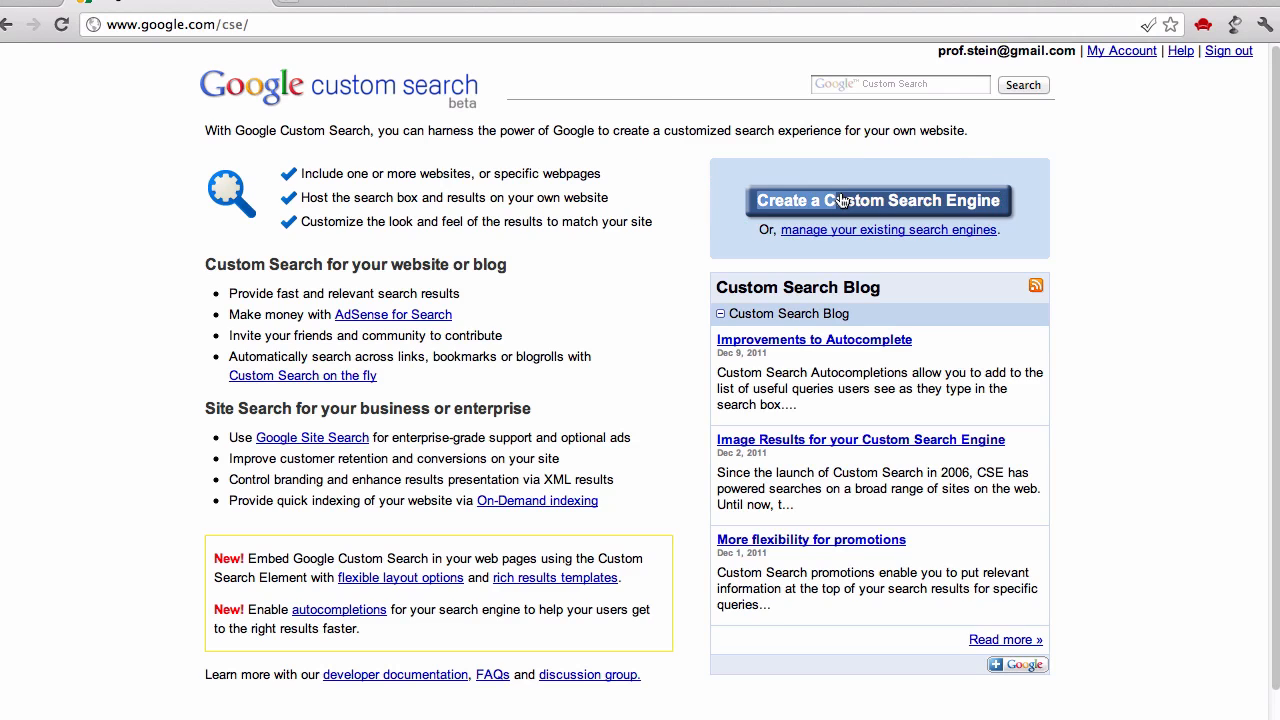
- Start a new custom search engine named 'Screencast custom search', described as searching my web site
click(878, 200)
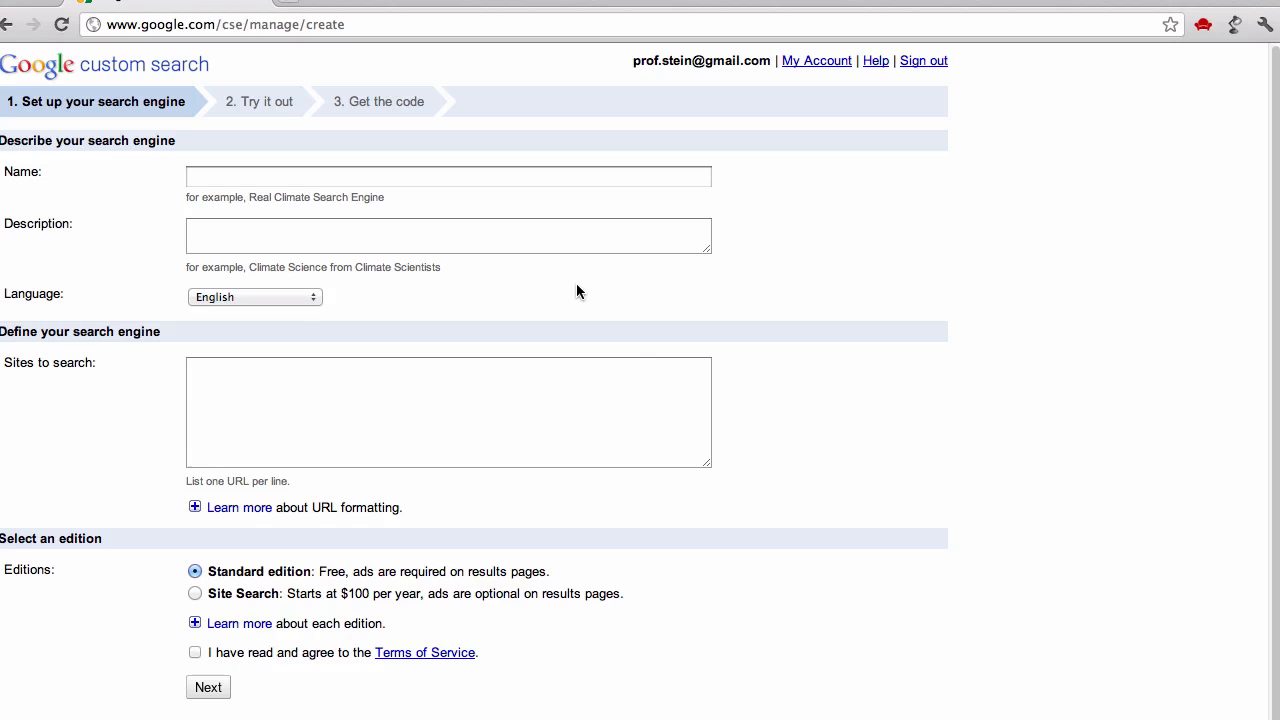
click(448, 176)
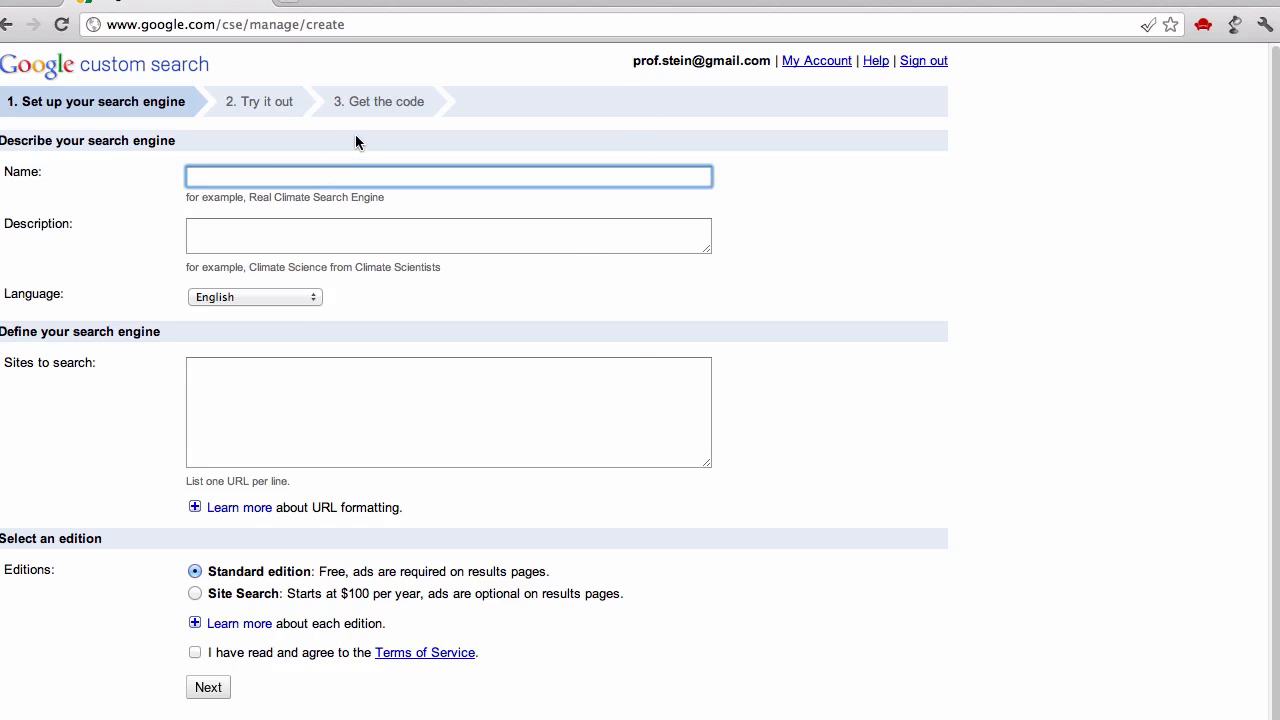
text(Skcr)
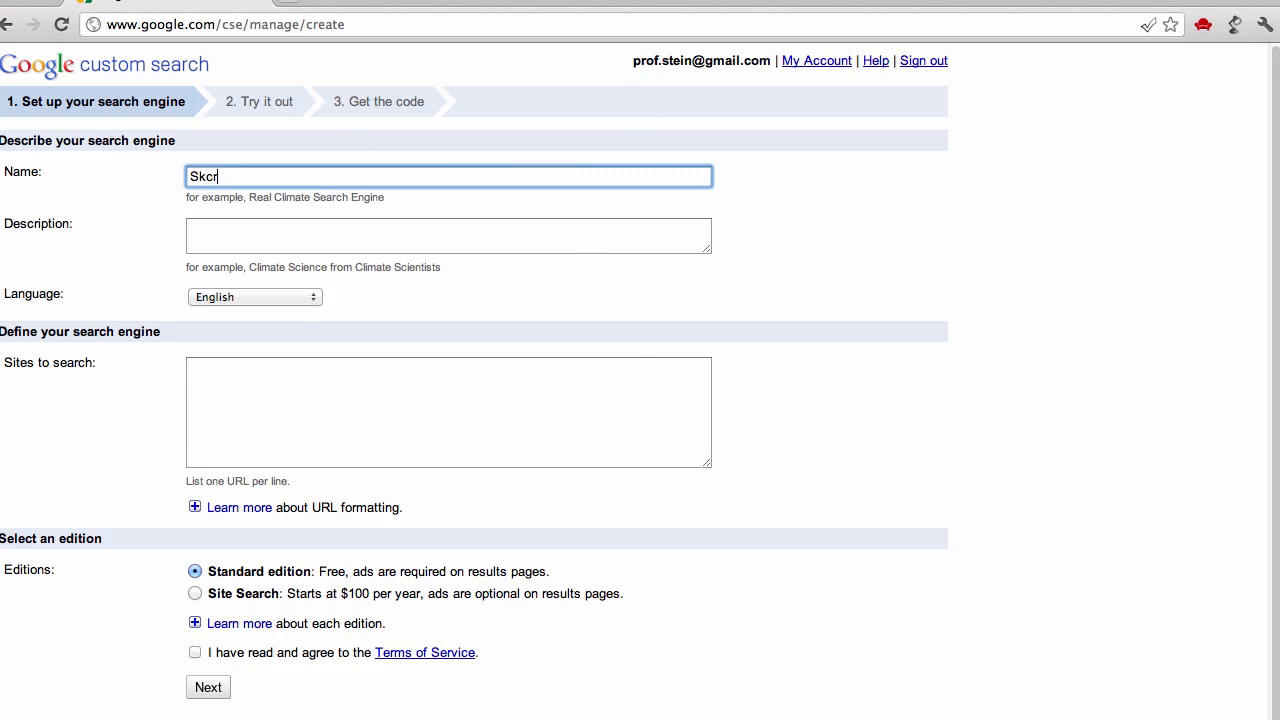
text(Screencast custom searchj)
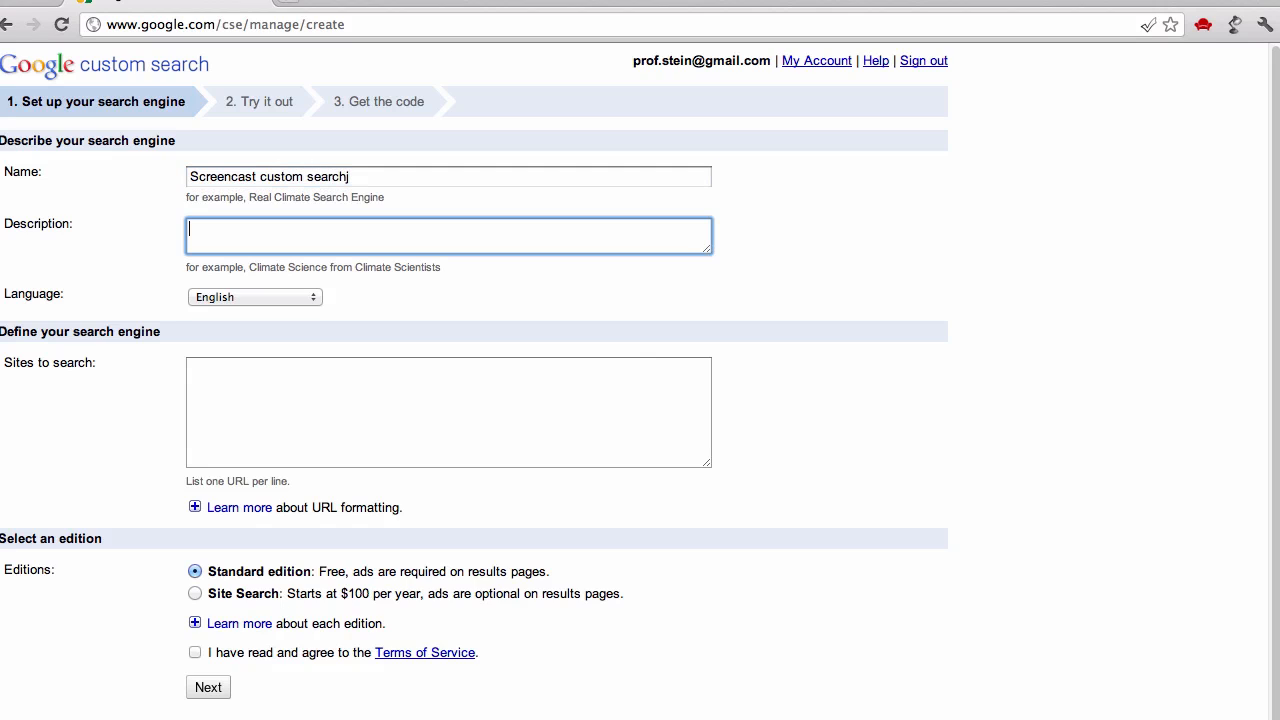
text(searches)
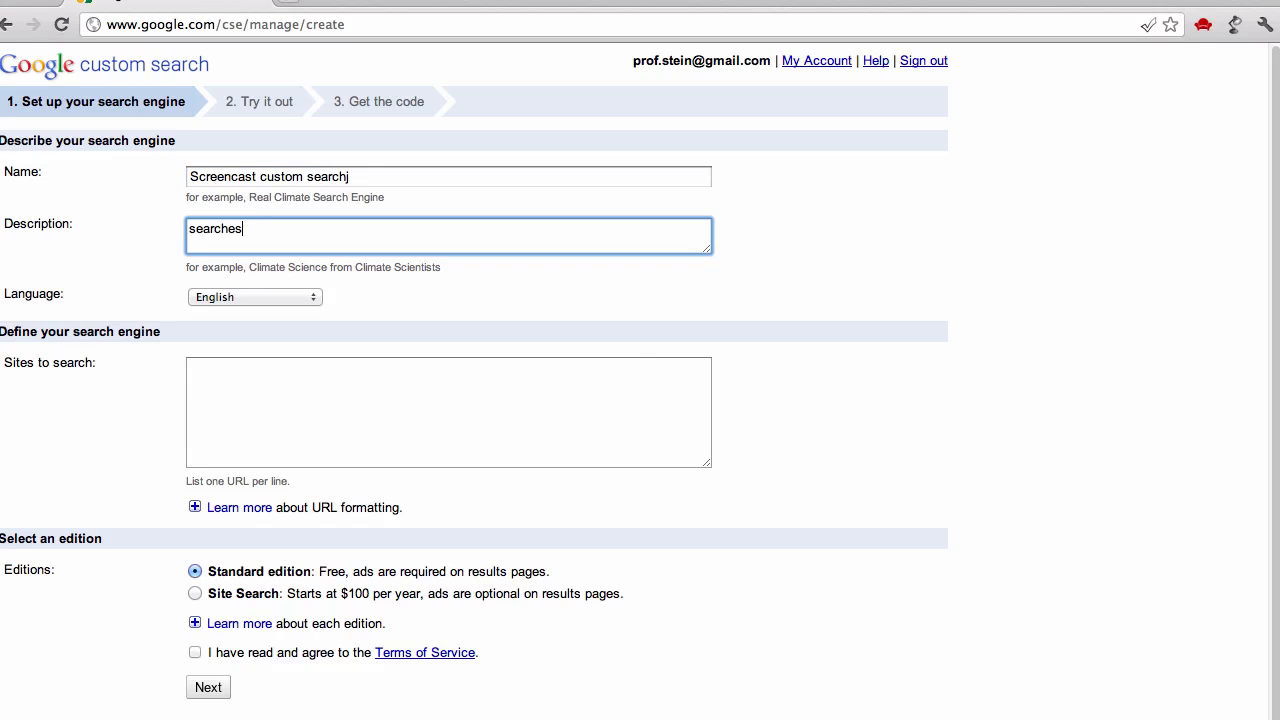
text(my we)
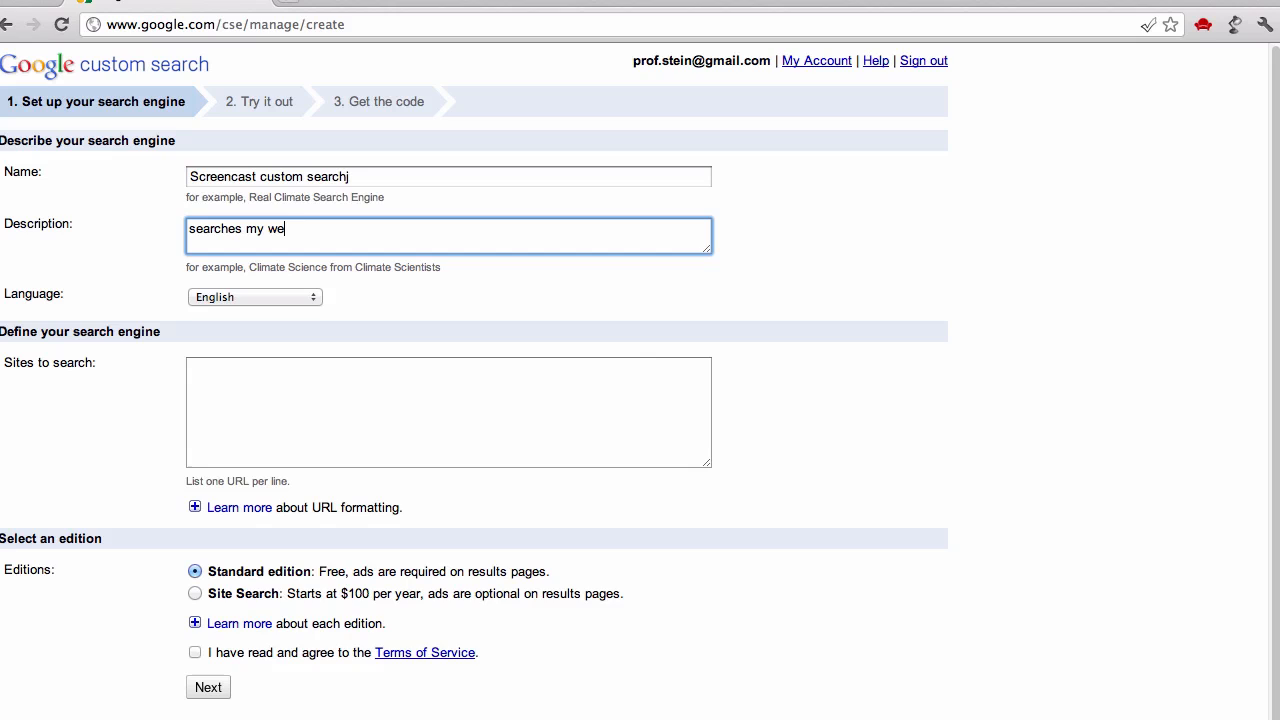
text(b site)
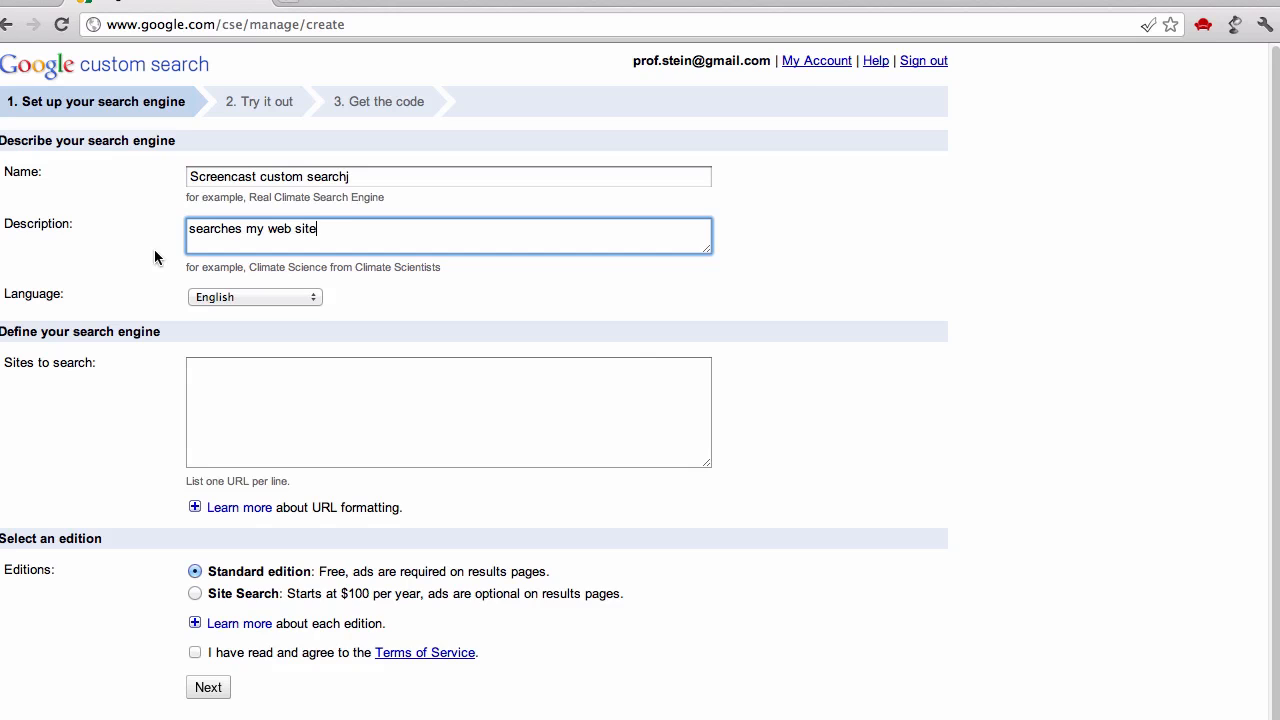
click(448, 176)
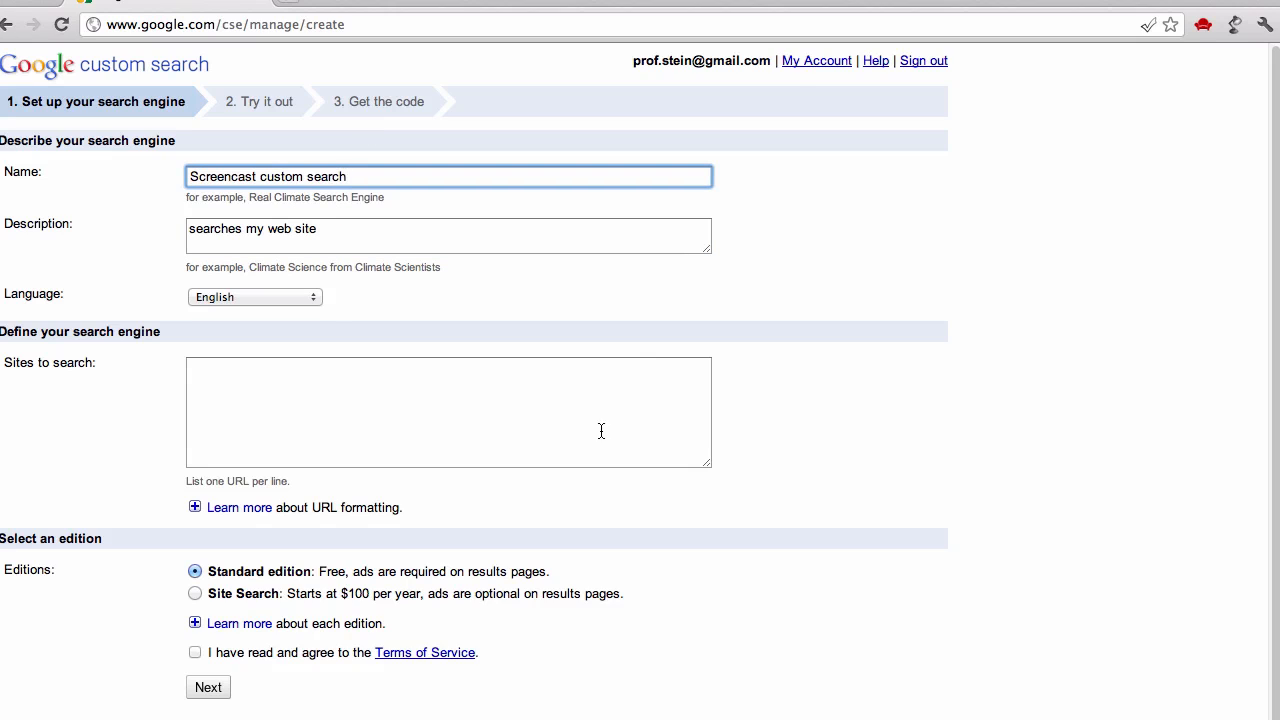
click(448, 412)
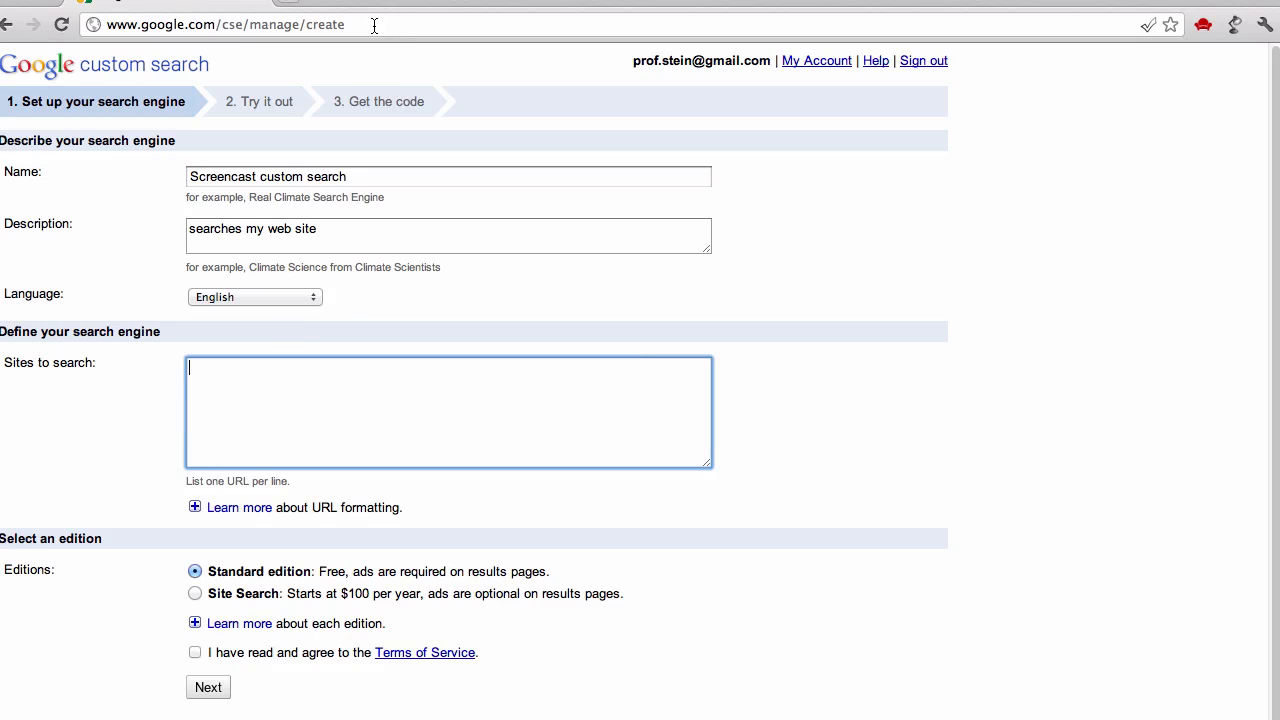
text(http:)
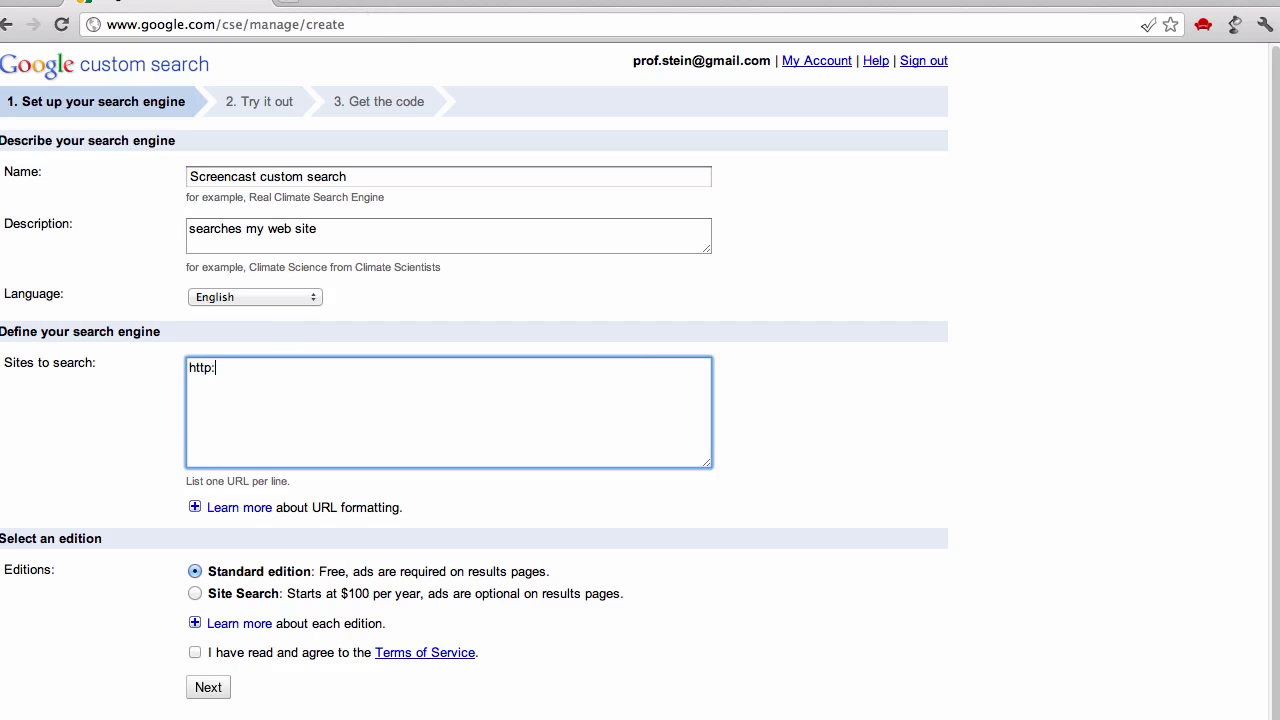
text(//www.tea)
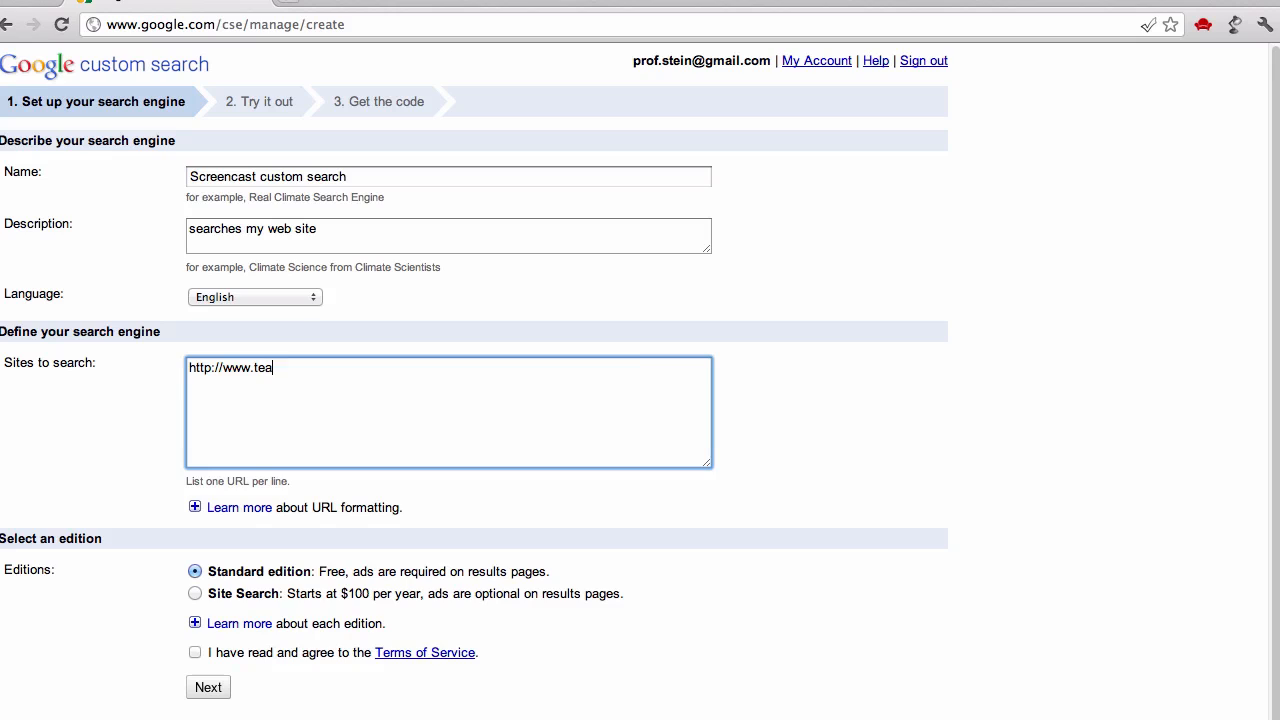
text(chingmultimedia.)
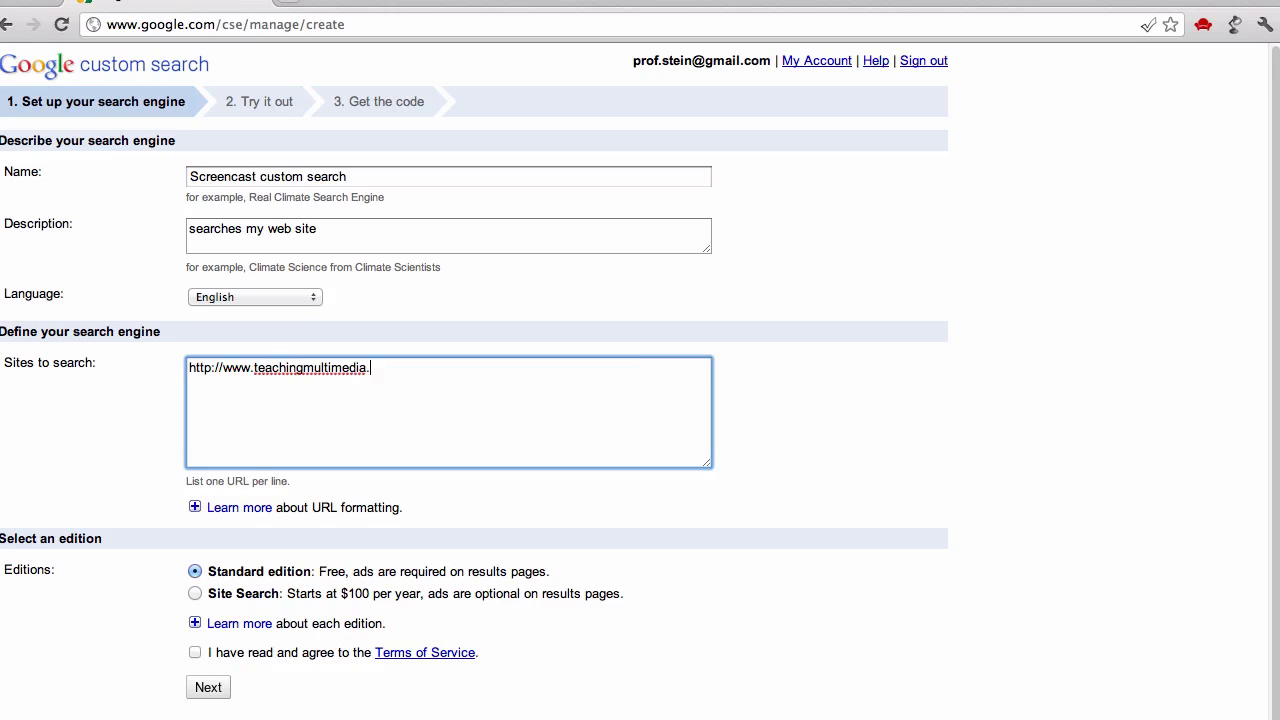
text(com/)
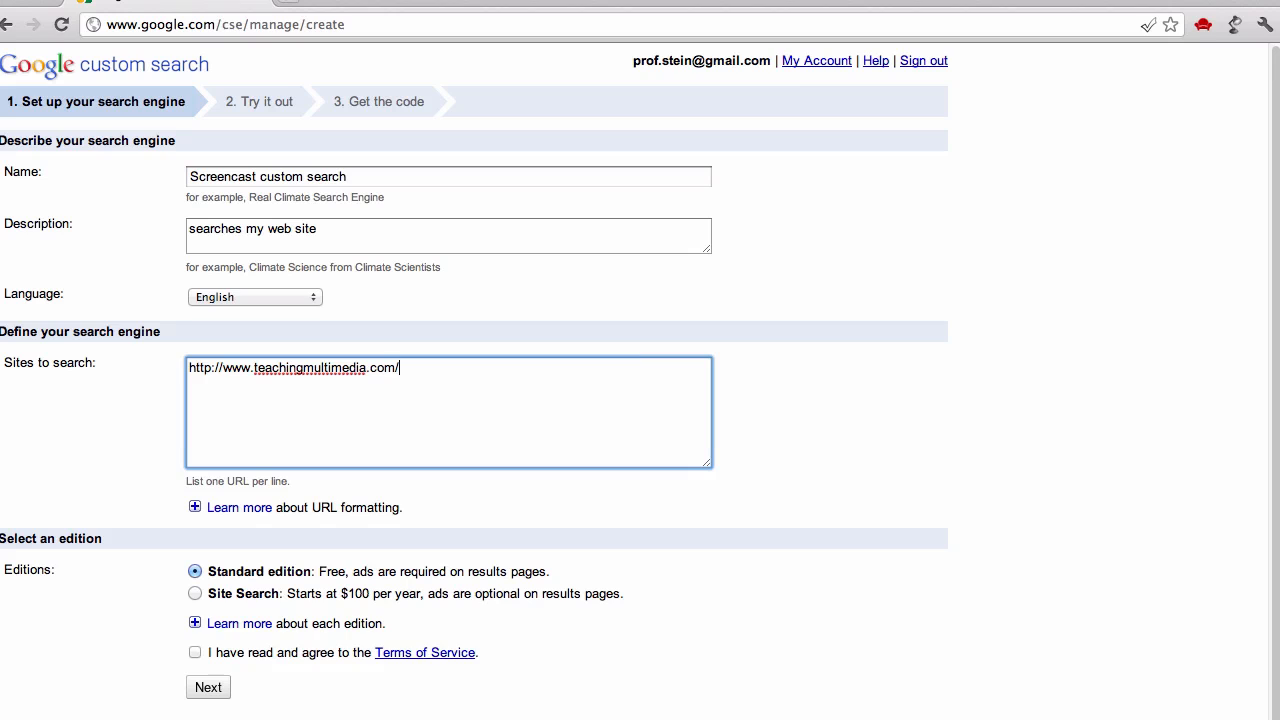
click(195, 507)
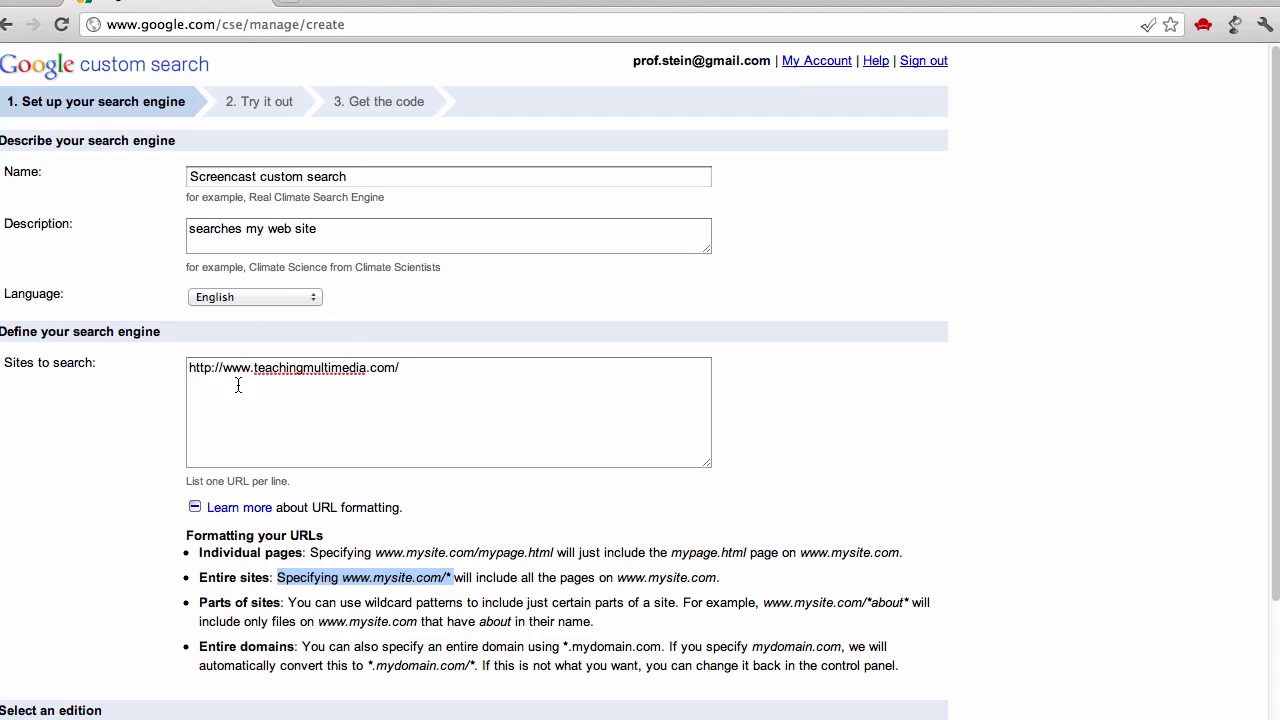
click(448, 411)
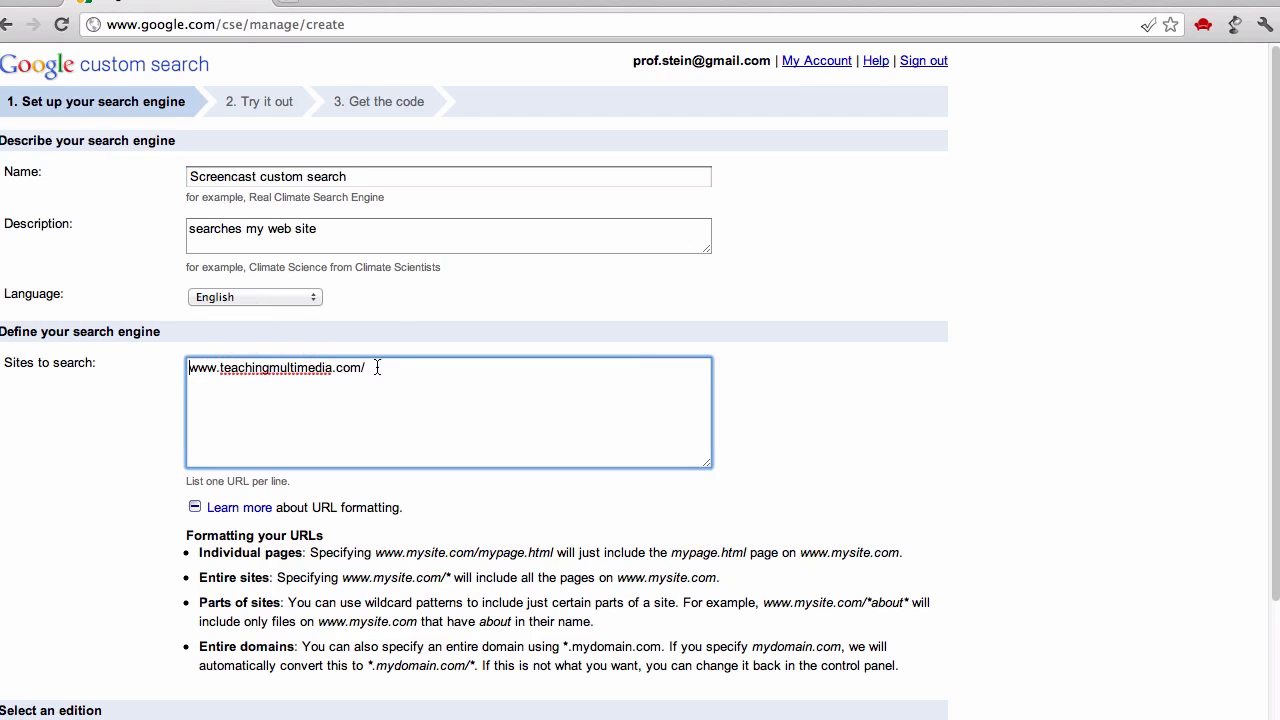
text(*)
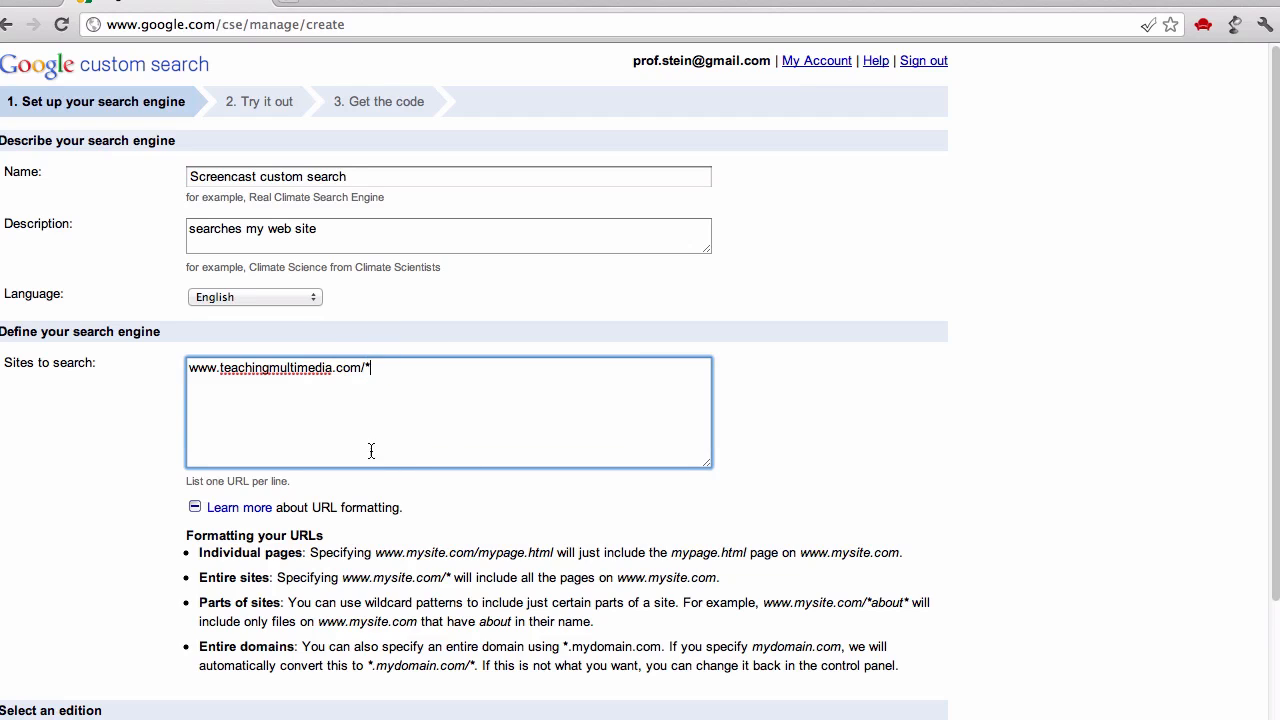
mouse_move(388, 620)
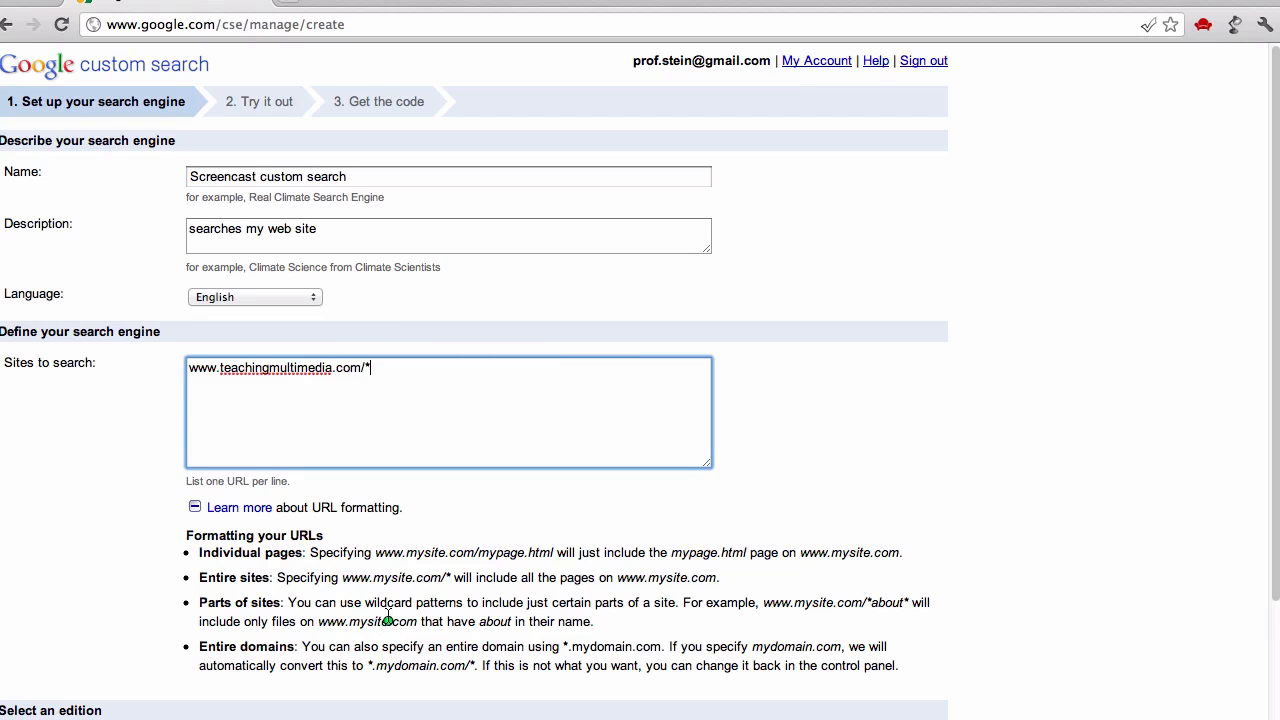
mouse_move(875, 617)
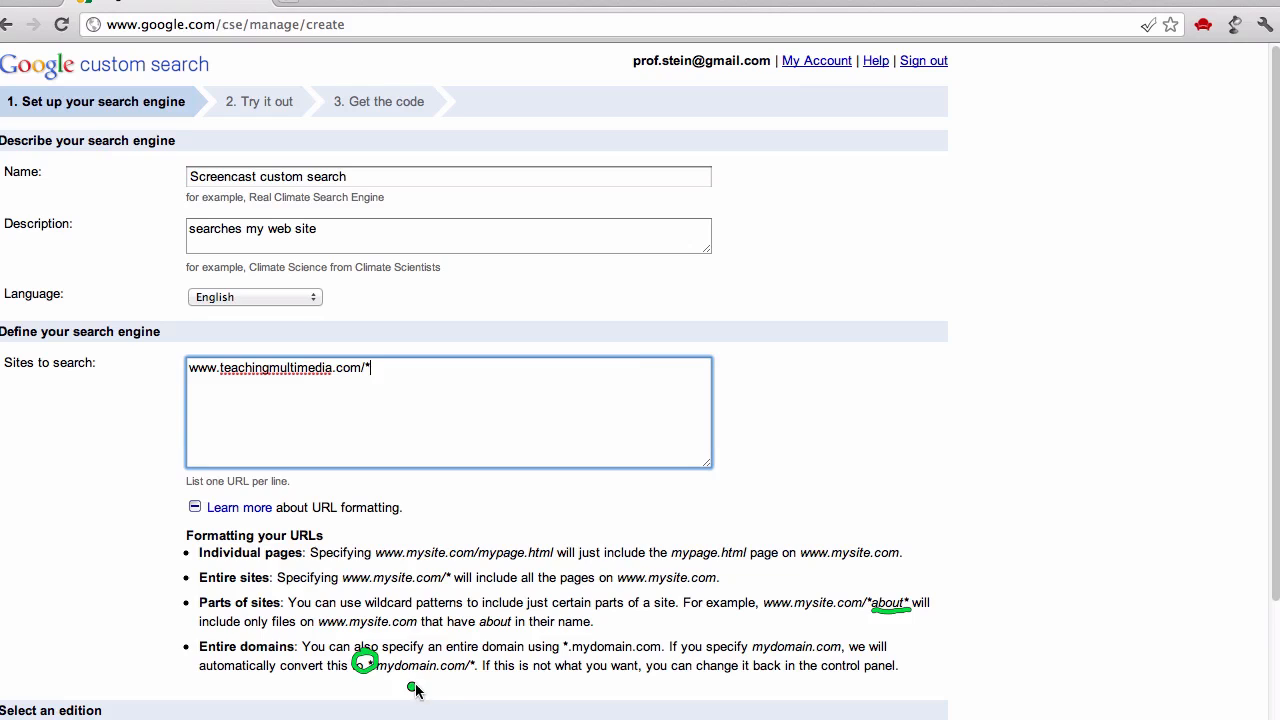
mouse_move(456, 690)
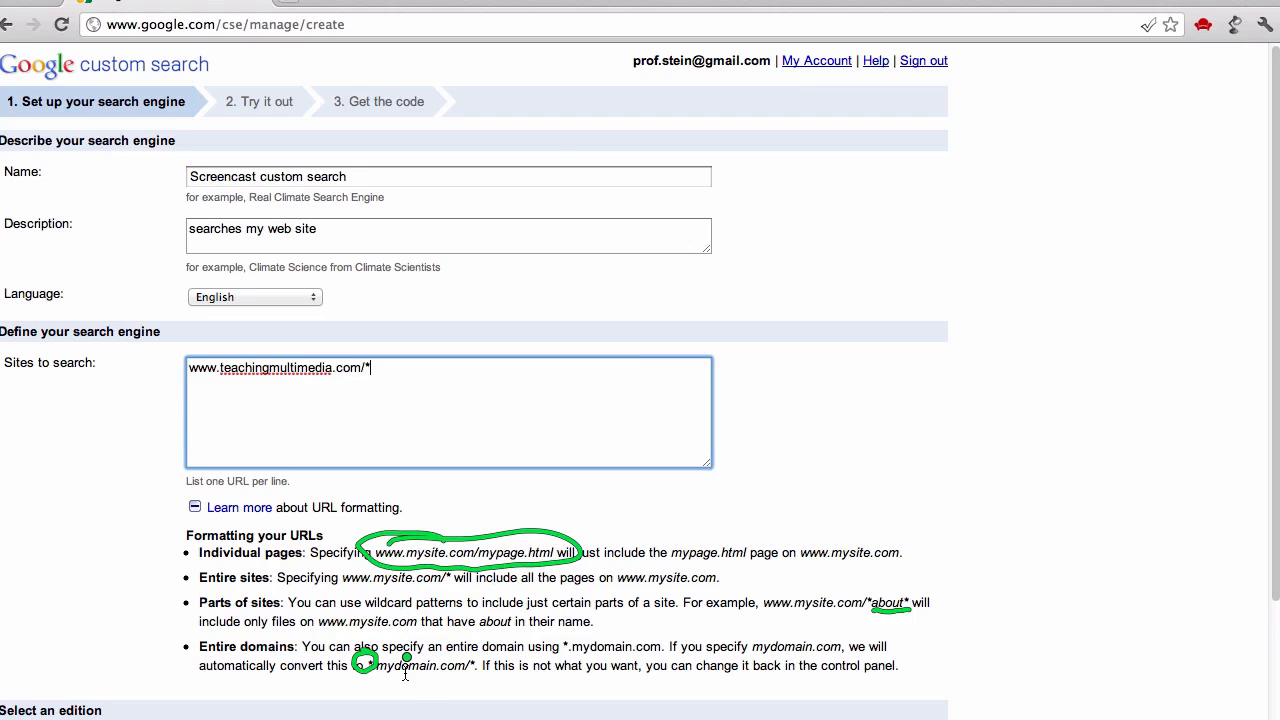
mouse_move(371, 453)
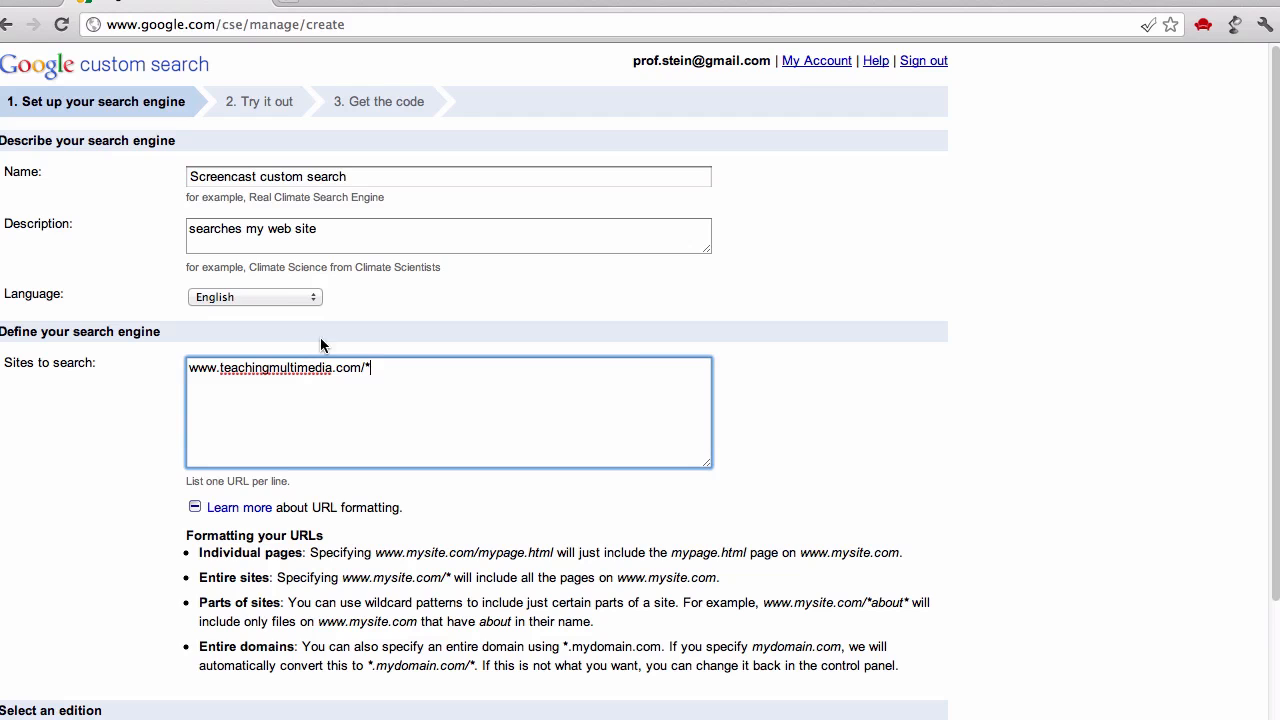
- Agree to the Terms of Service and move on to the style and try-it-out stage
scroll(down, 3)
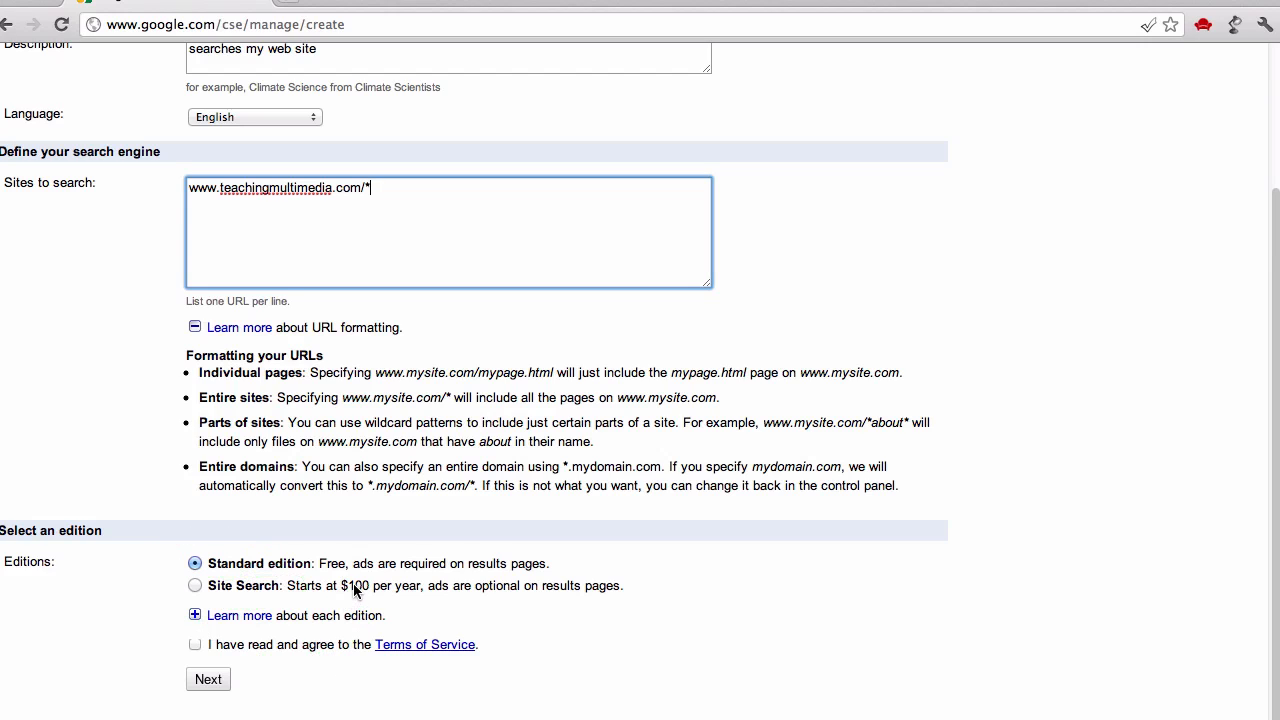
mouse_move(256, 630)
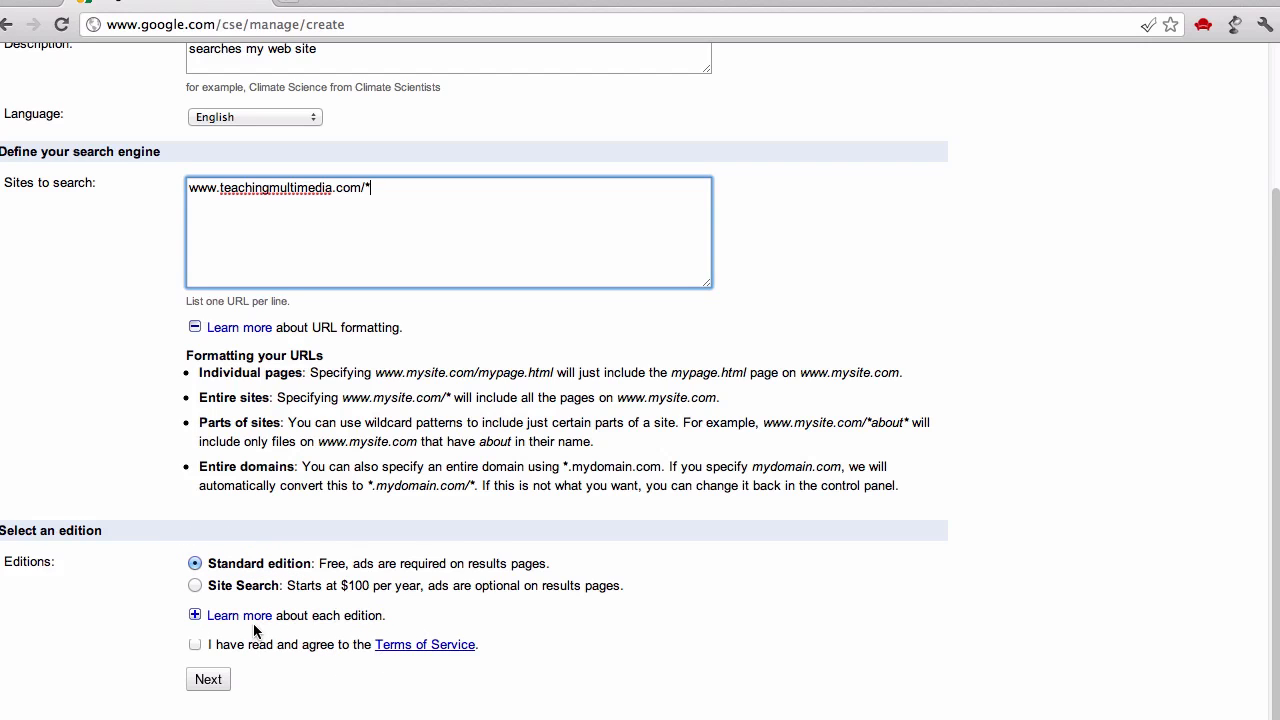
mouse_move(278, 587)
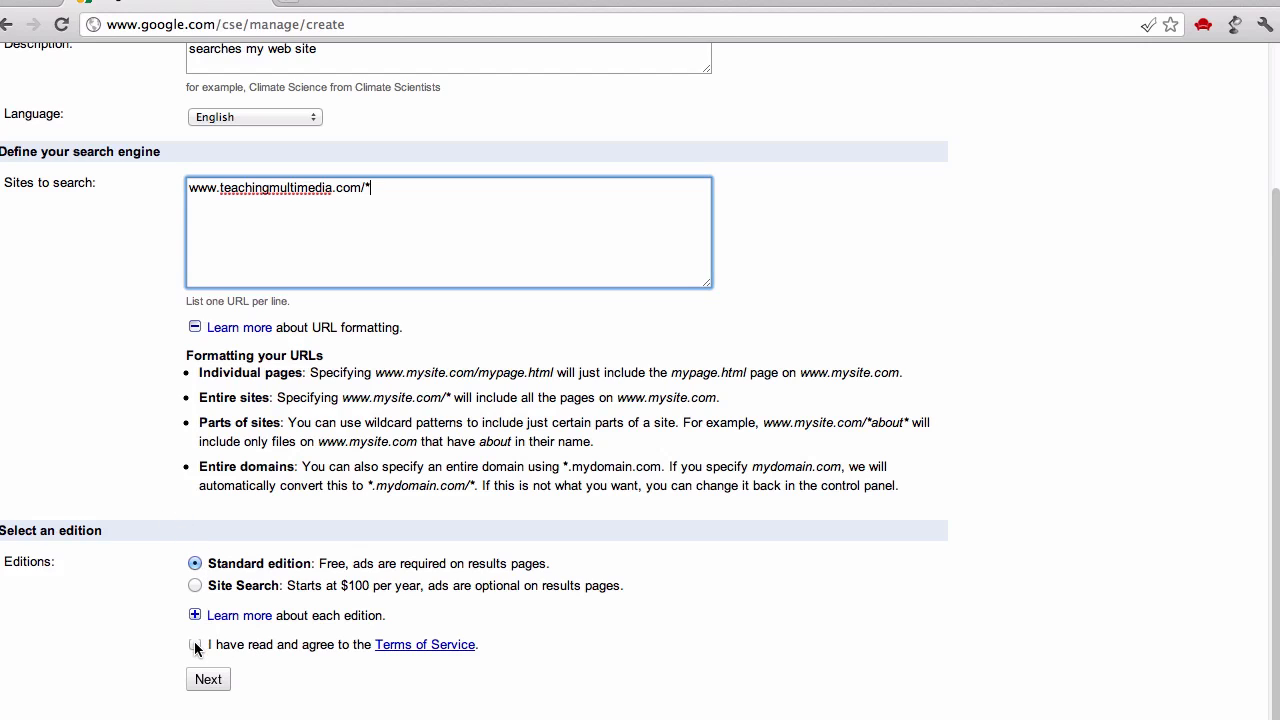
click(195, 644)
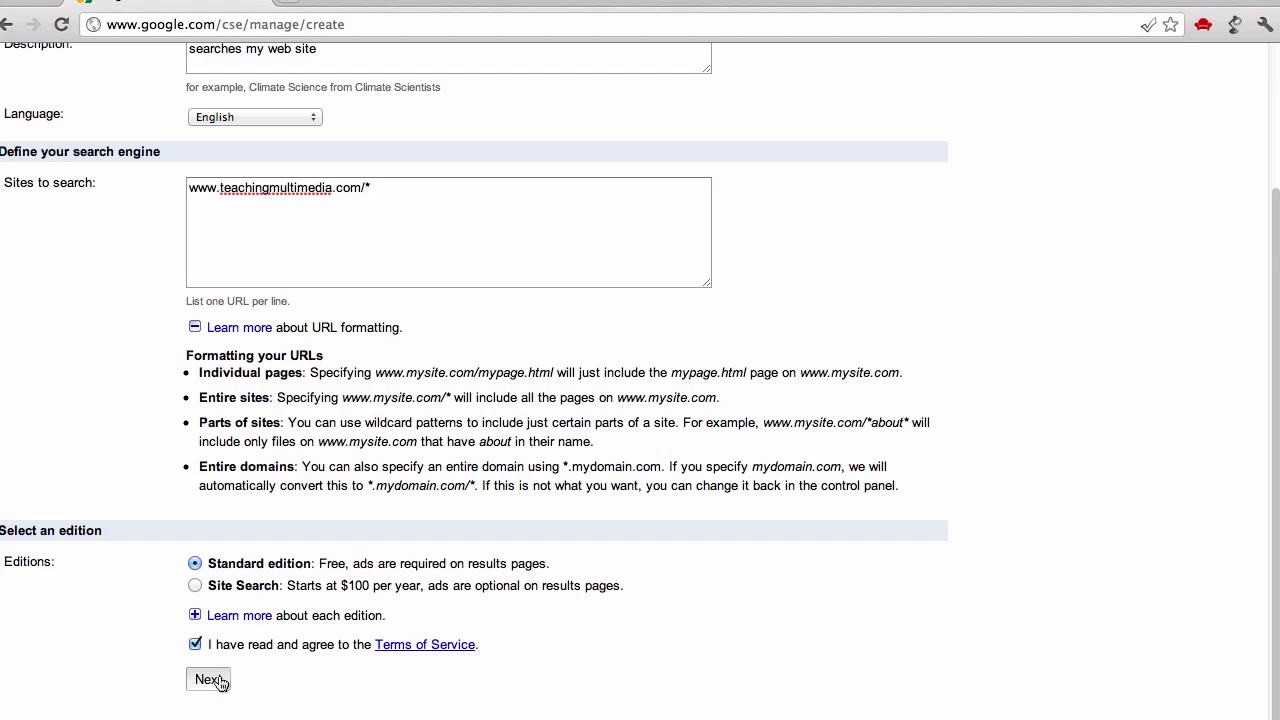
click(208, 679)
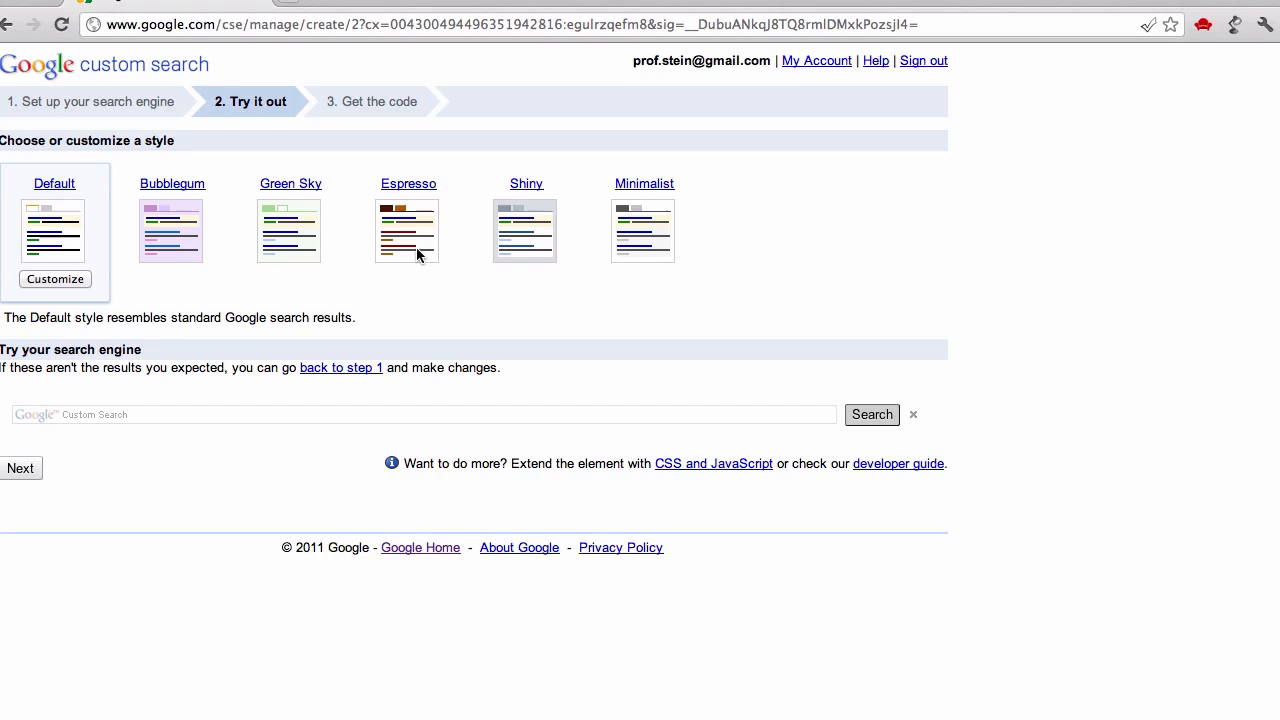
- Apply the Espresso style and run a test search for css returning site results
click(406, 231)
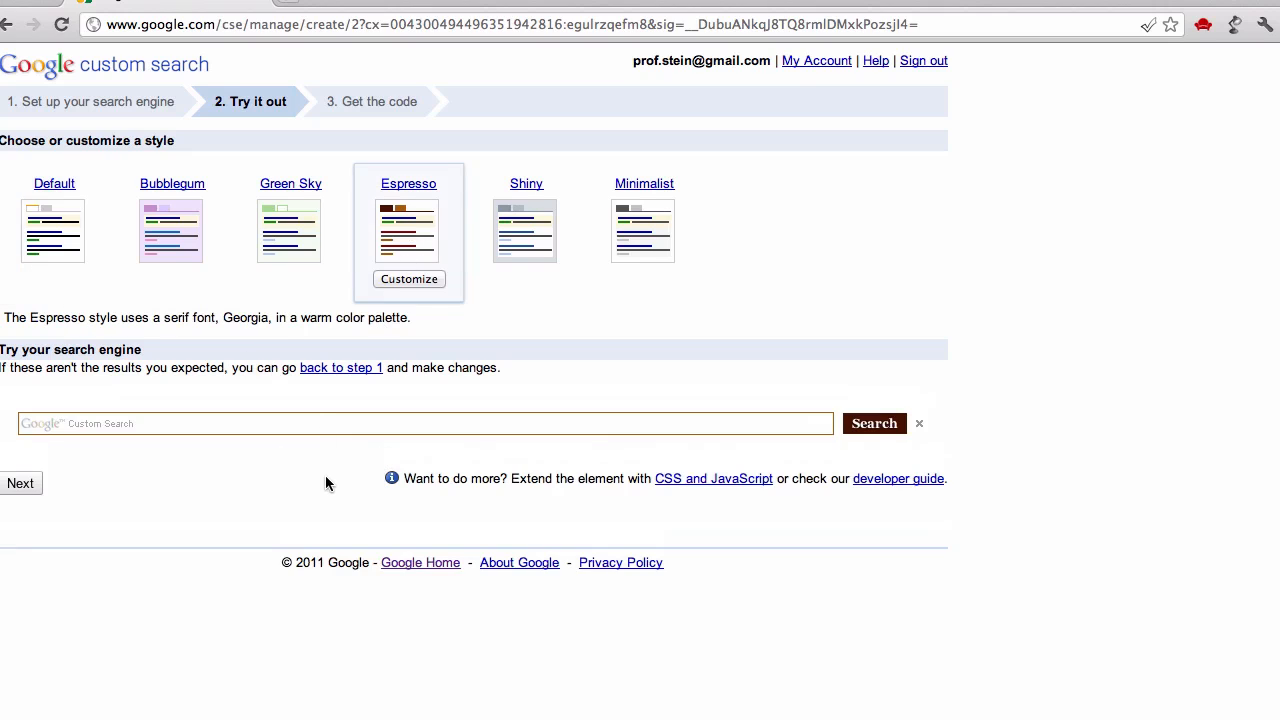
click(425, 423)
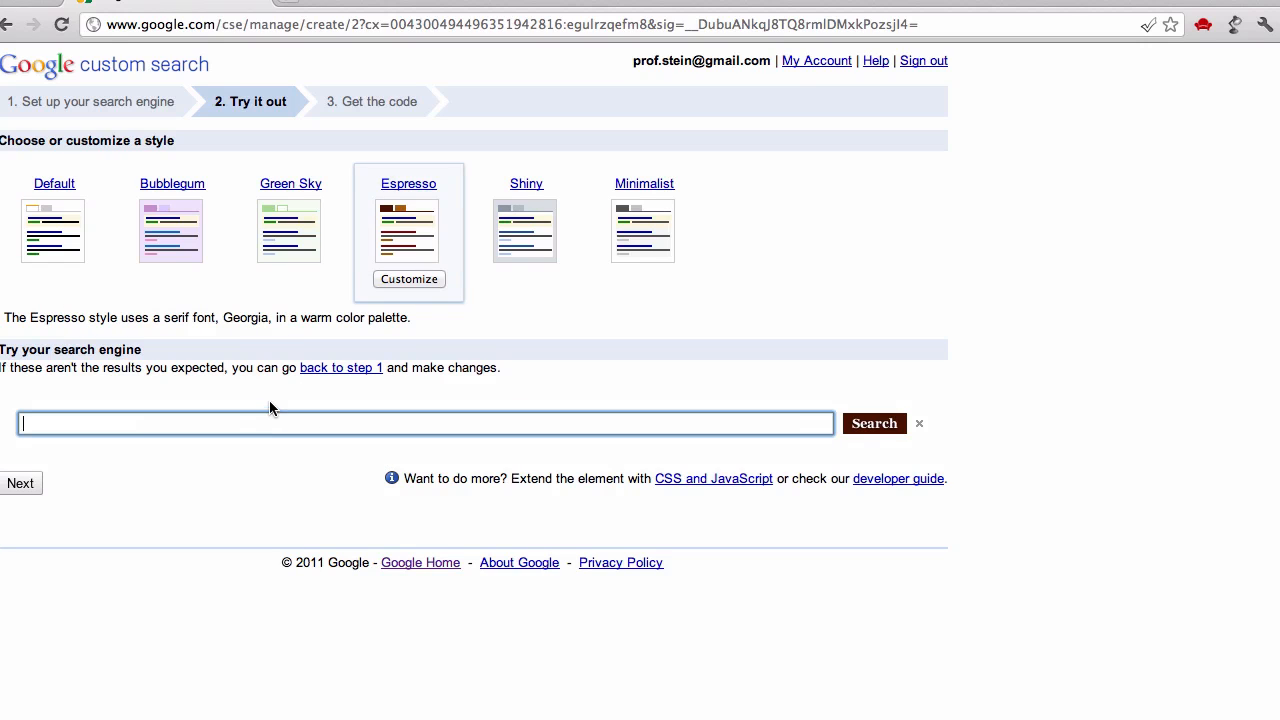
text(c)
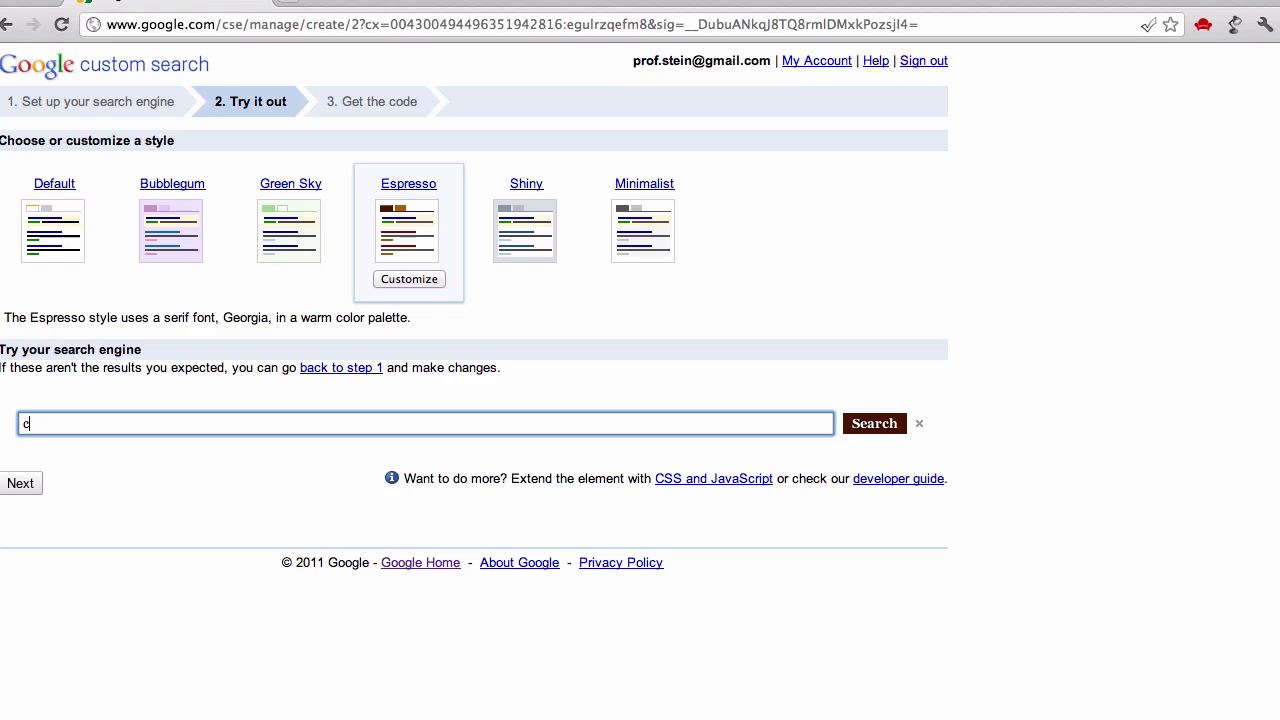
click(873, 423)
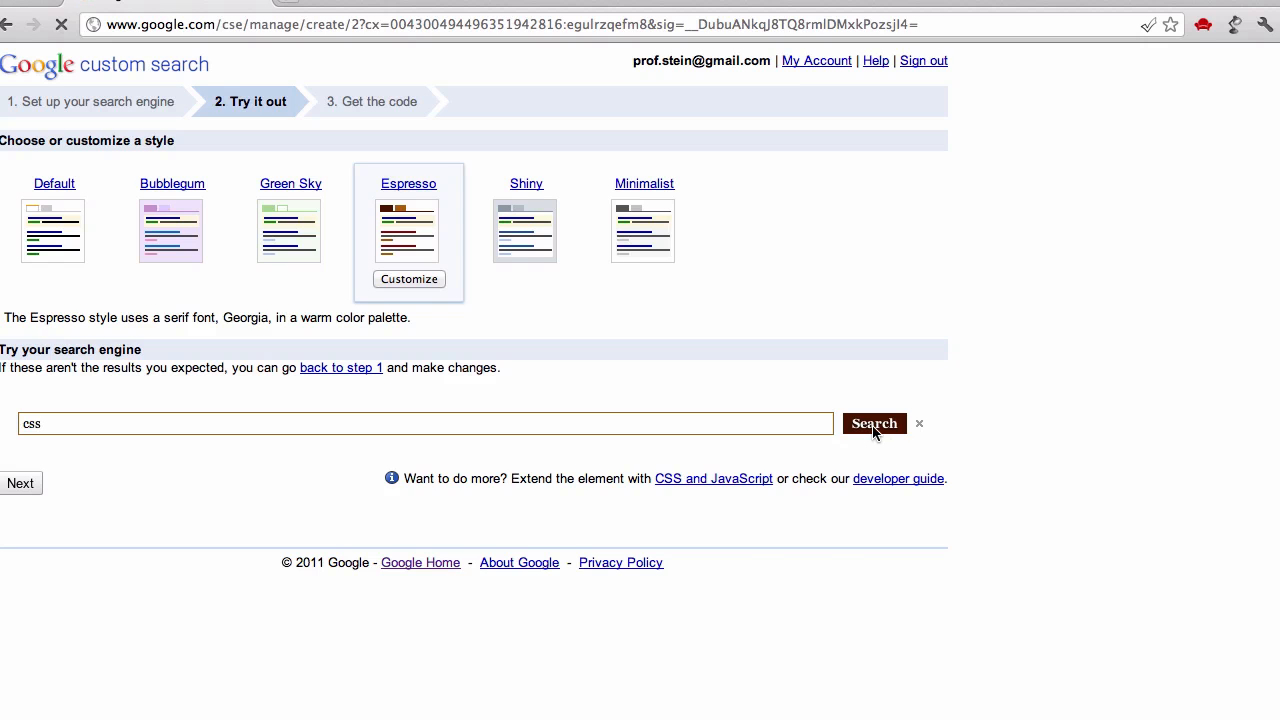
click(873, 423)
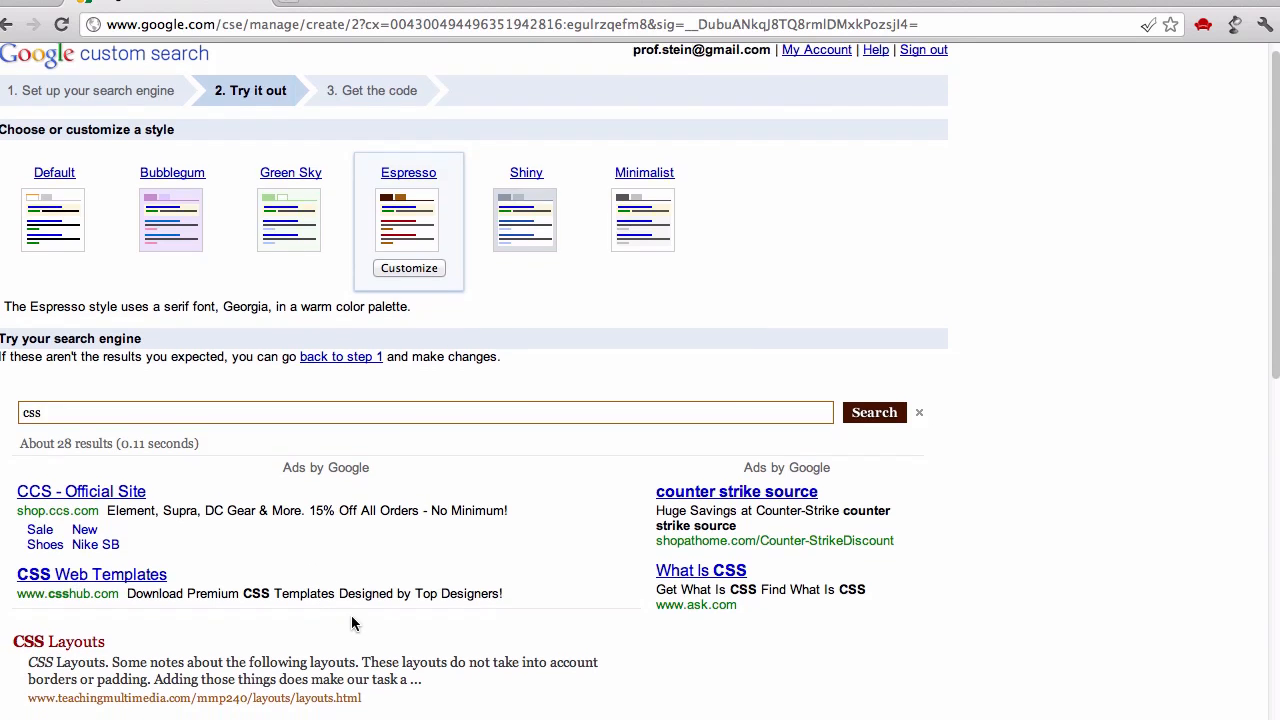
scroll(down, 3)
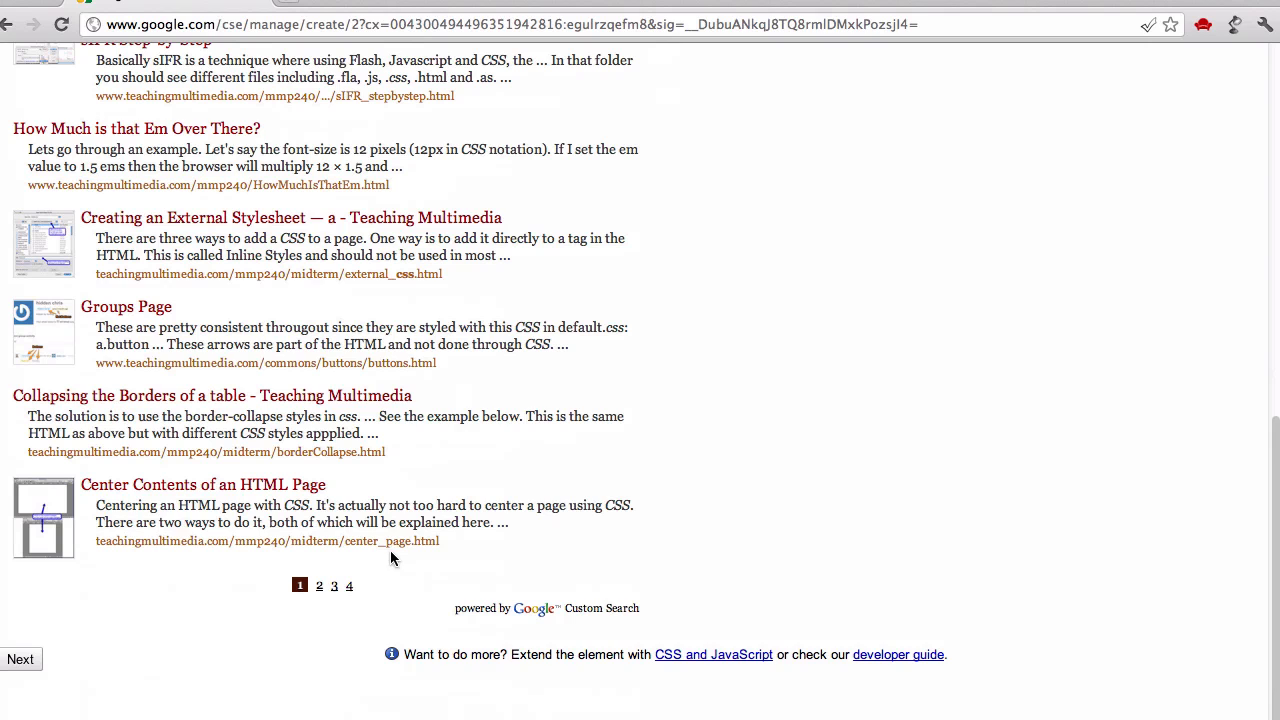
scroll(up, 3)
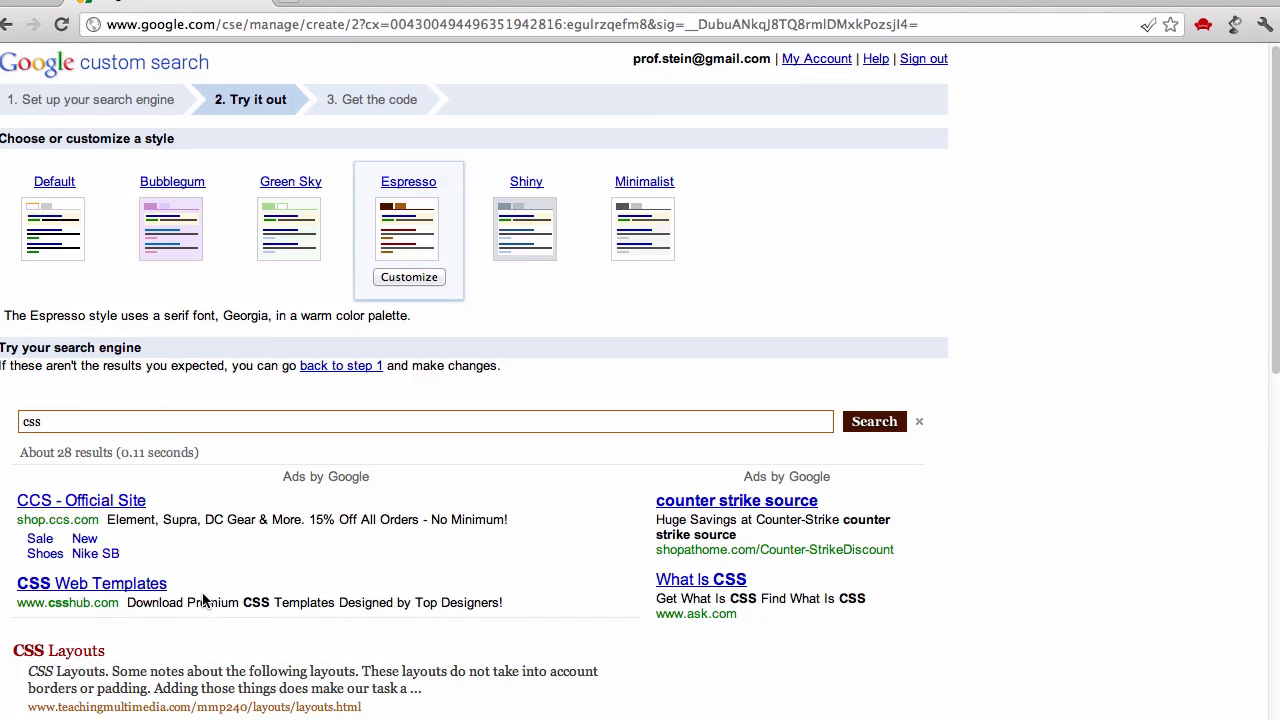
scroll(down, 3)
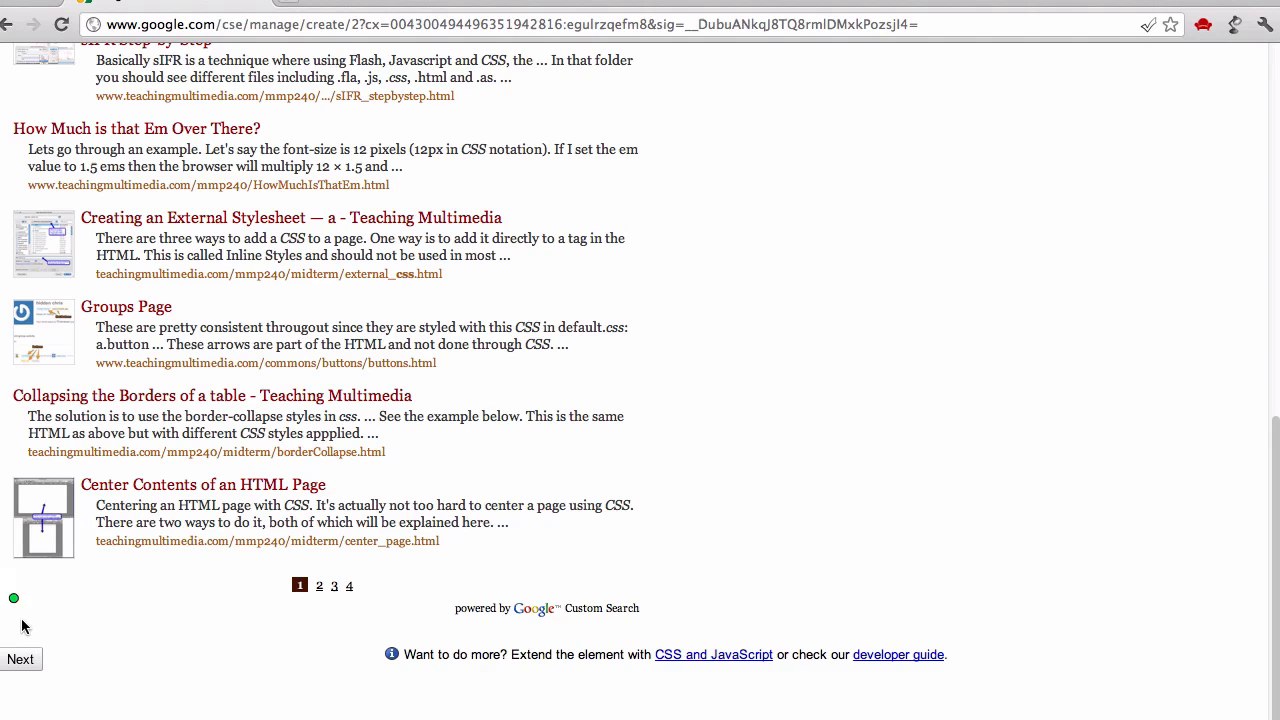
mouse_move(20, 659)
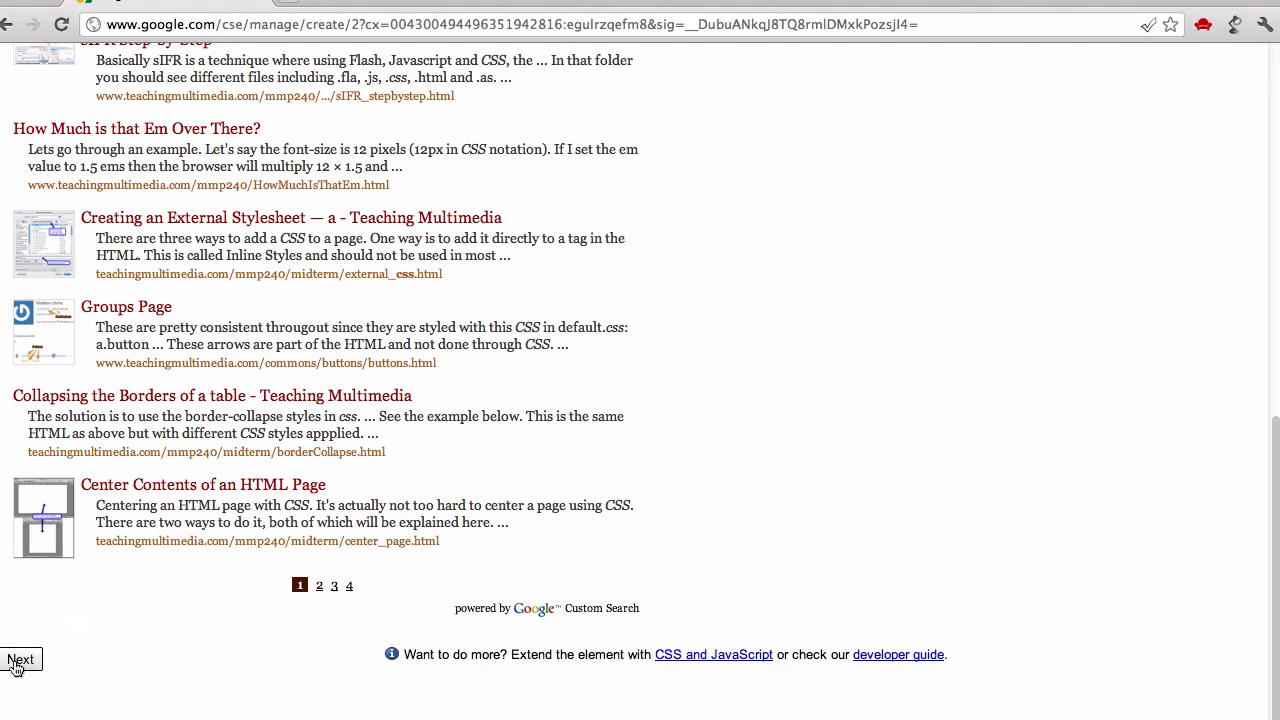
- Advance to the Get the code step and head to the look and feel settings
click(20, 660)
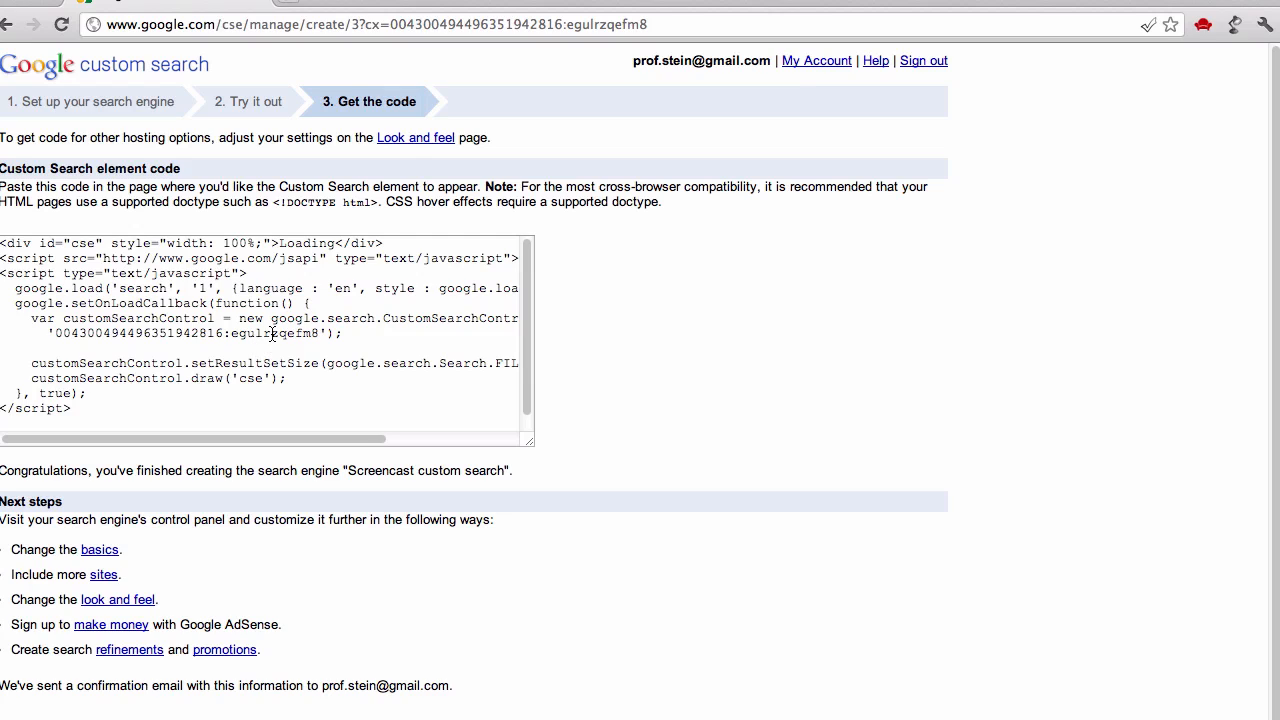
mouse_move(255, 403)
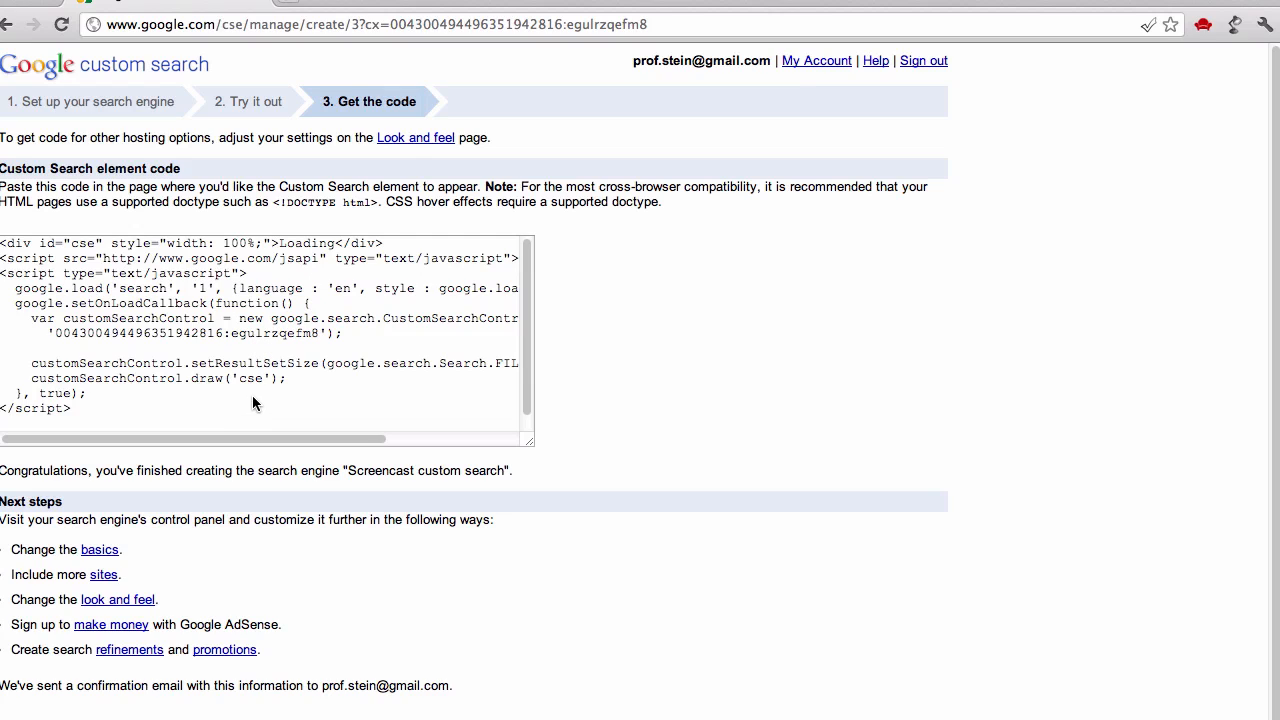
mouse_move(310, 133)
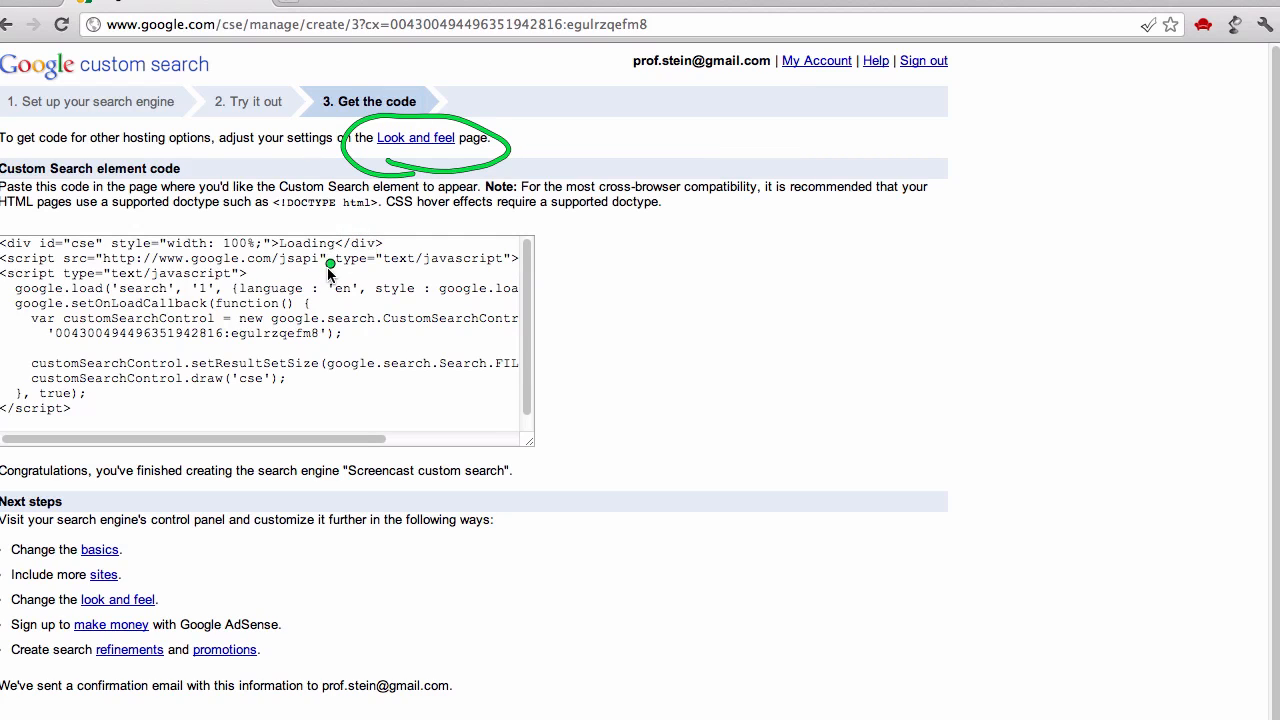
mouse_move(375, 215)
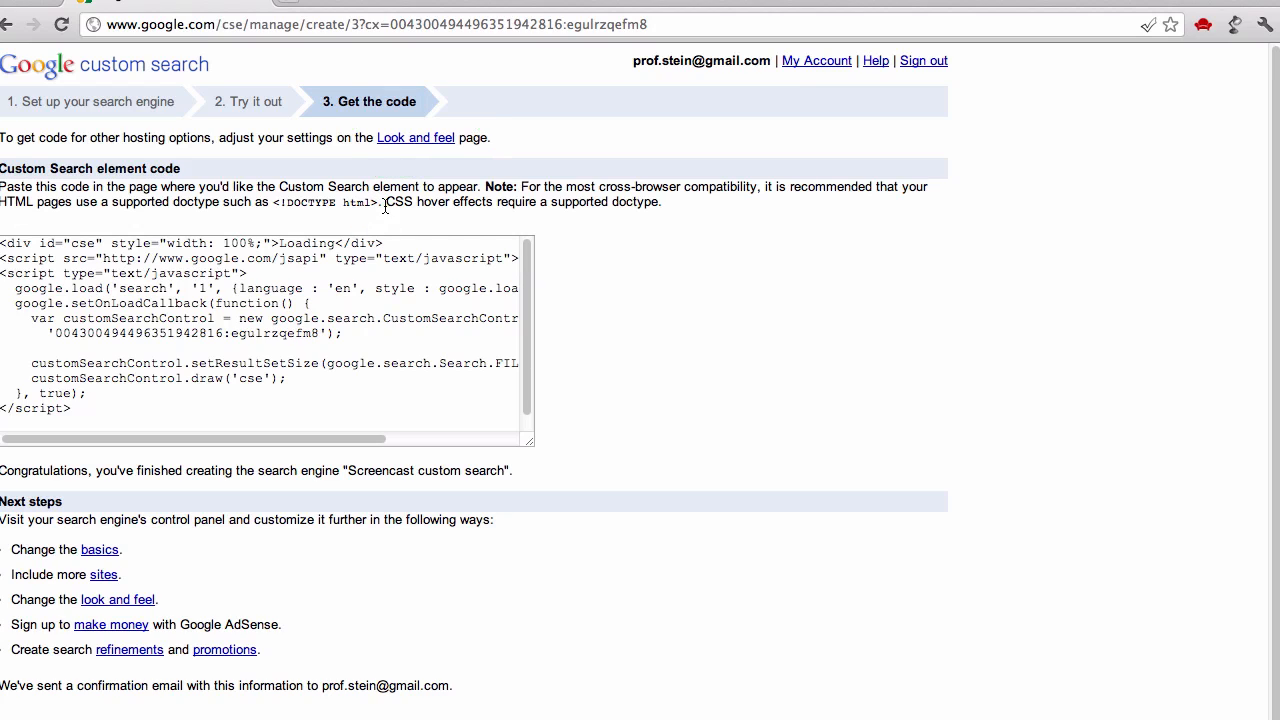
click(415, 137)
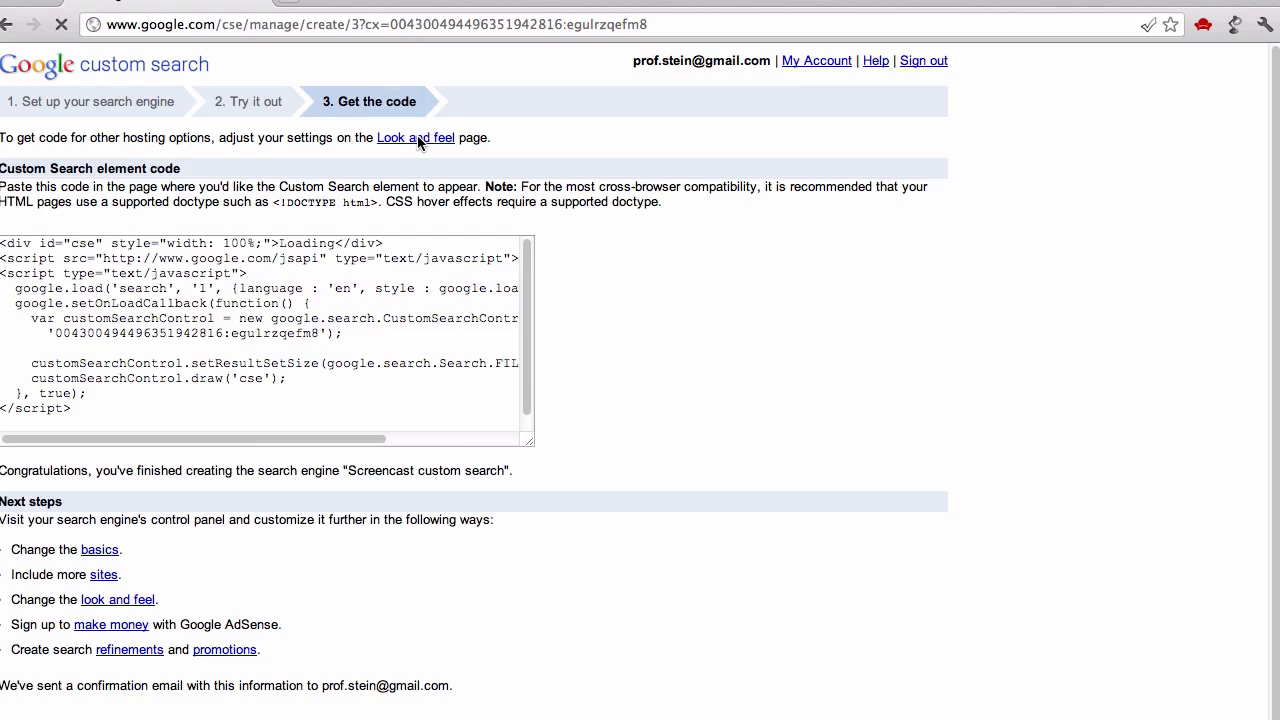
- Choose the two-page layout and review Global Styles, Search Controls and Results colour settings of the customized style
click(415, 137)
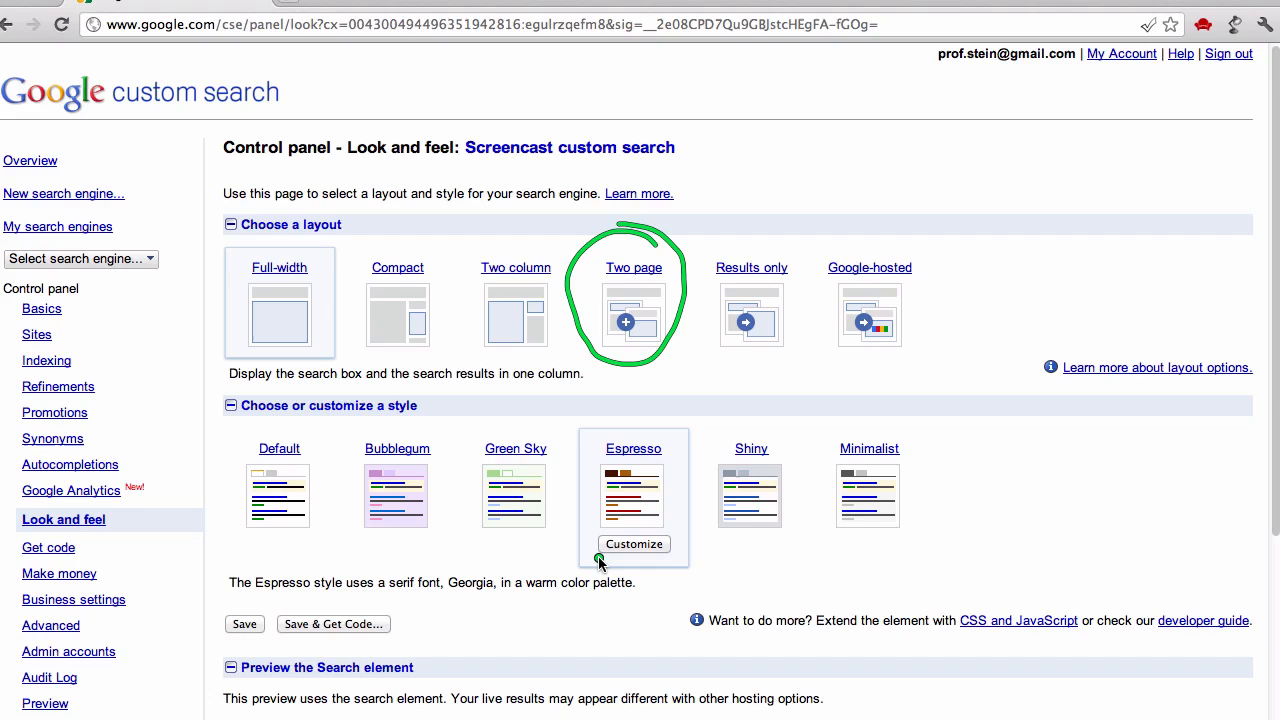
mouse_move(600, 560)
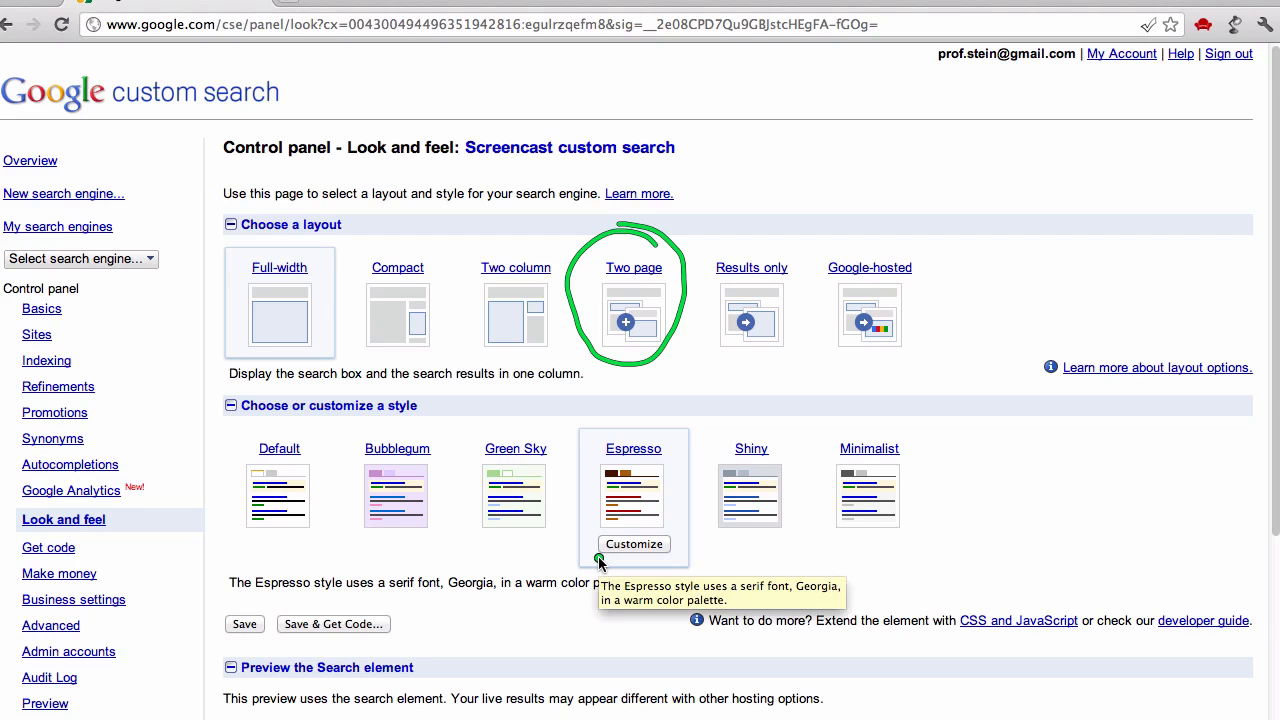
mouse_move(720, 395)
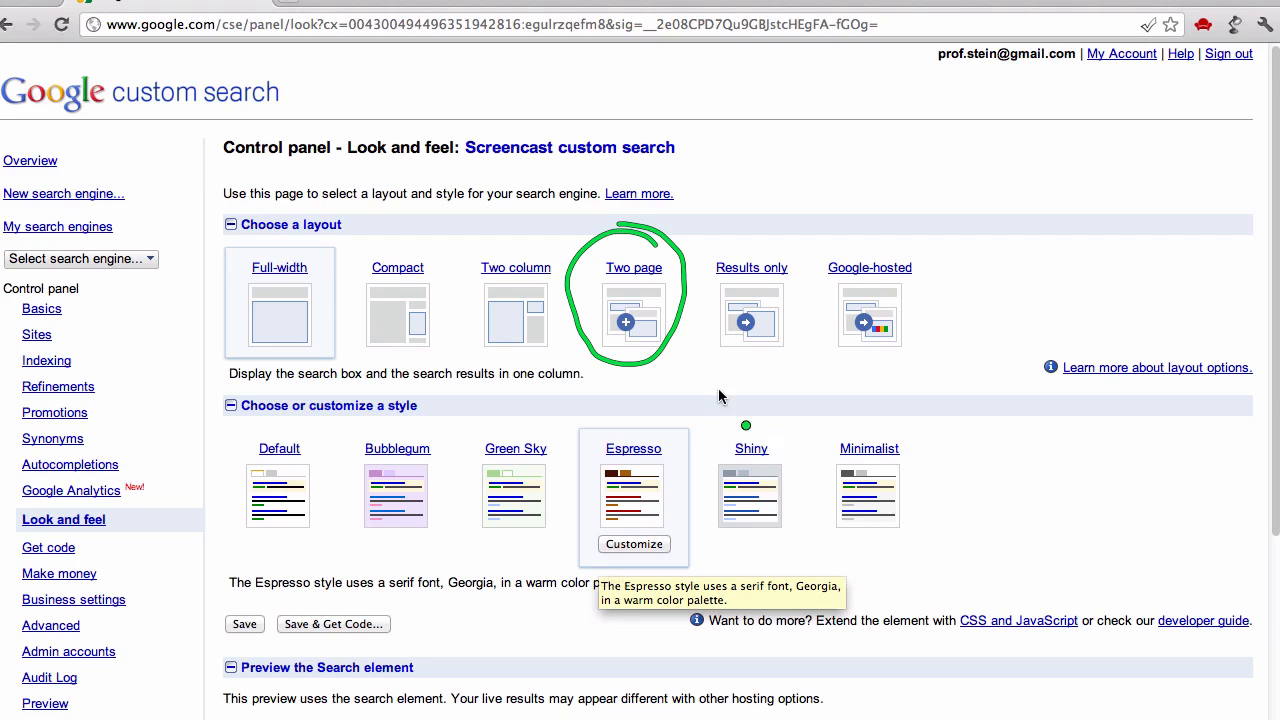
mouse_move(670, 387)
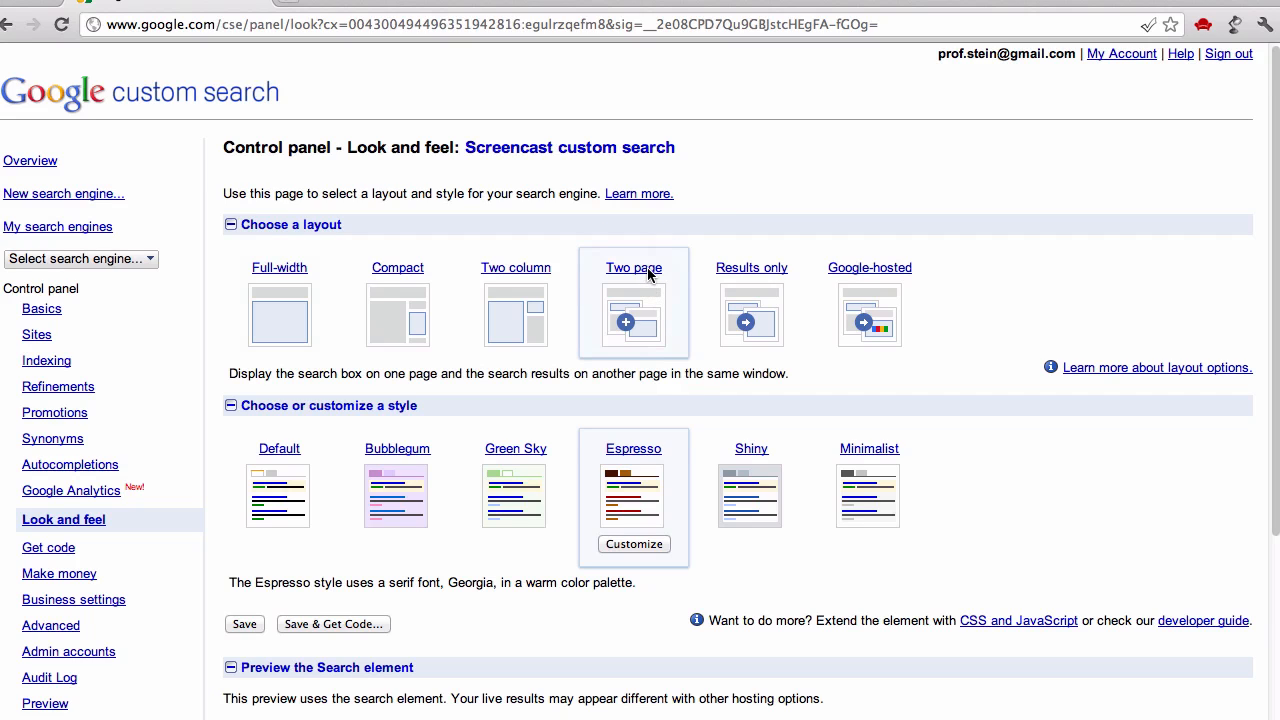
scroll(down, 3)
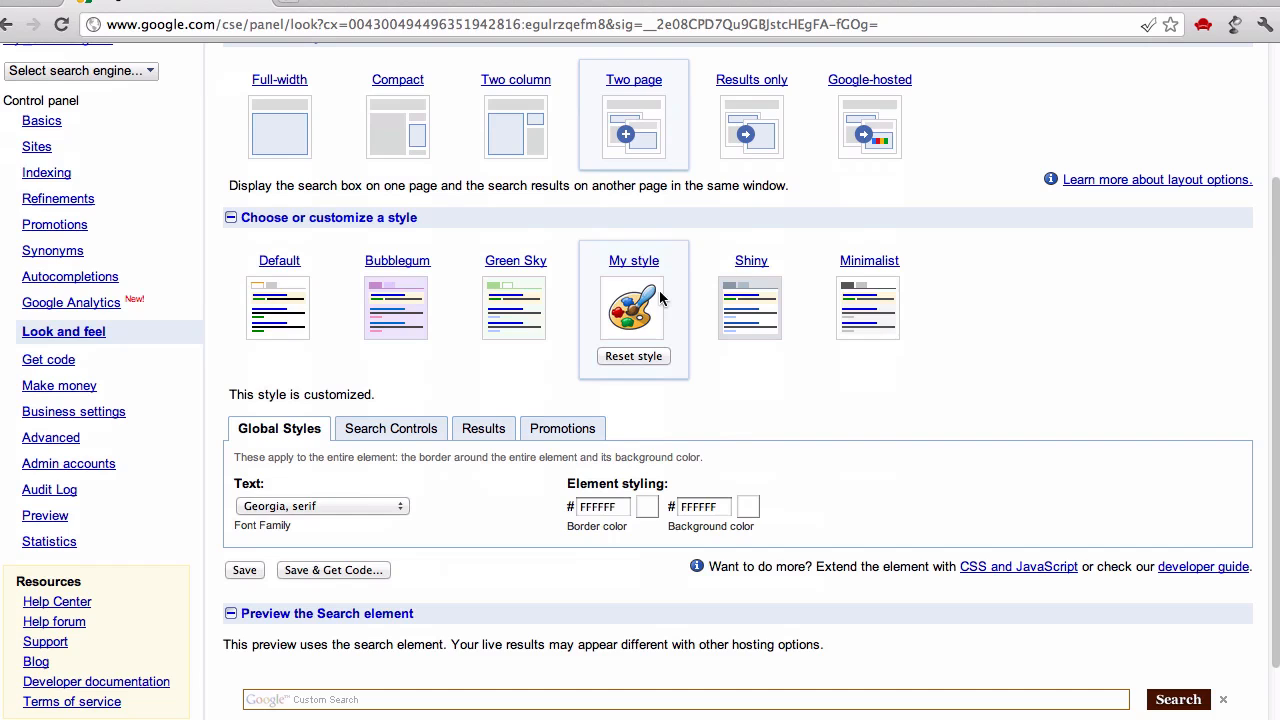
scroll(down, 3)
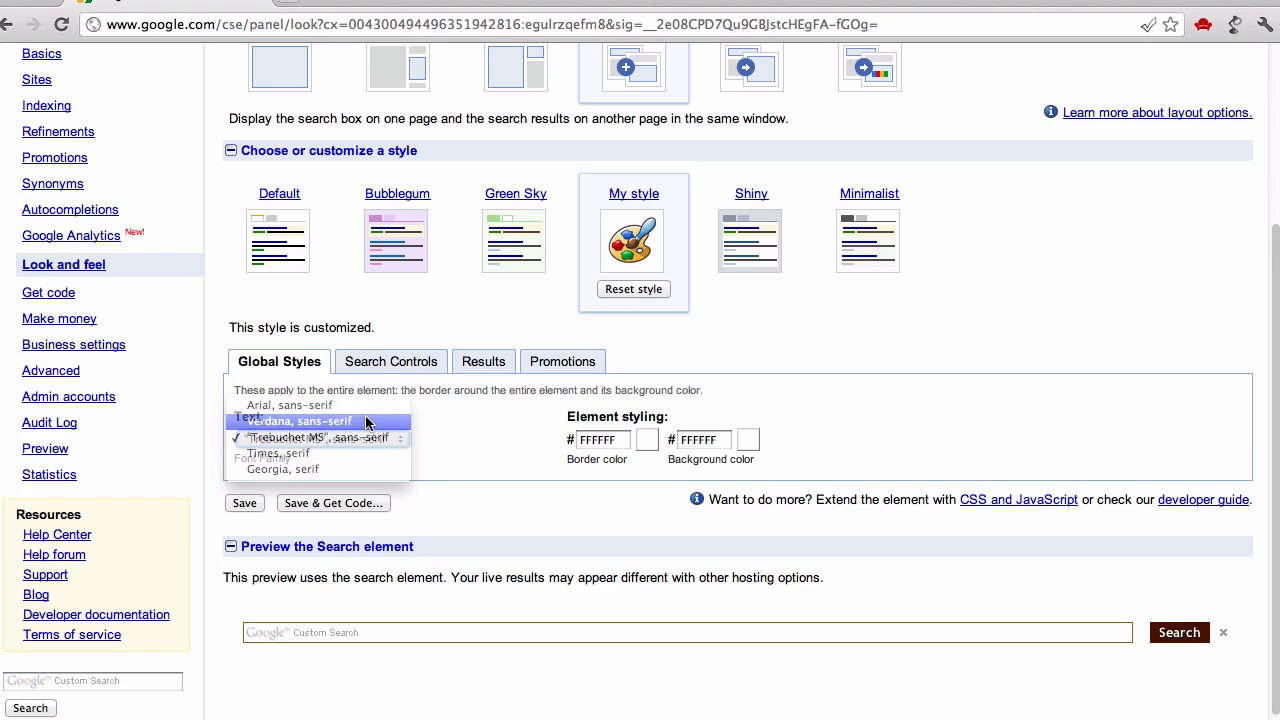
click(390, 361)
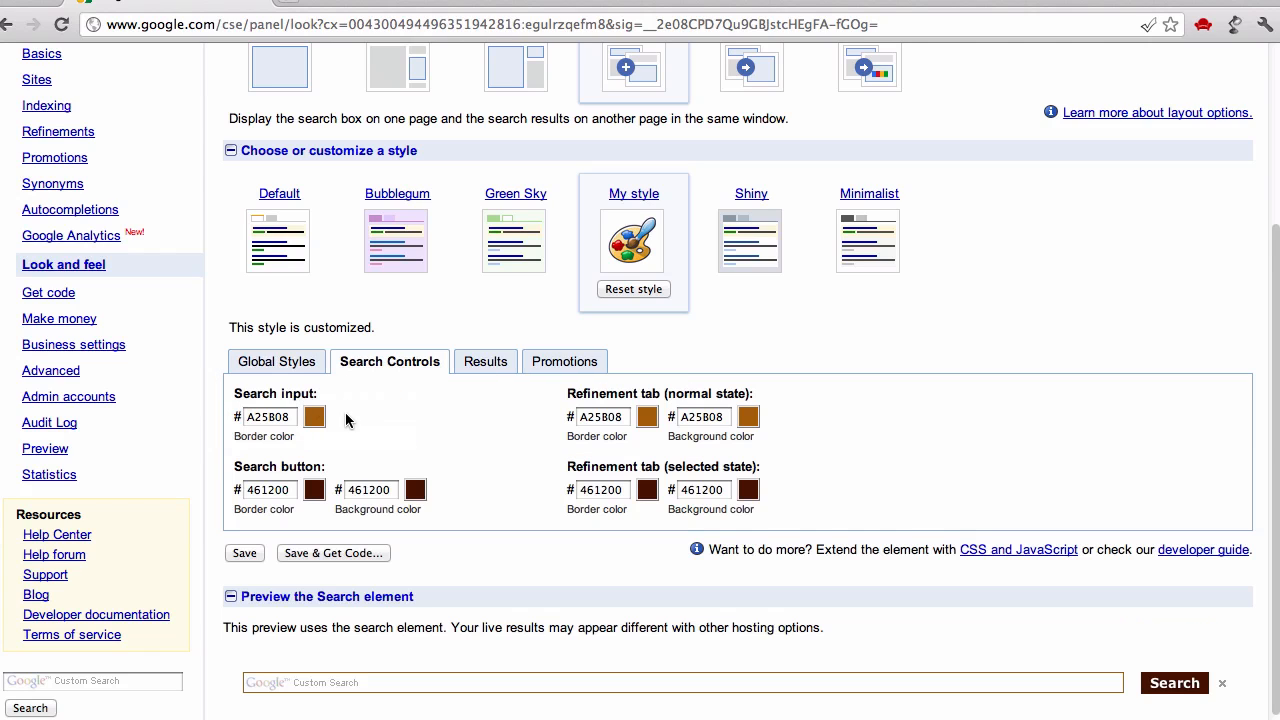
mouse_move(687, 472)
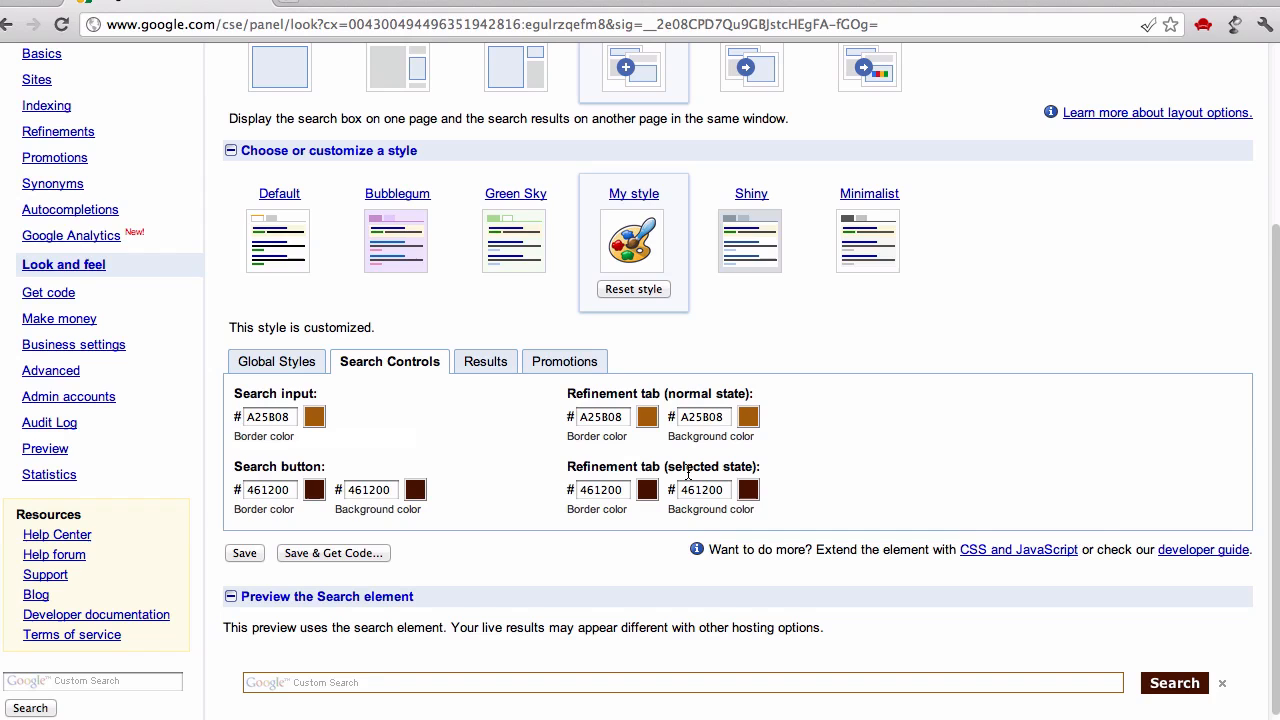
mouse_move(451, 398)
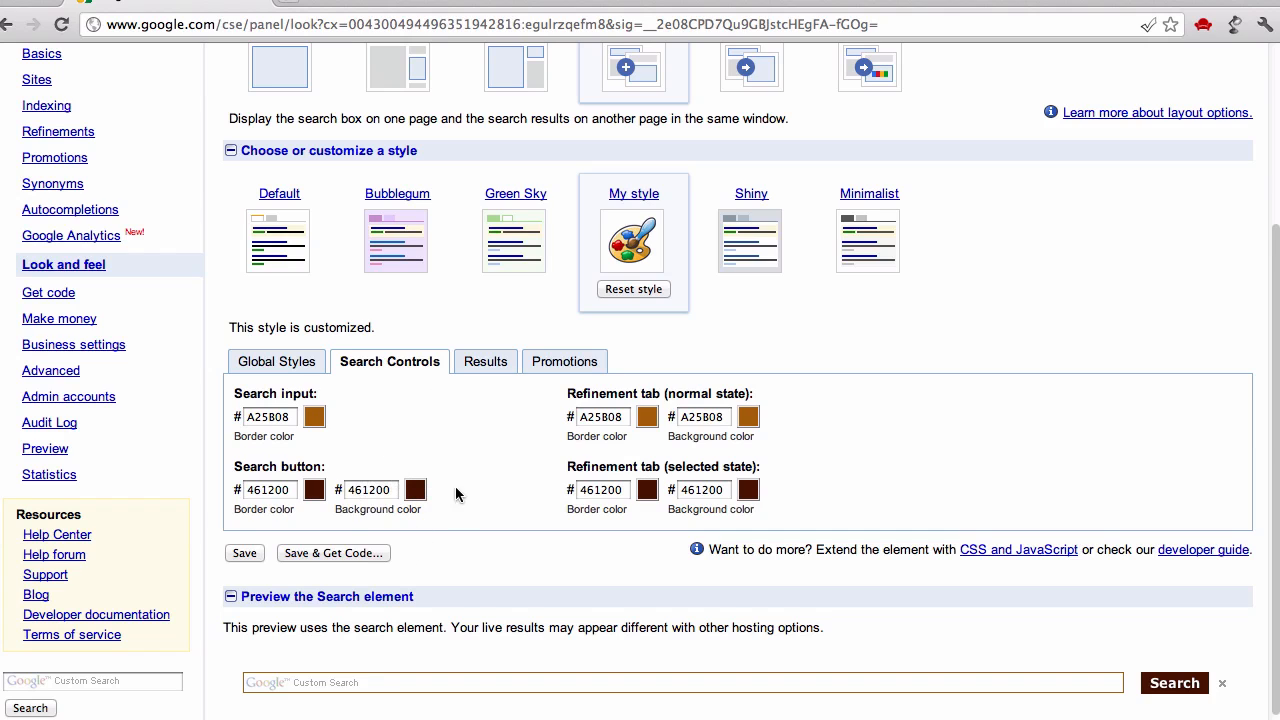
click(485, 361)
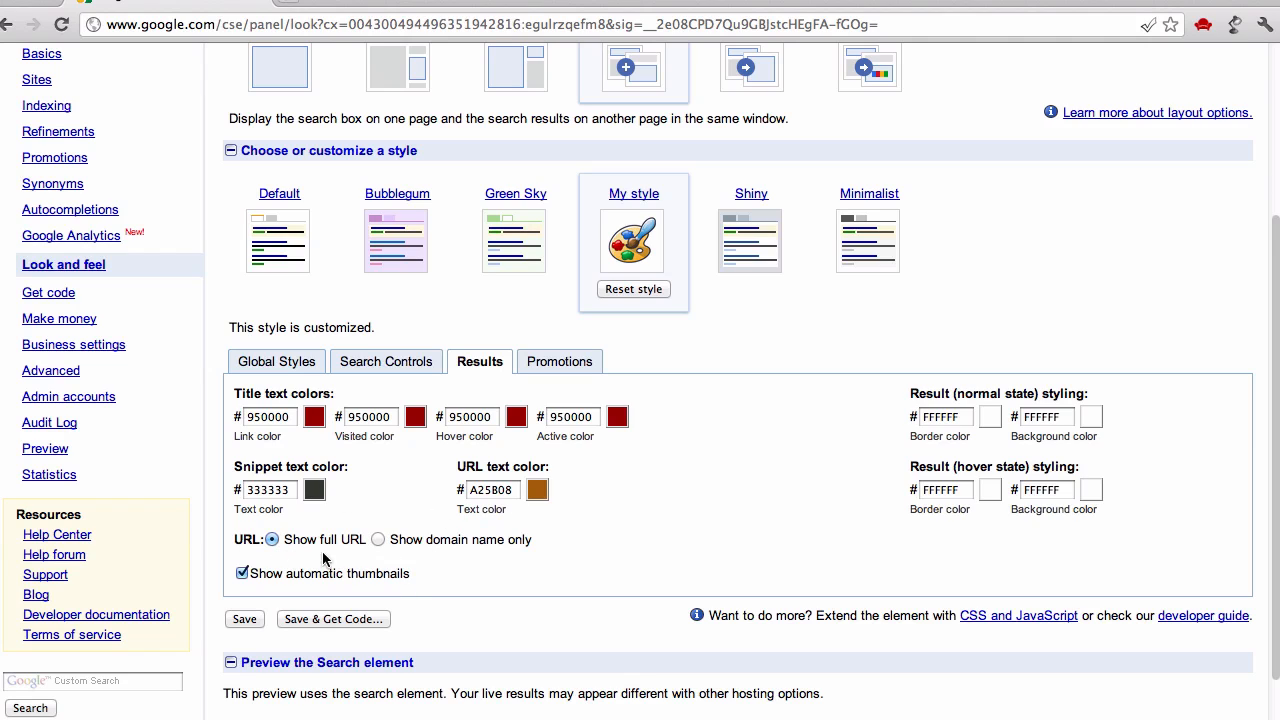
mouse_move(418, 580)
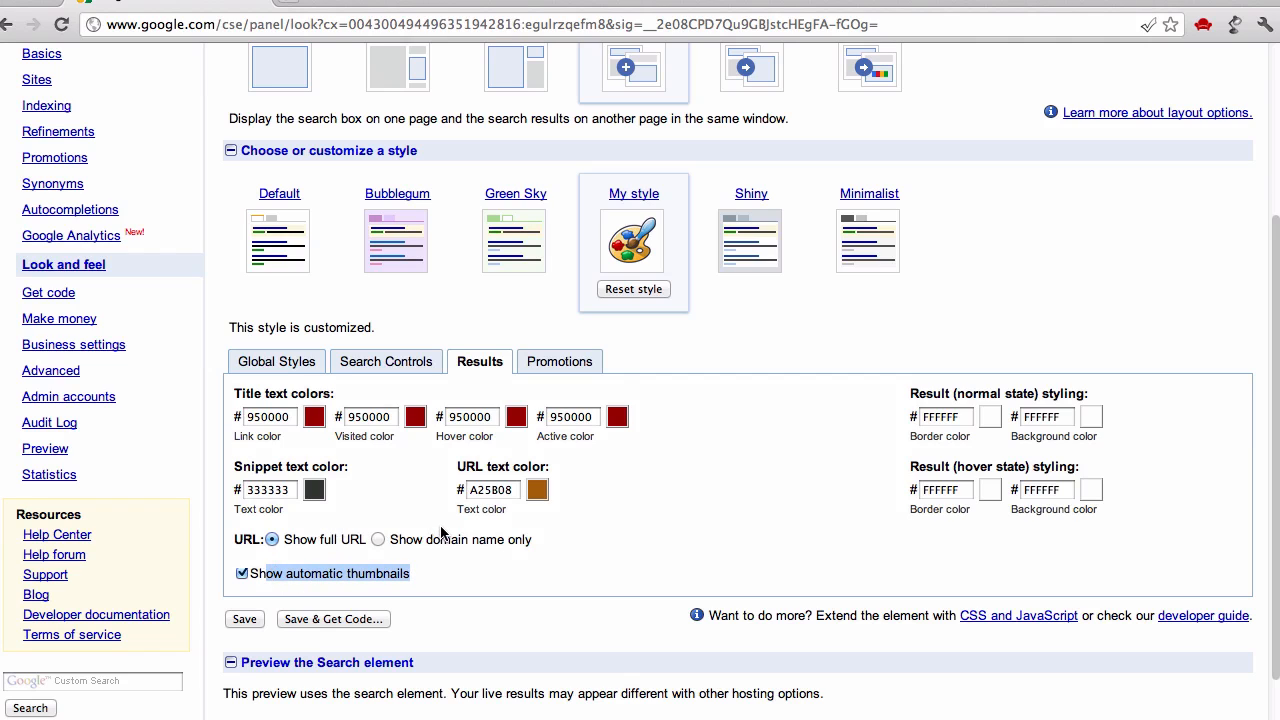
mouse_move(428, 301)
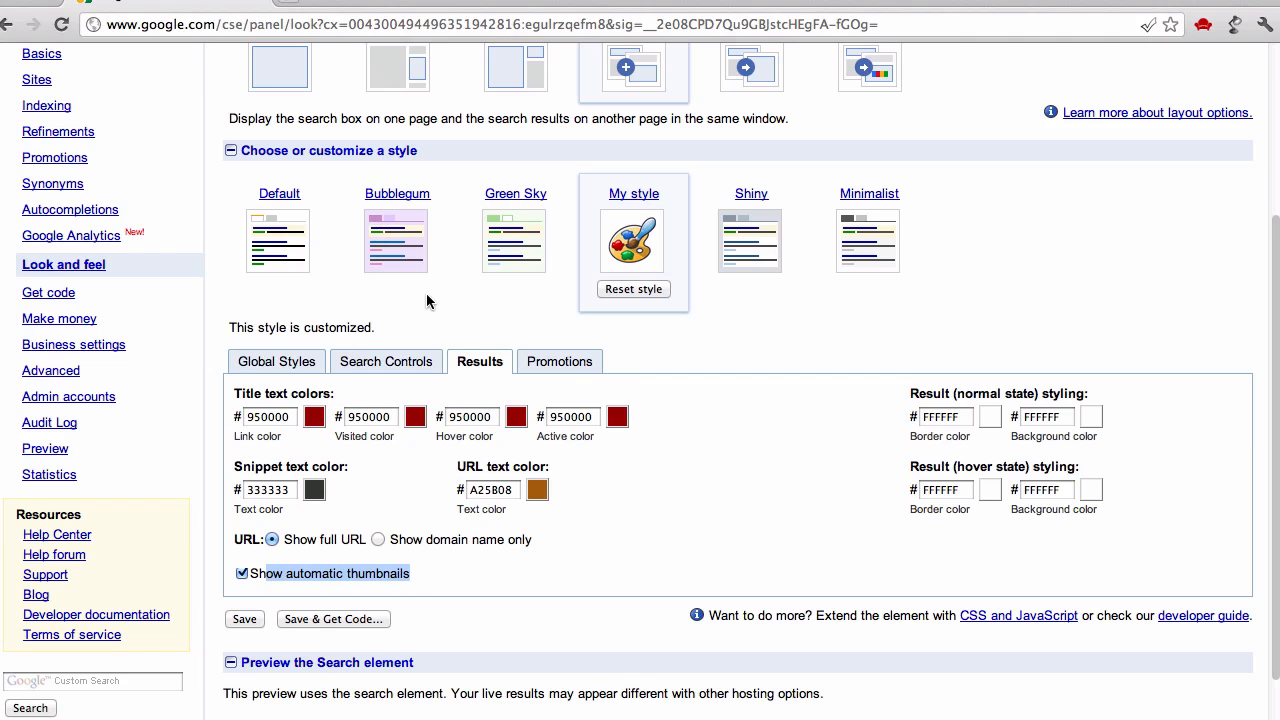
scroll(down, 3)
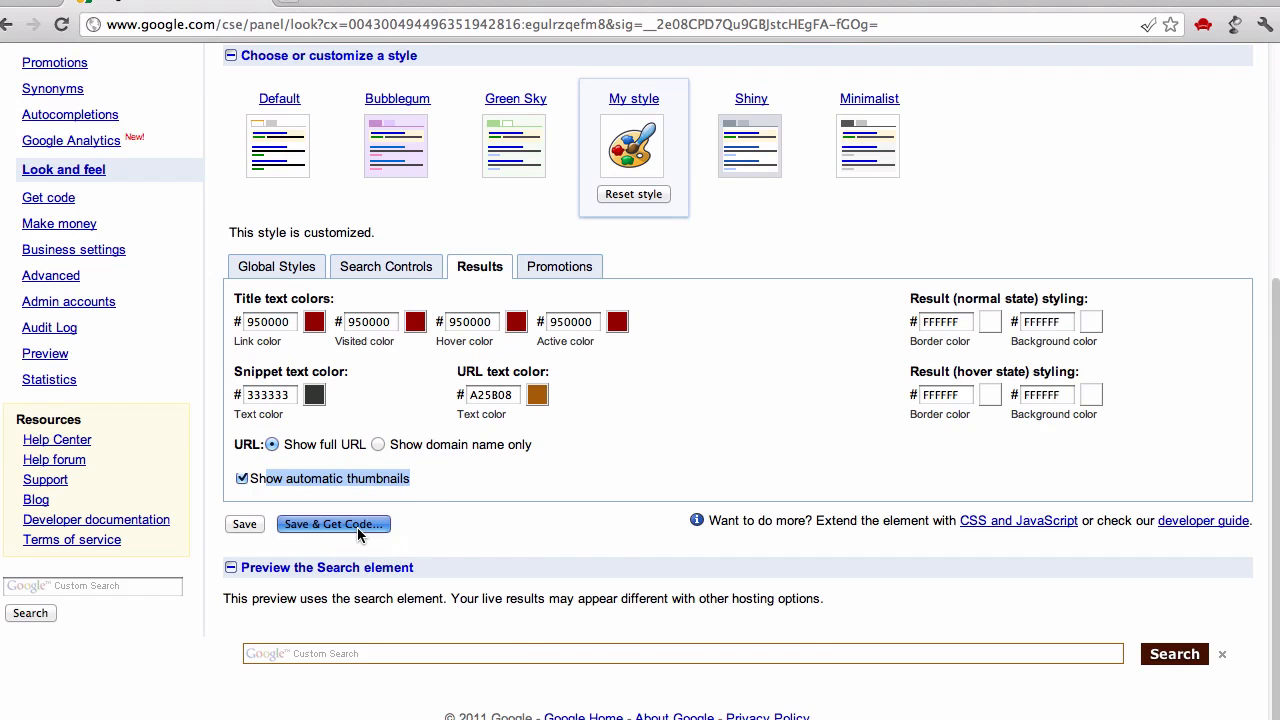
click(333, 524)
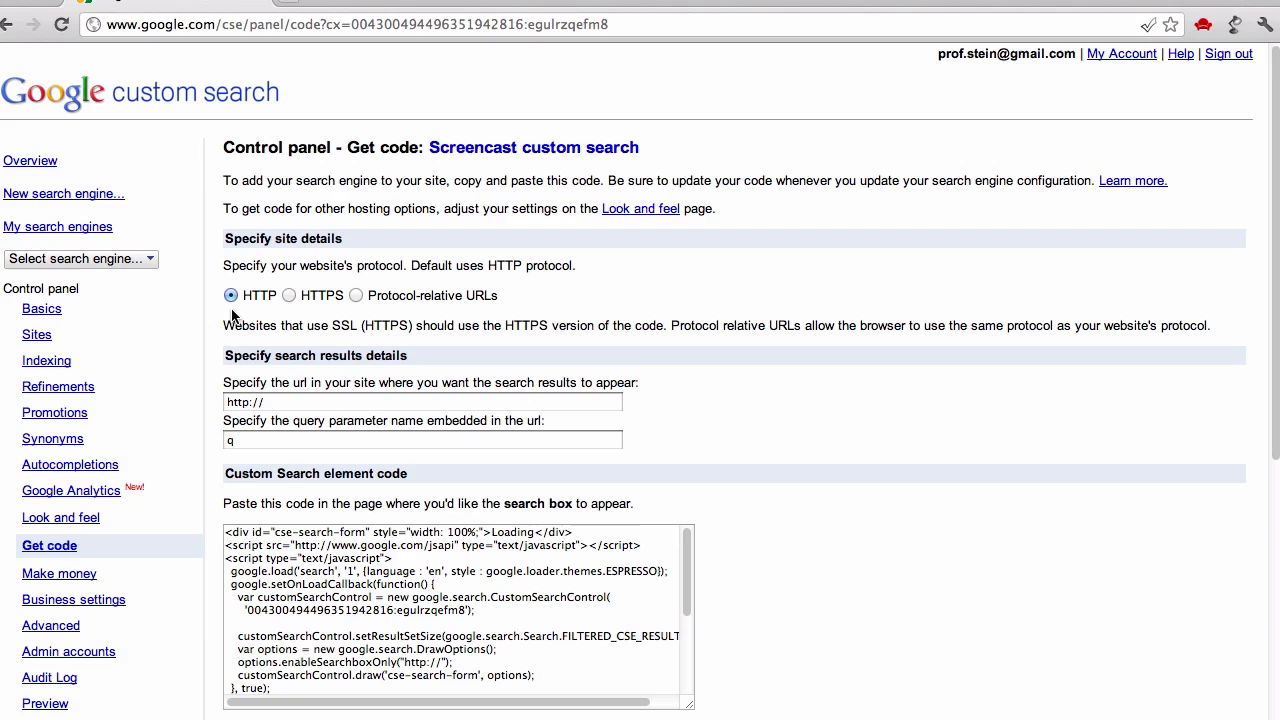
scroll(down, 3)
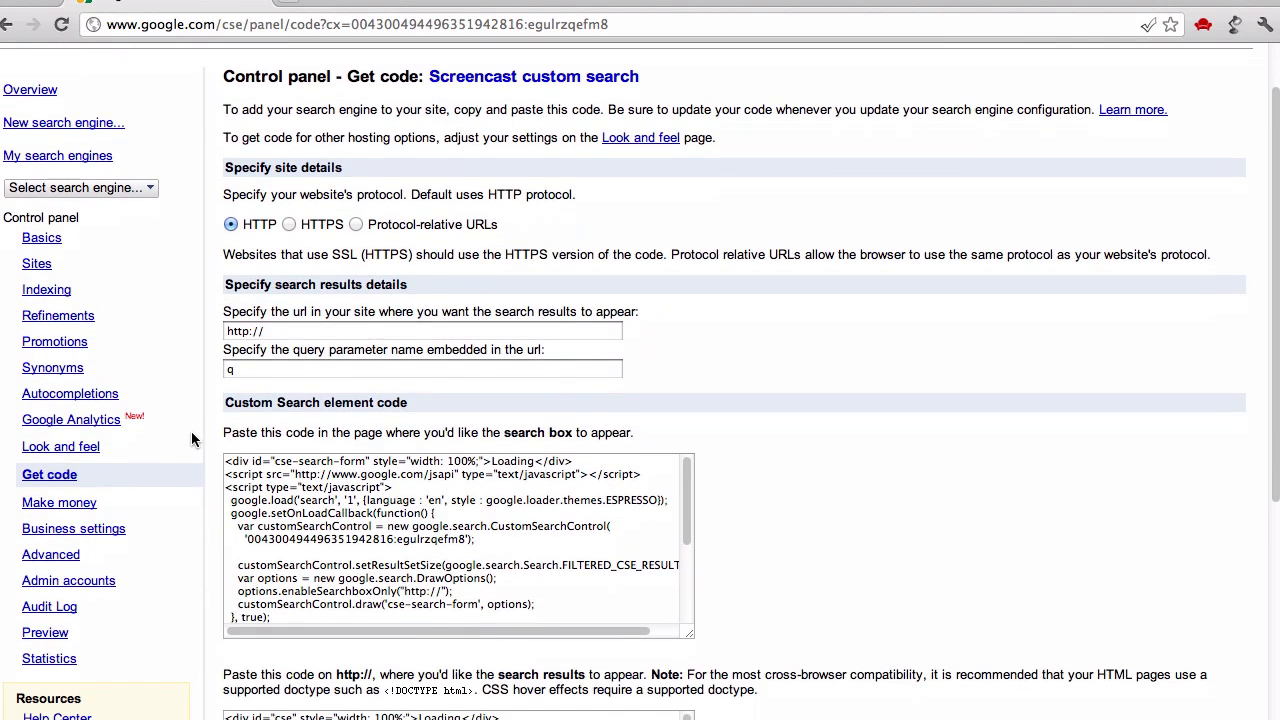
scroll(down, 3)
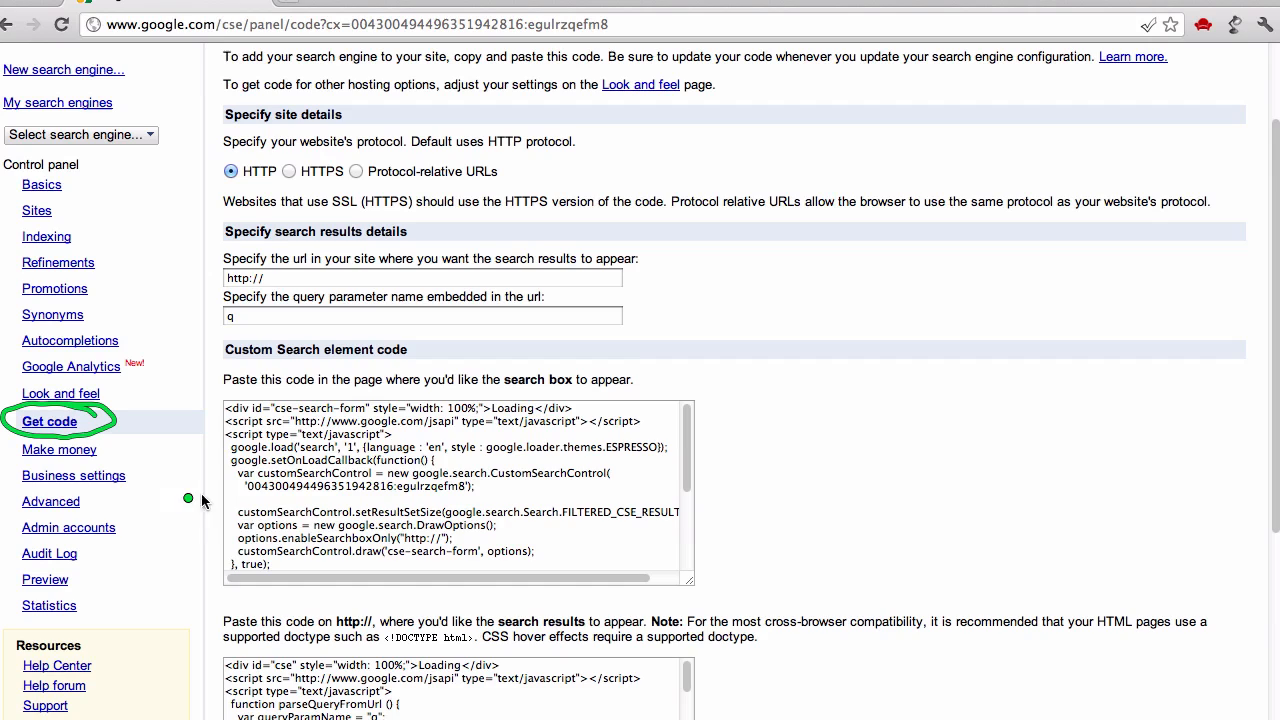
mouse_move(118, 392)
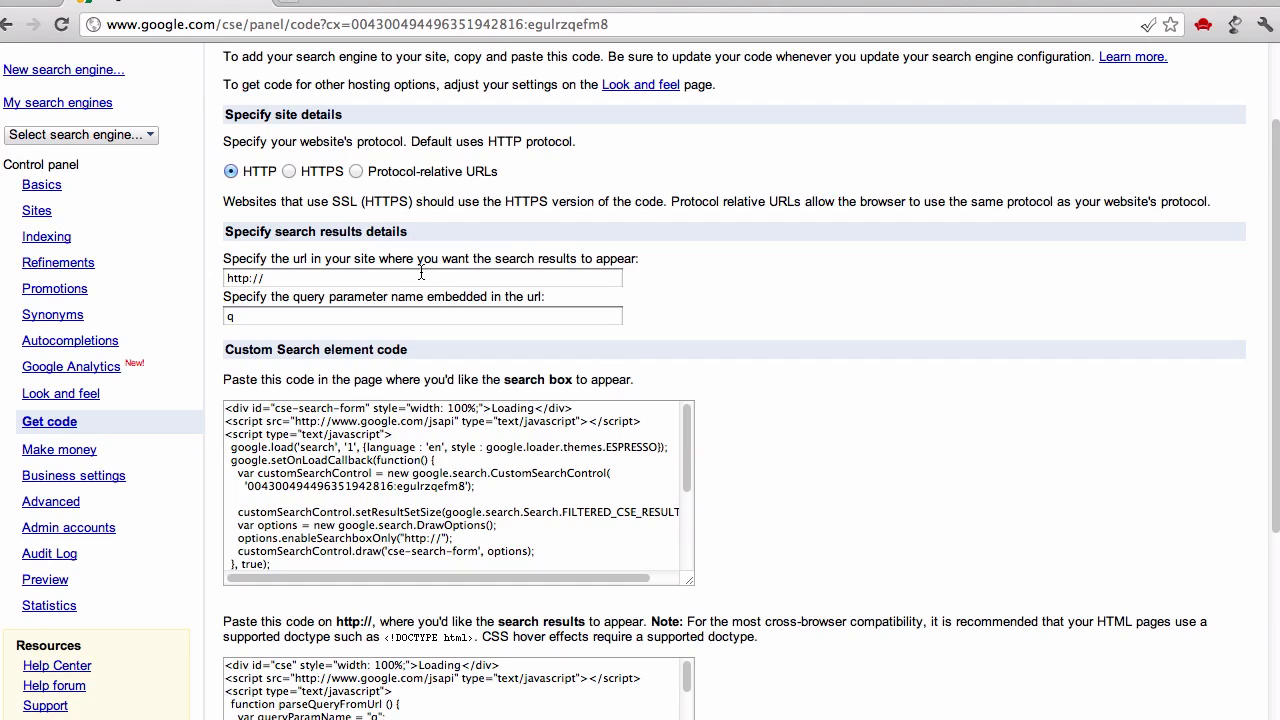
mouse_move(422, 294)
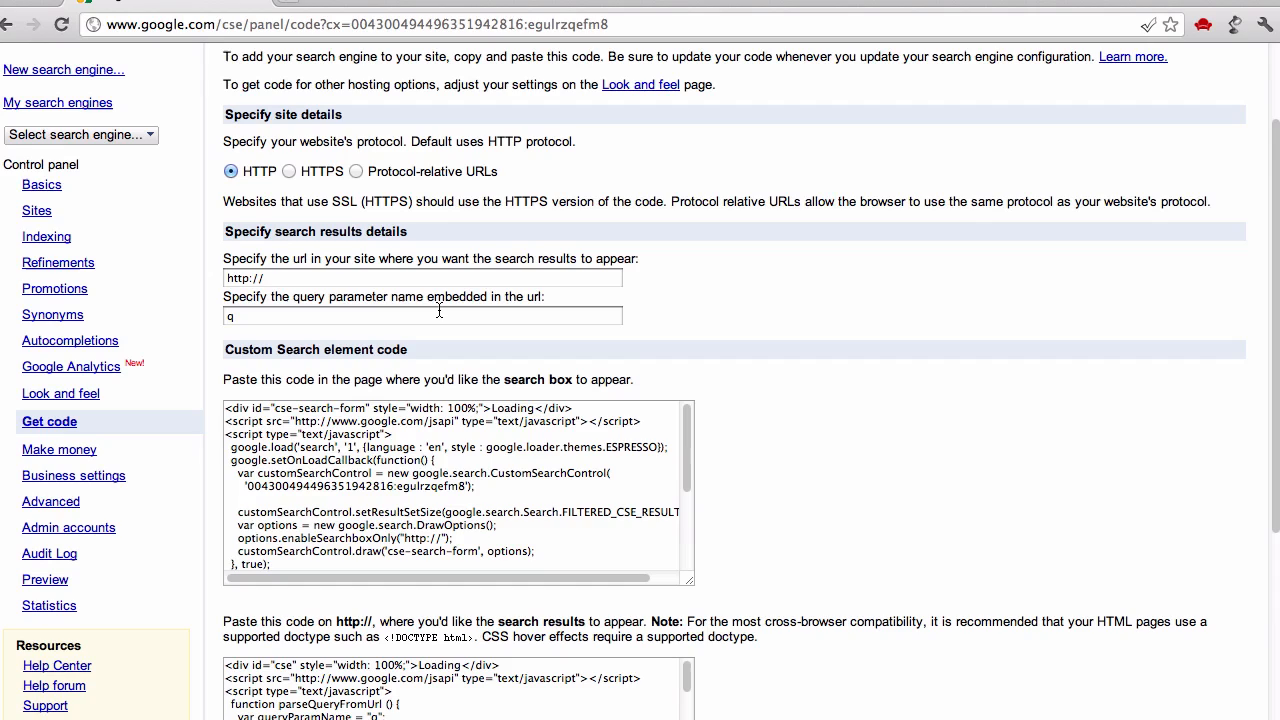
mouse_move(490, 260)
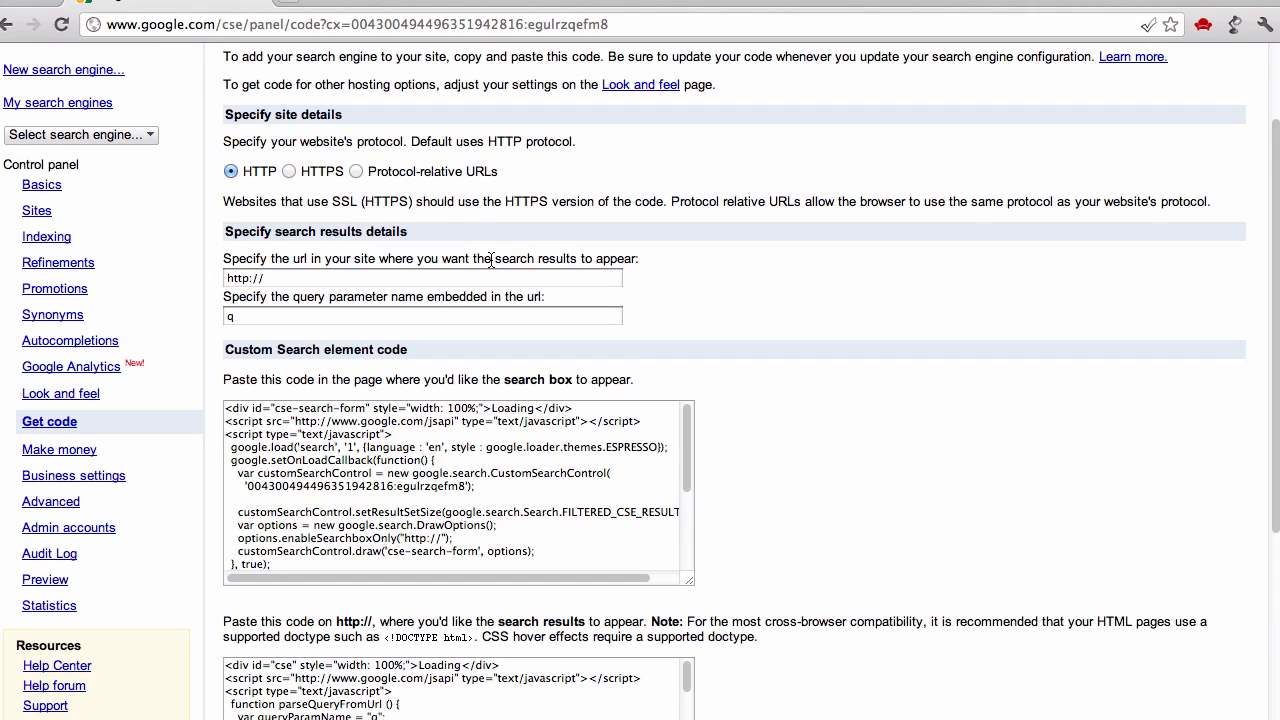
mouse_move(513, 246)
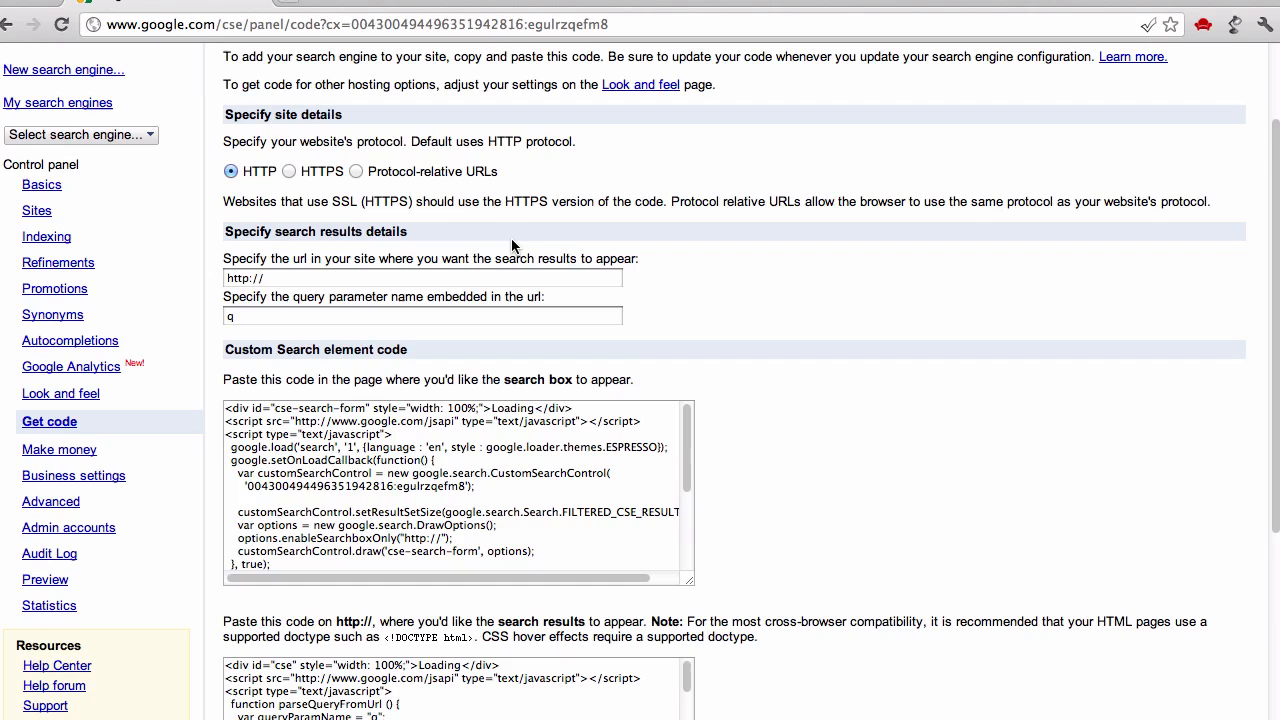
mouse_move(537, 258)
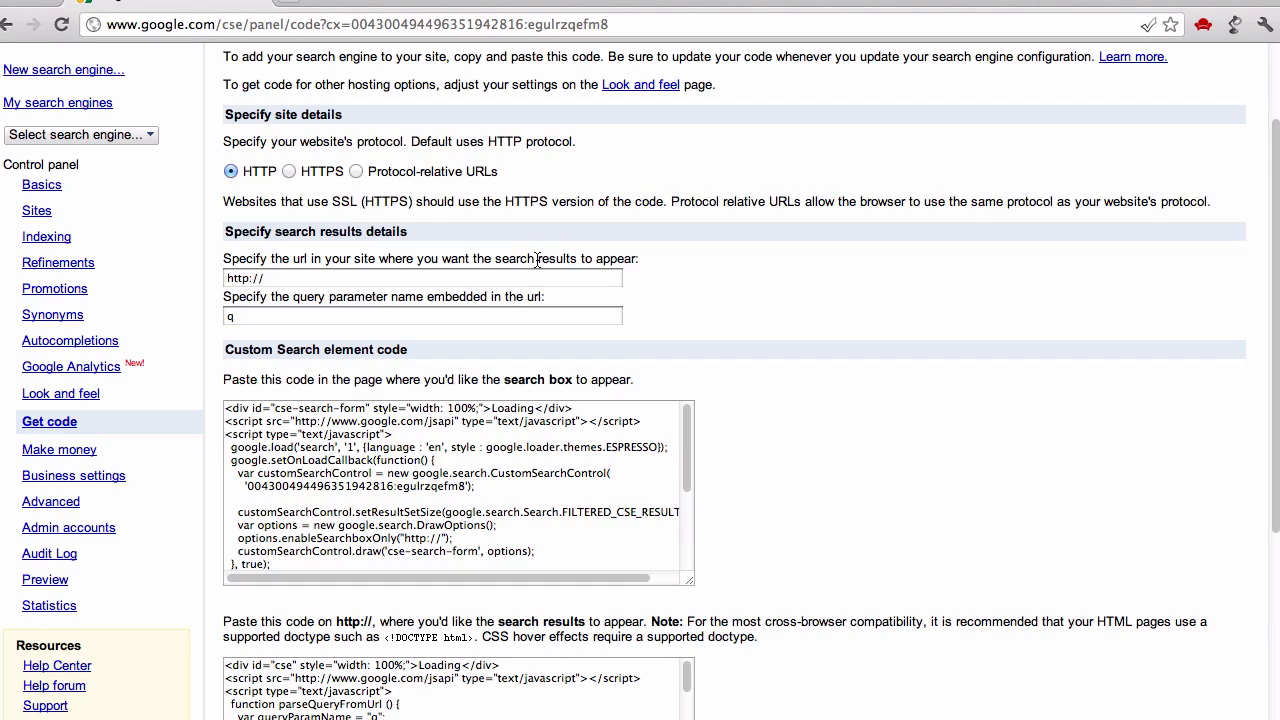
mouse_move(449, 195)
text(www.teachingmultimedia.com/mmp240/)
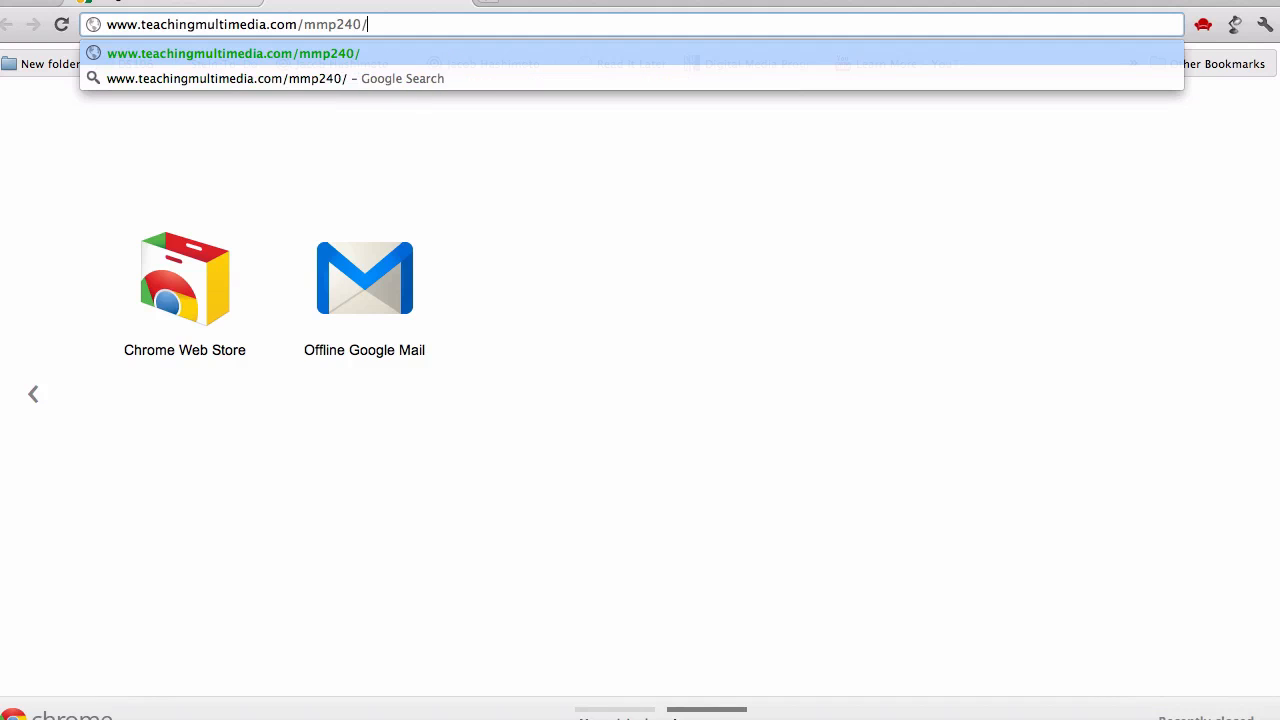
text(google/results.html)
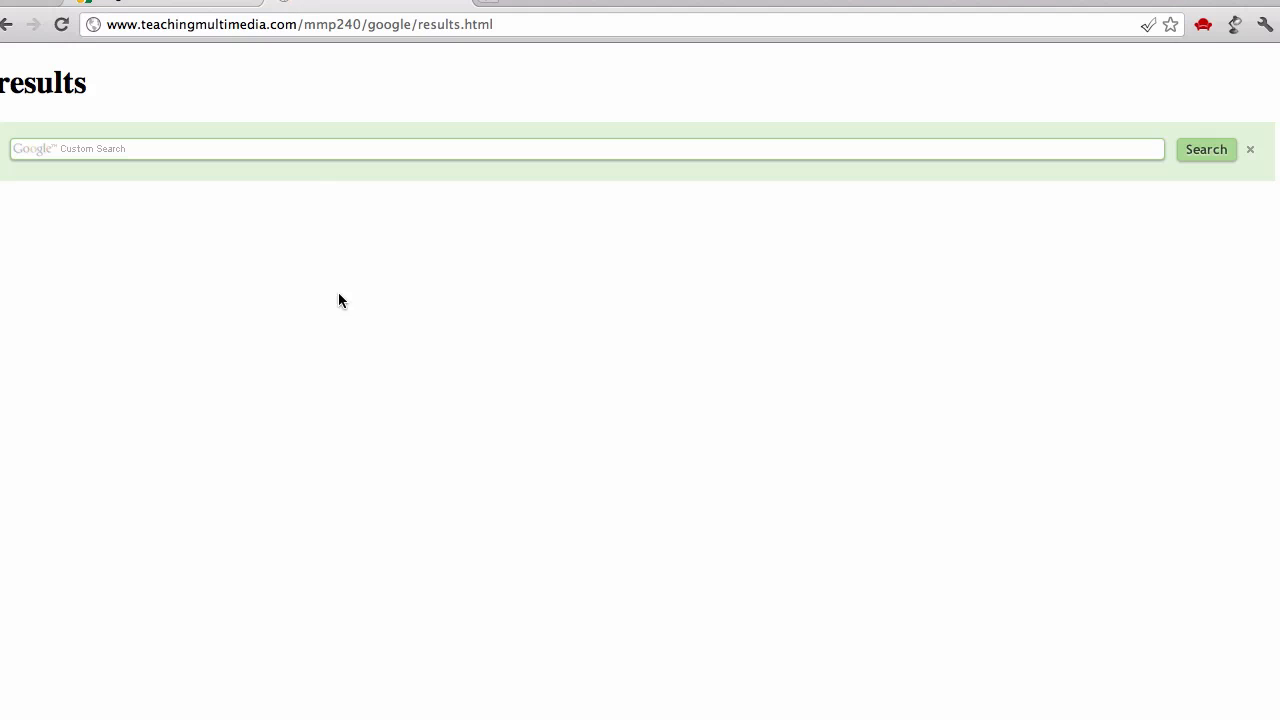
mouse_move(500, 24)
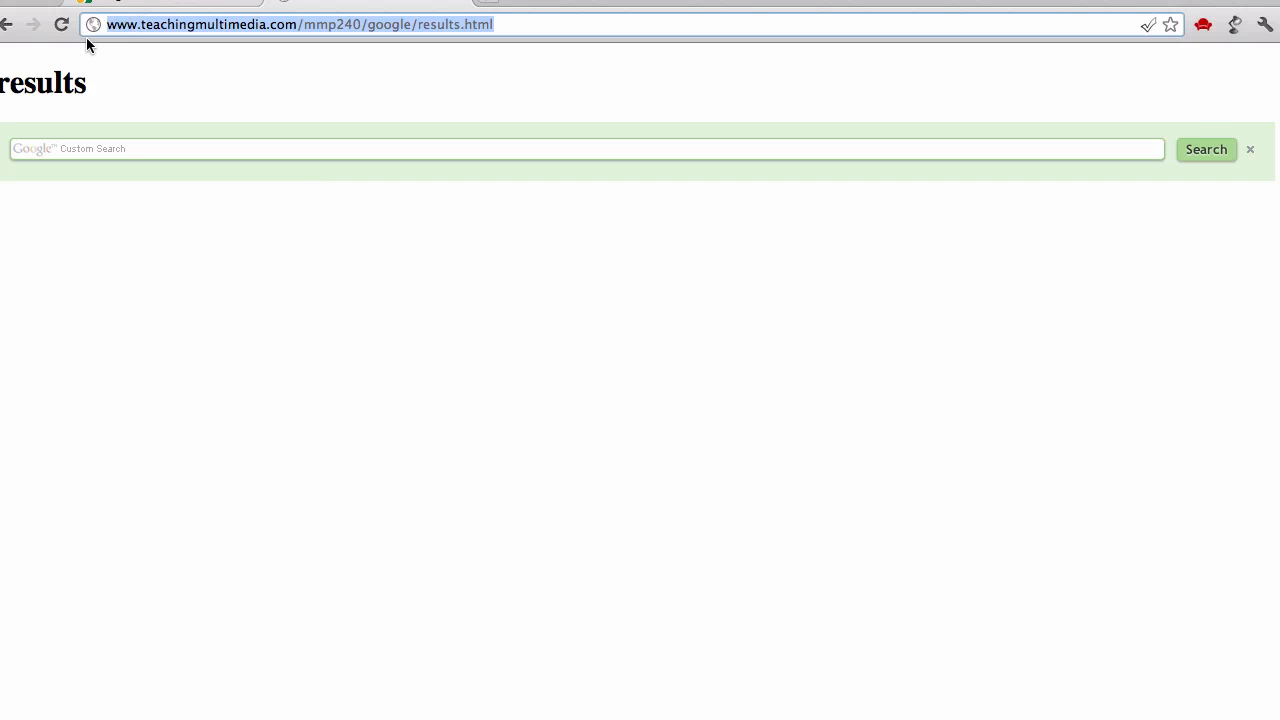
mouse_move(400, 93)
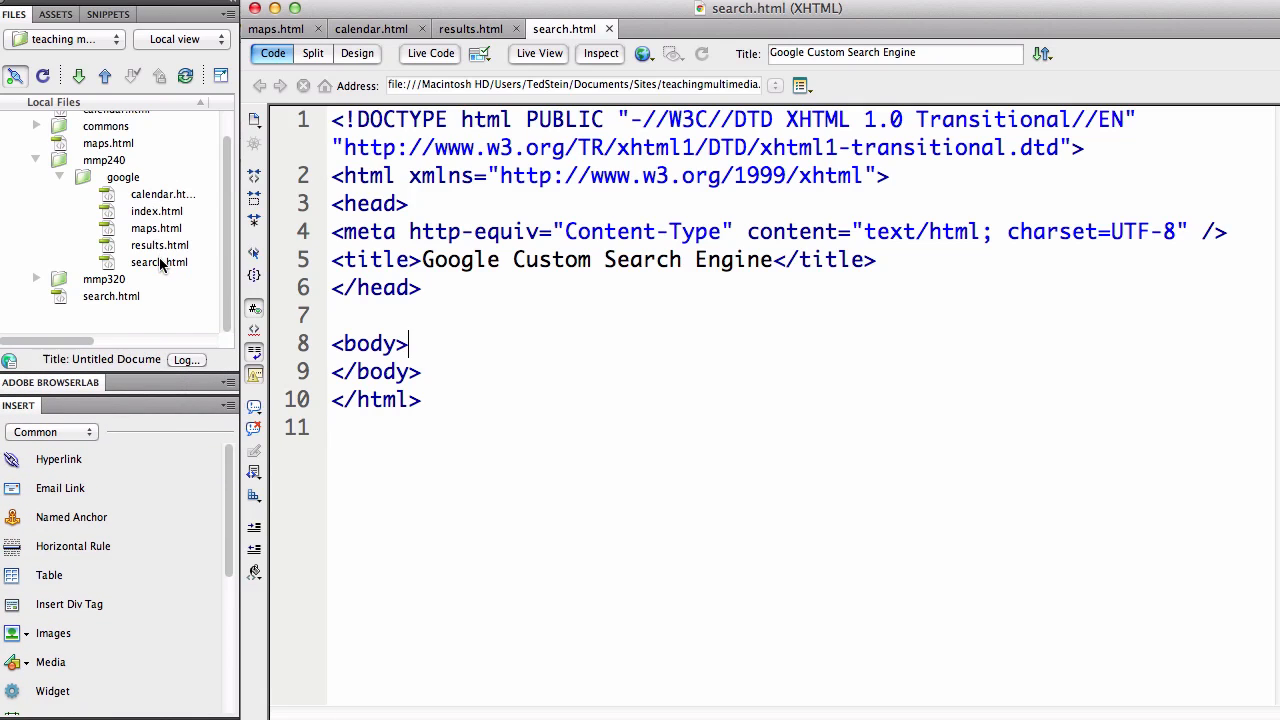
click(160, 194)
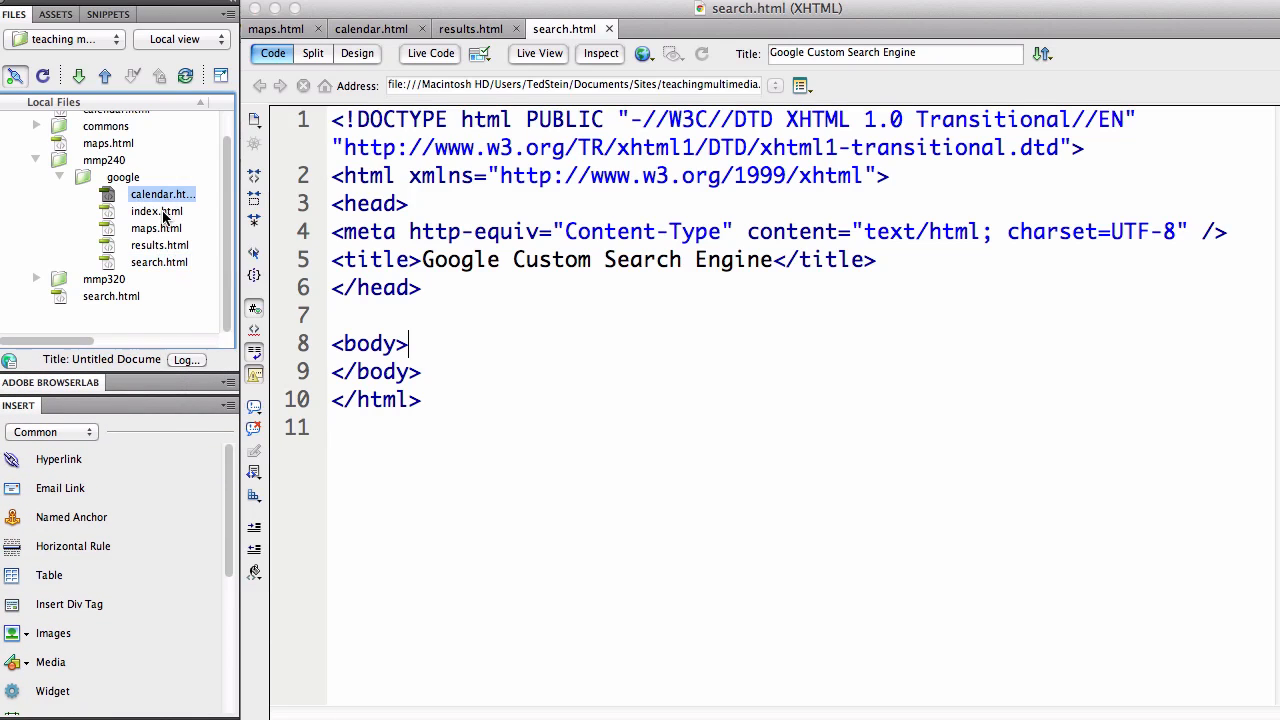
click(158, 261)
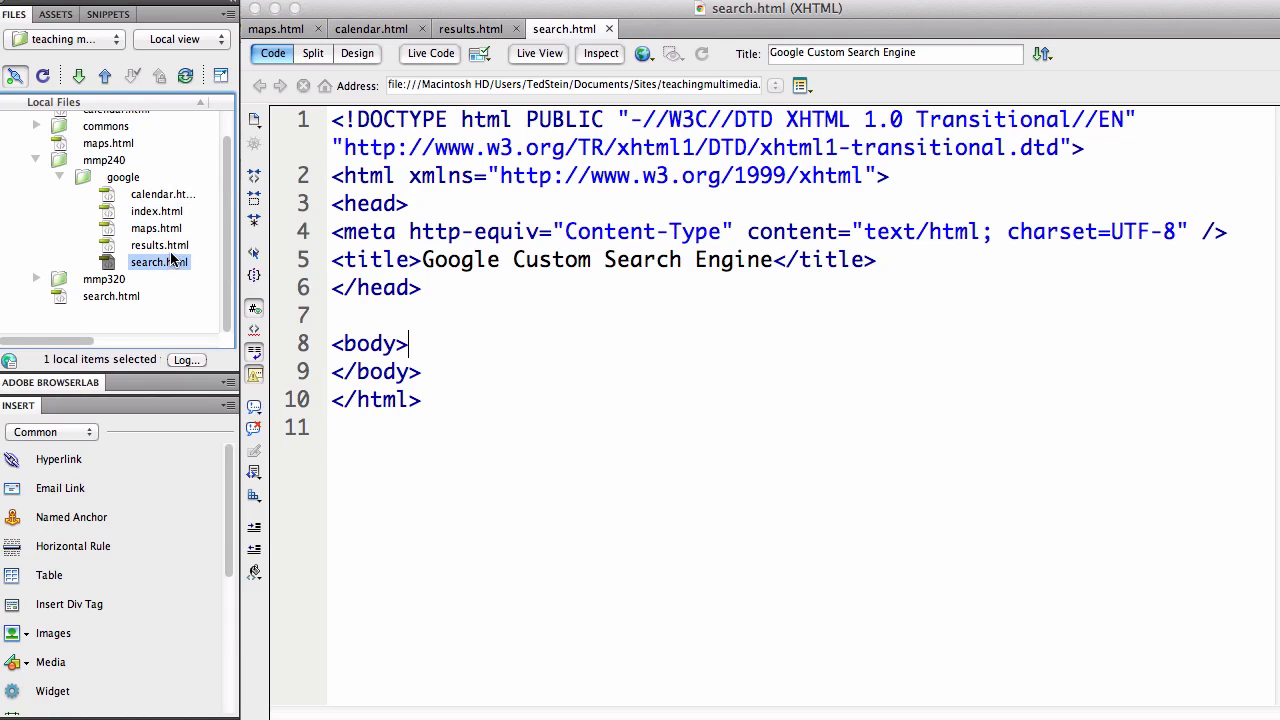
mouse_move(188, 243)
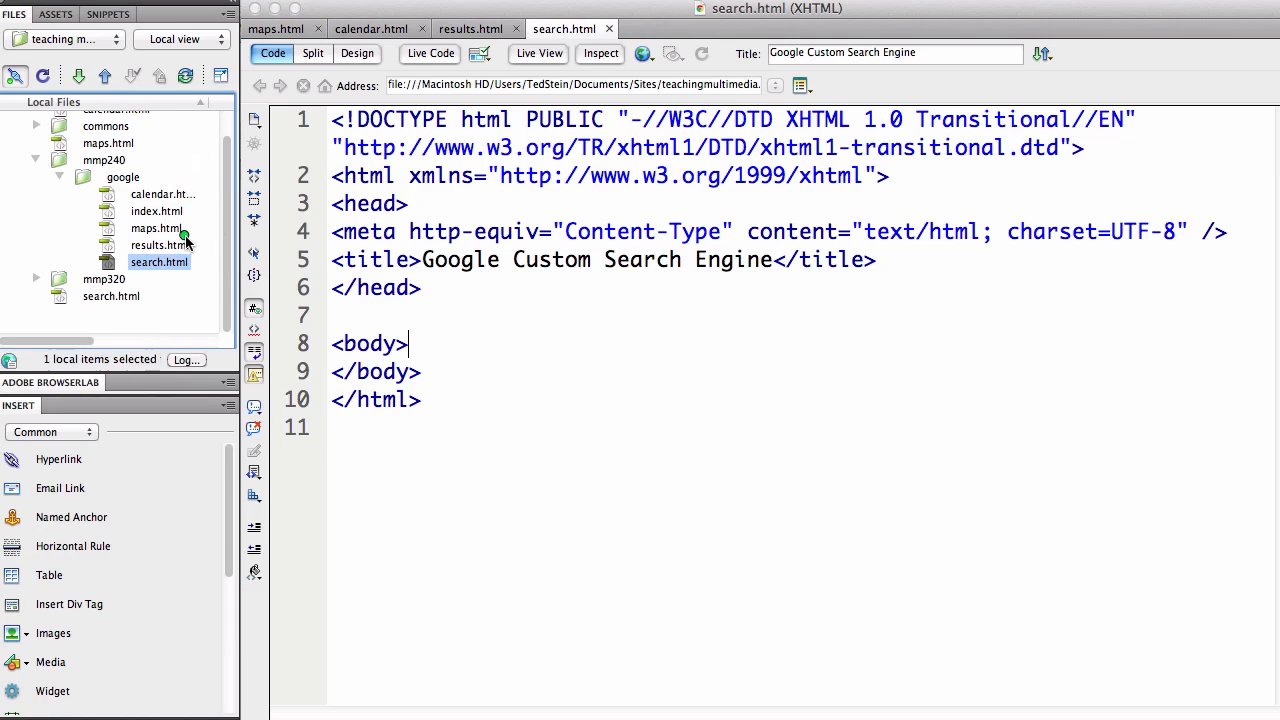
click(157, 245)
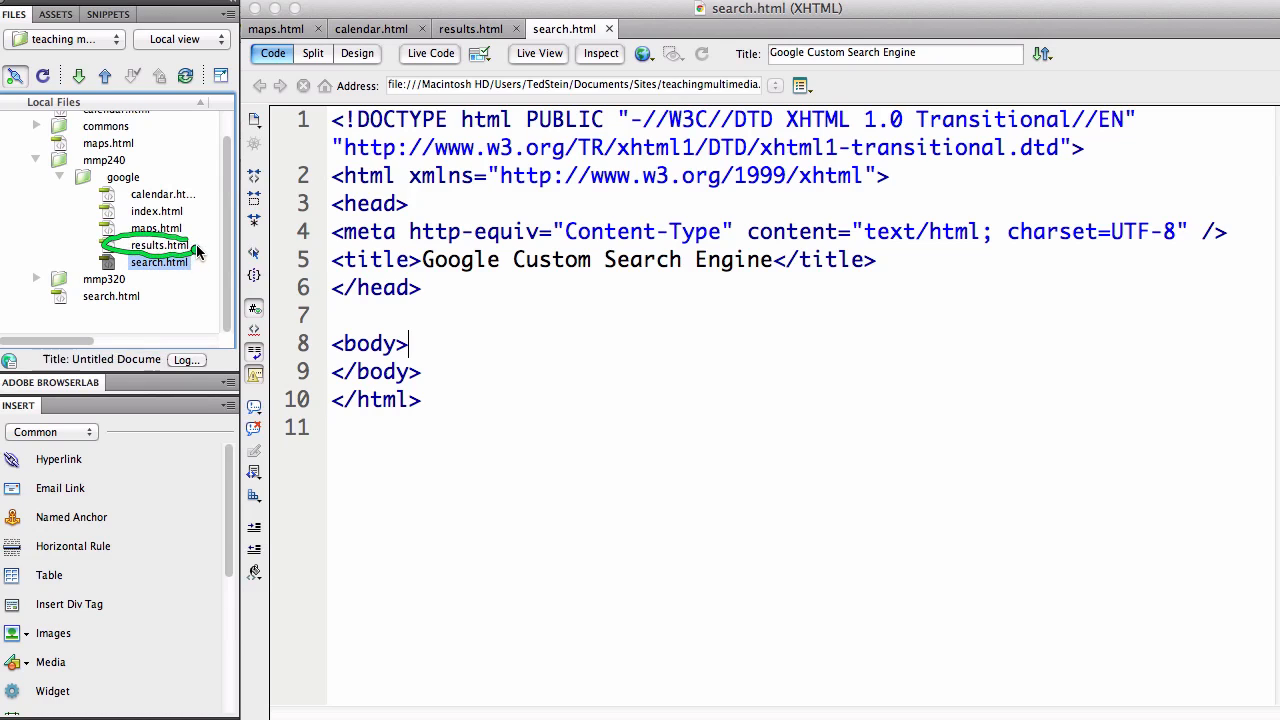
click(155, 228)
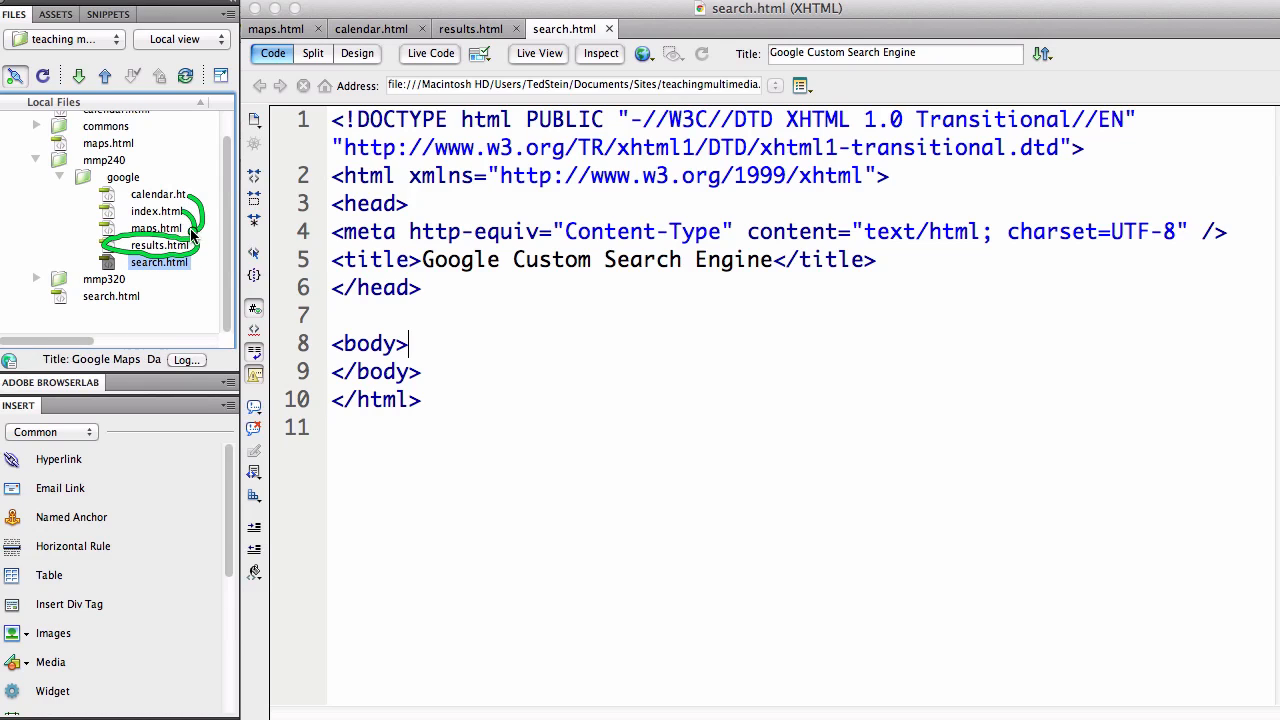
click(159, 262)
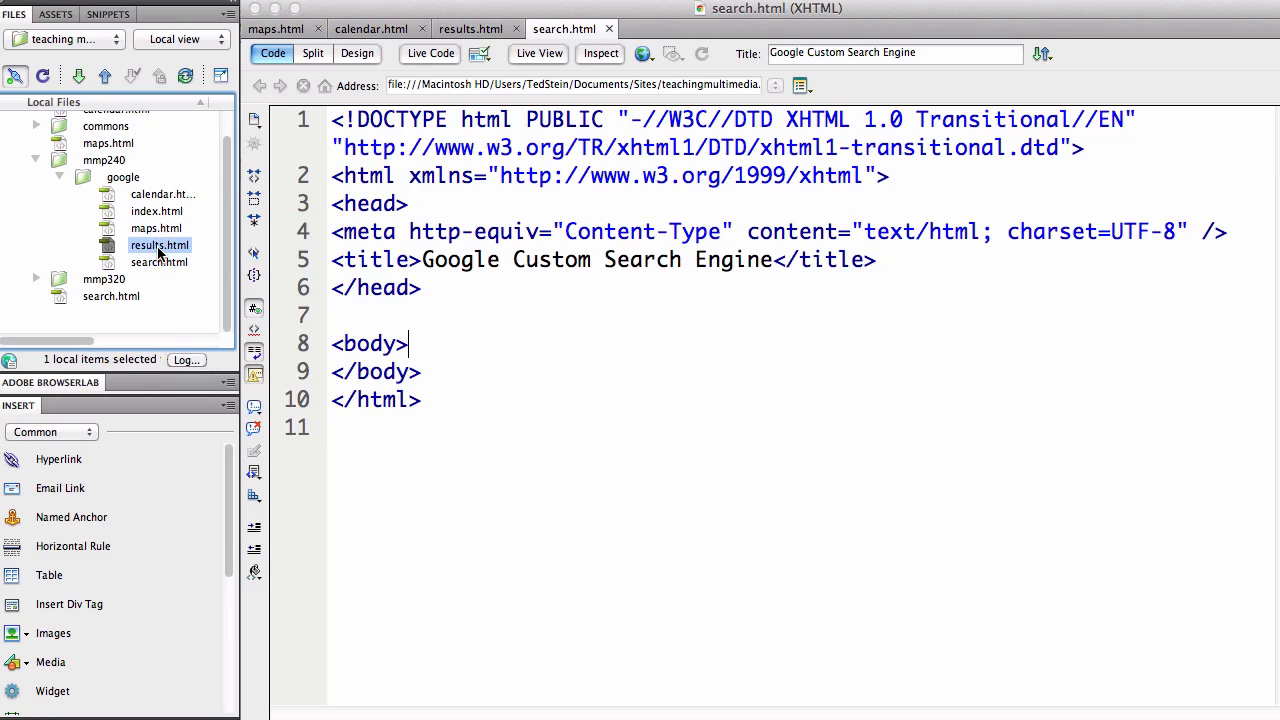
click(470, 28)
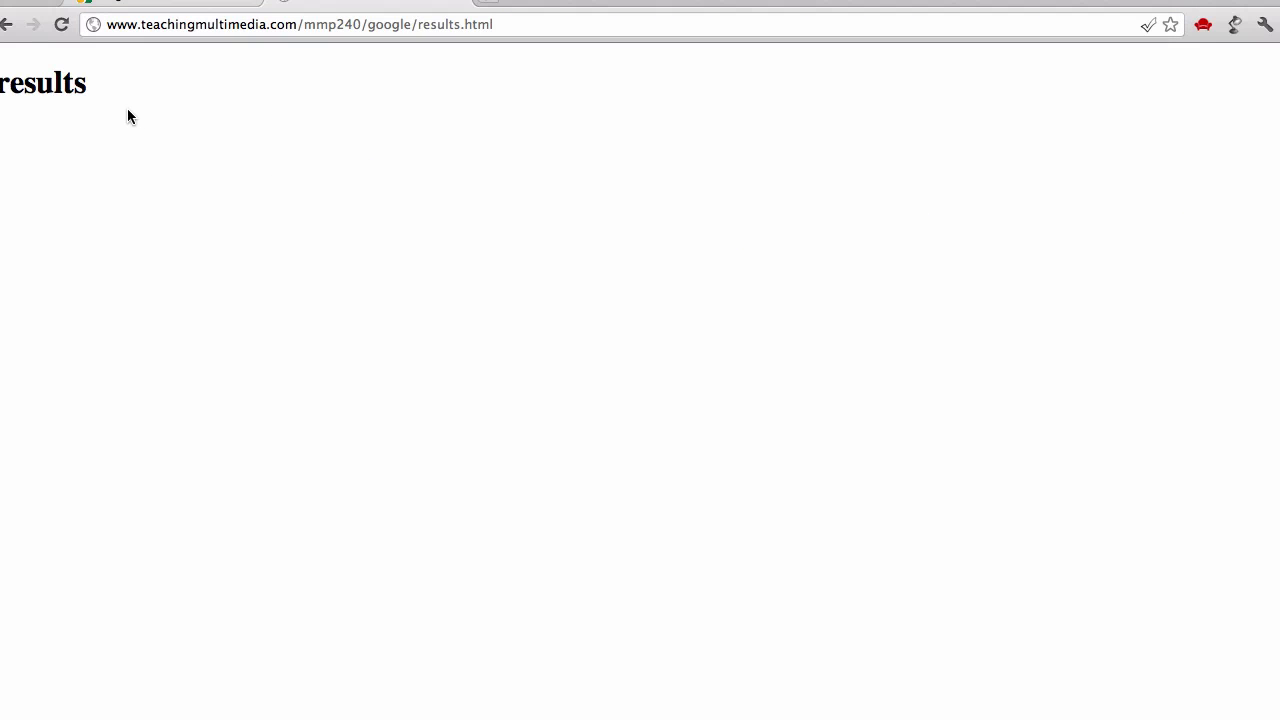
mouse_move(333, 402)
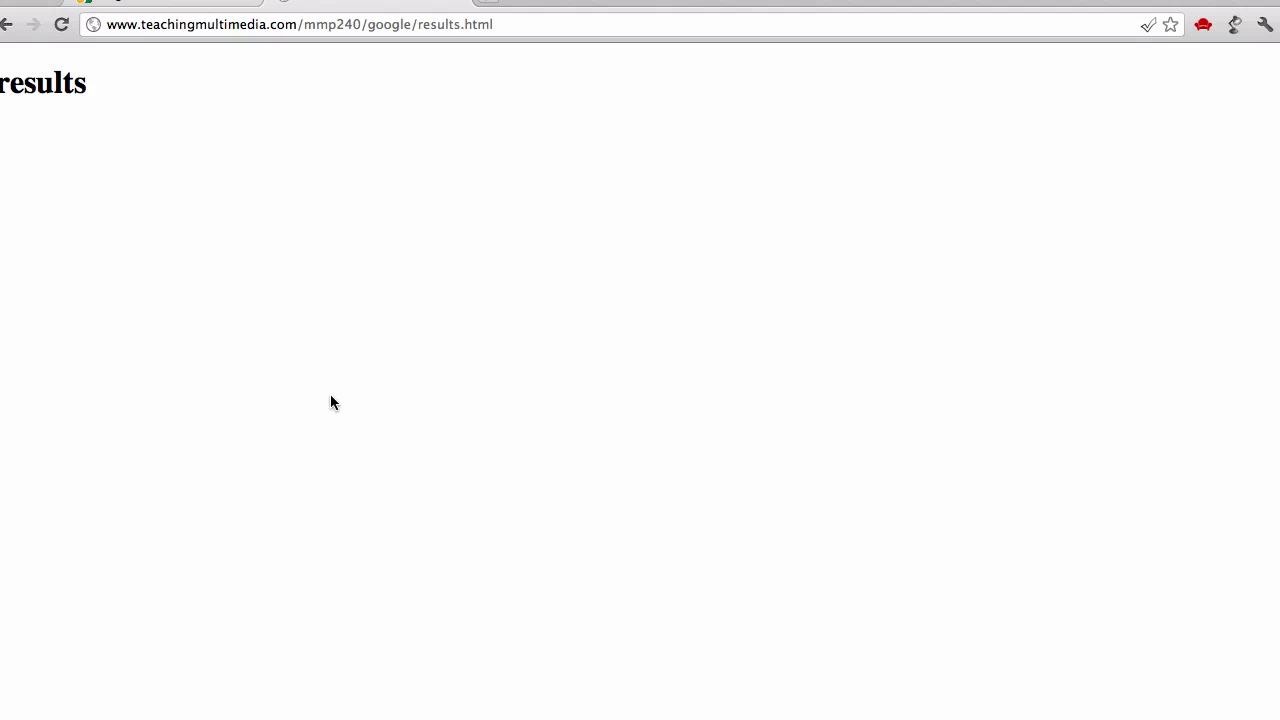
mouse_move(473, 24)
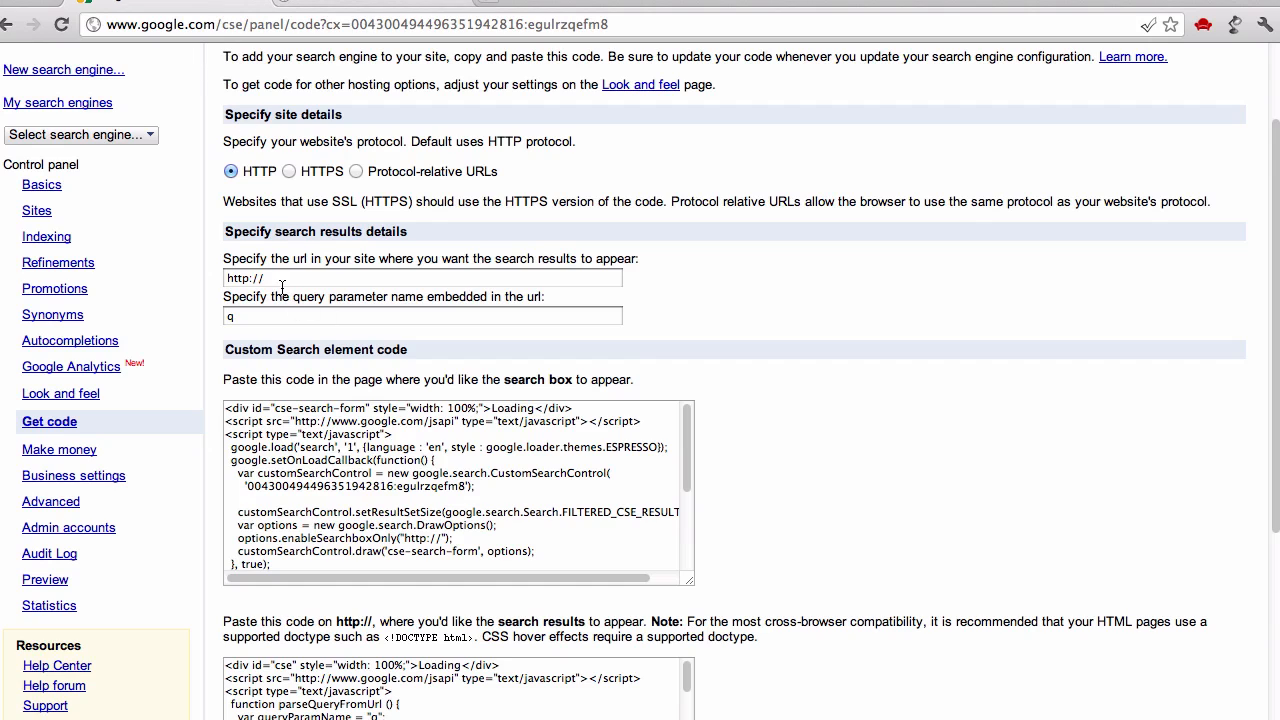
text(http://www.teachingmultimedia.com/mmp240/google/results.html)
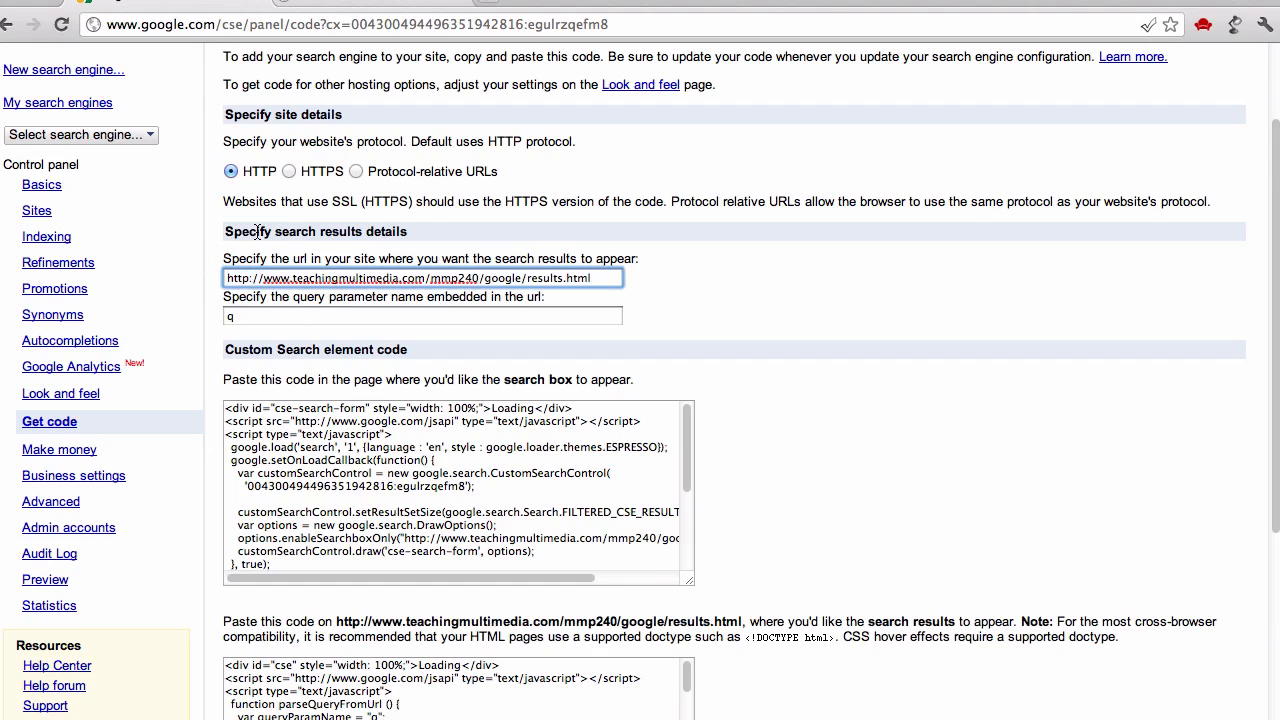
click(458, 490)
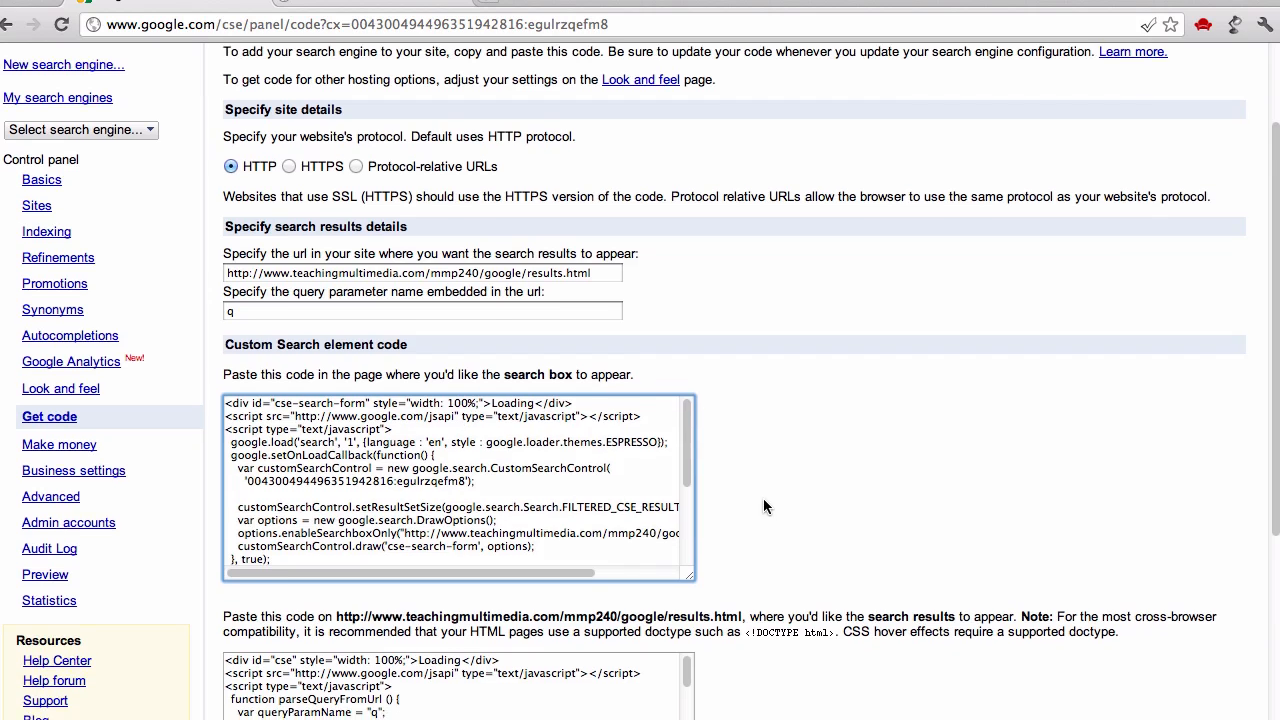
scroll(down, 3)
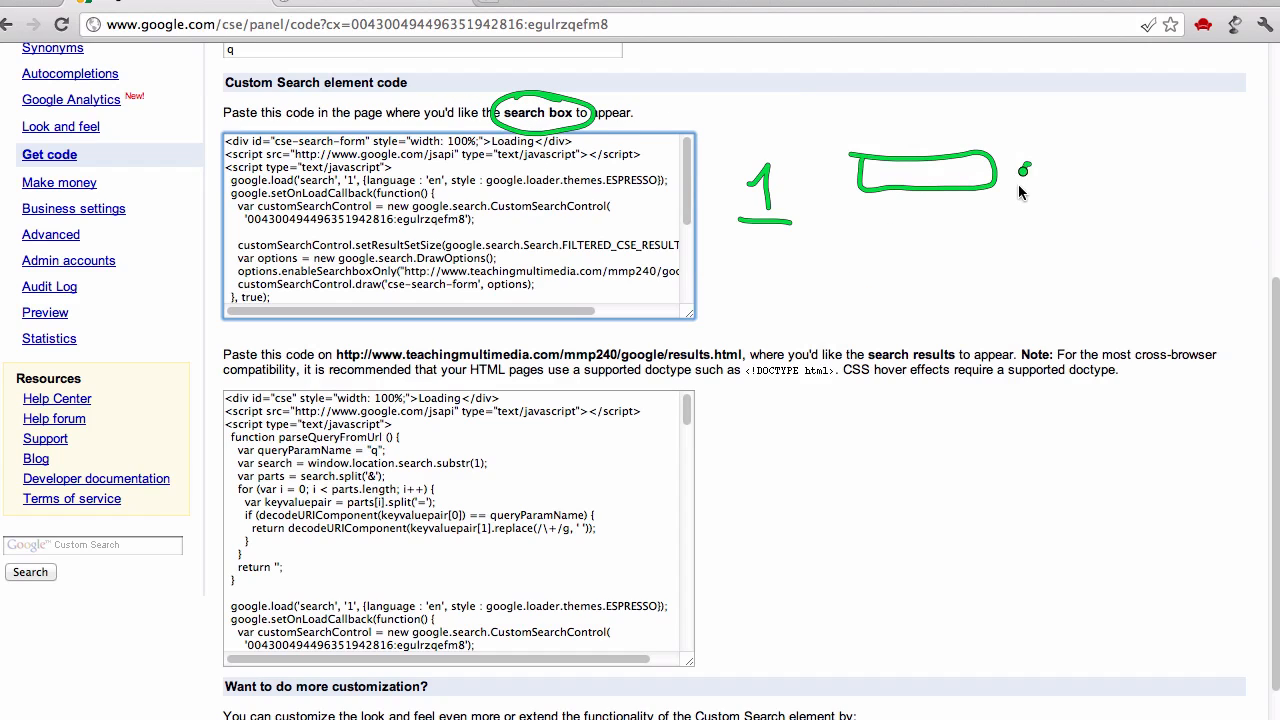
drag(1020, 190, 1090, 170)
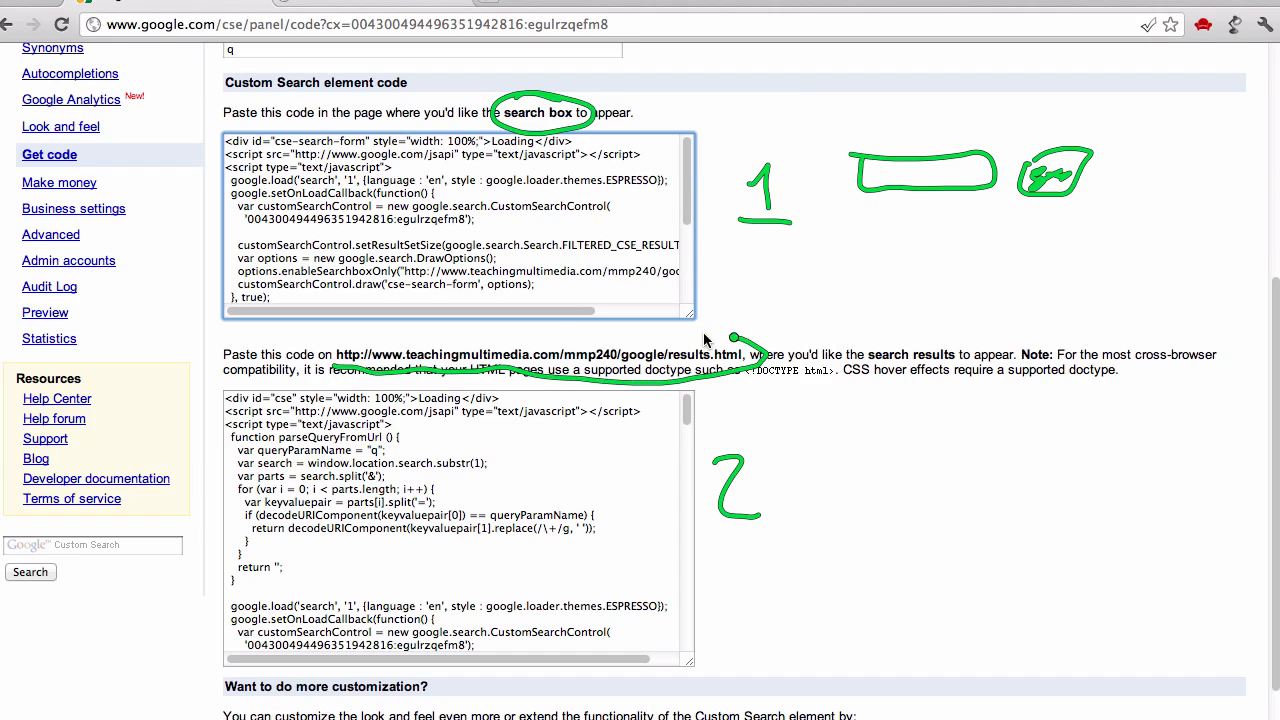
drag(325, 355, 735, 355)
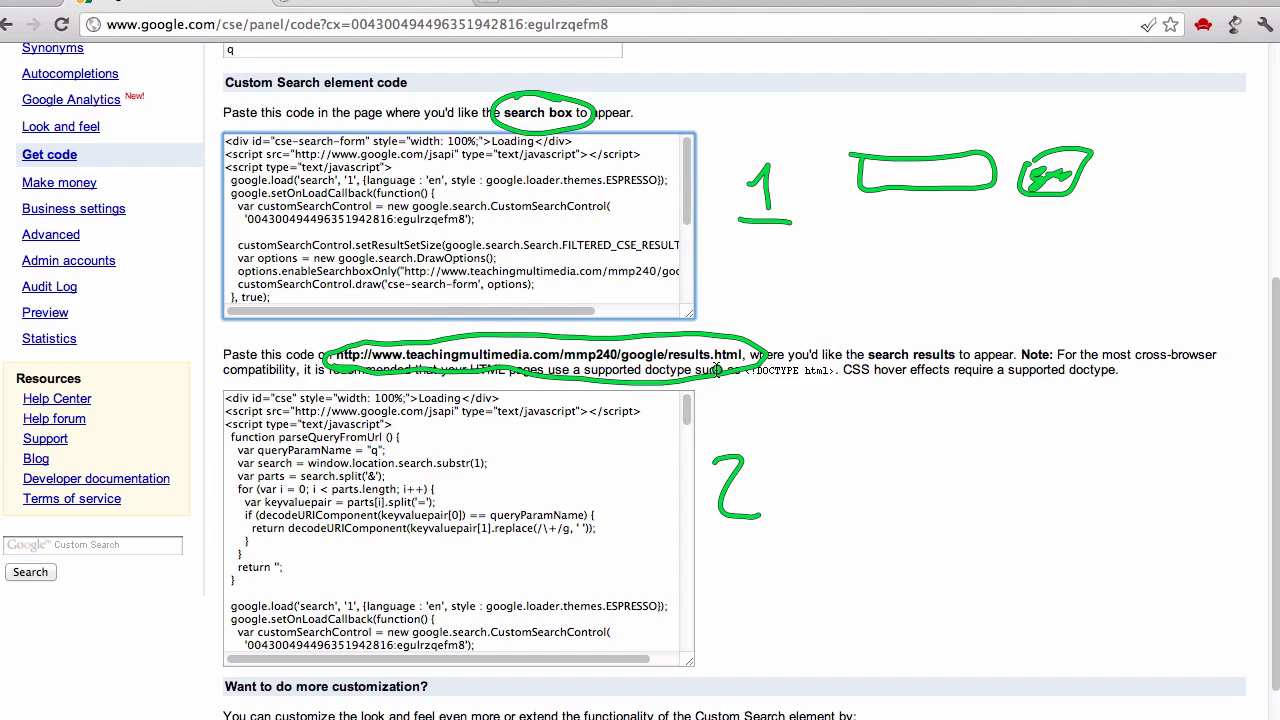
mouse_move(703, 405)
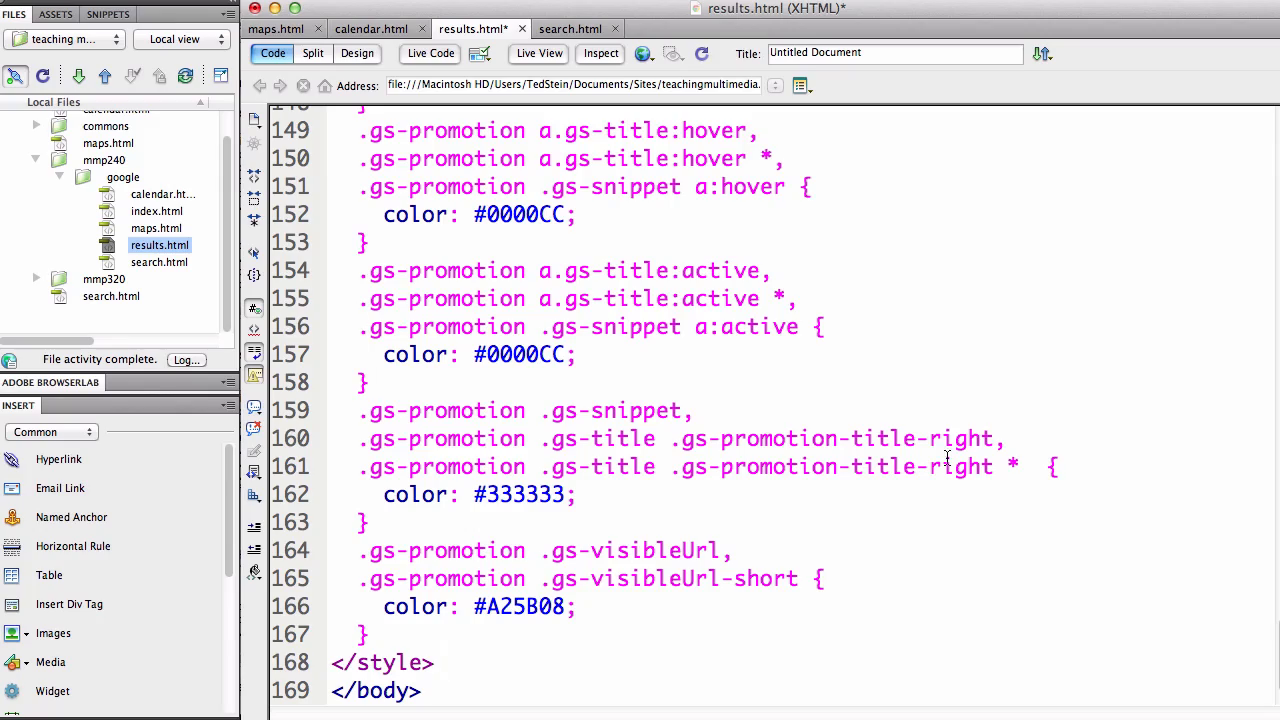
- Scroll through the pasted search results code, scripts and styles in results.html
scroll(up, 3)
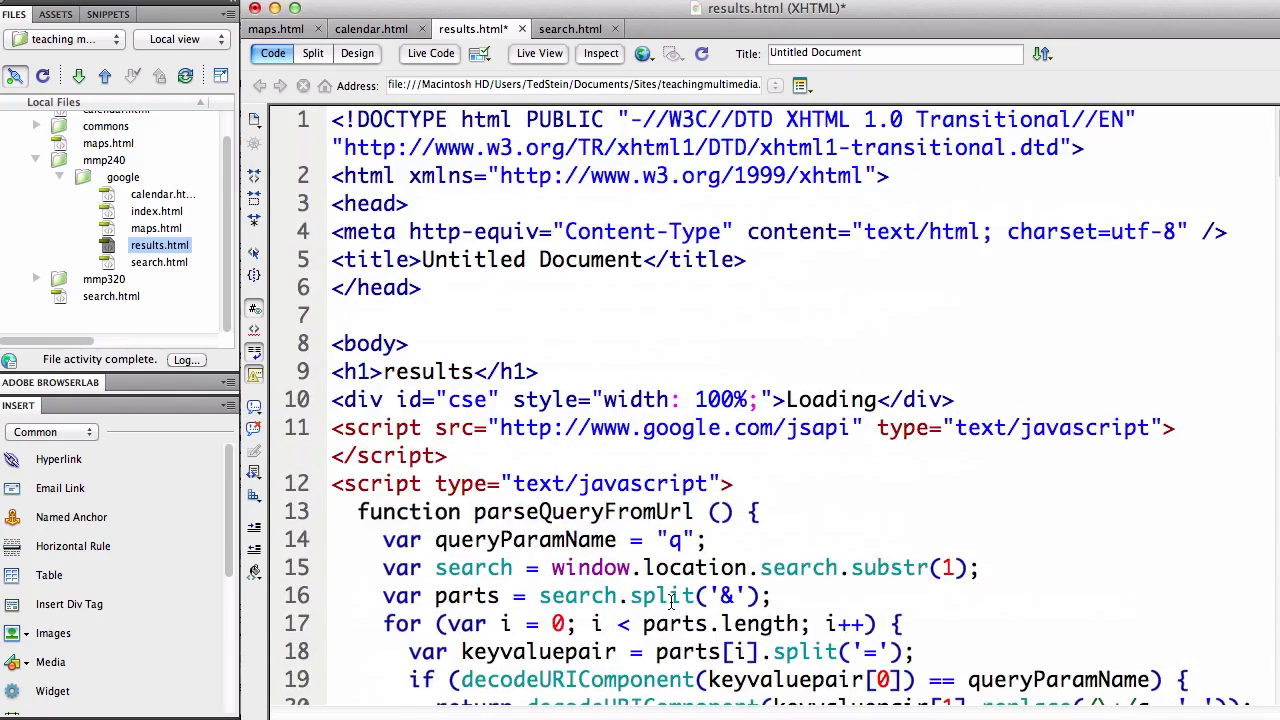
scroll(down, 3)
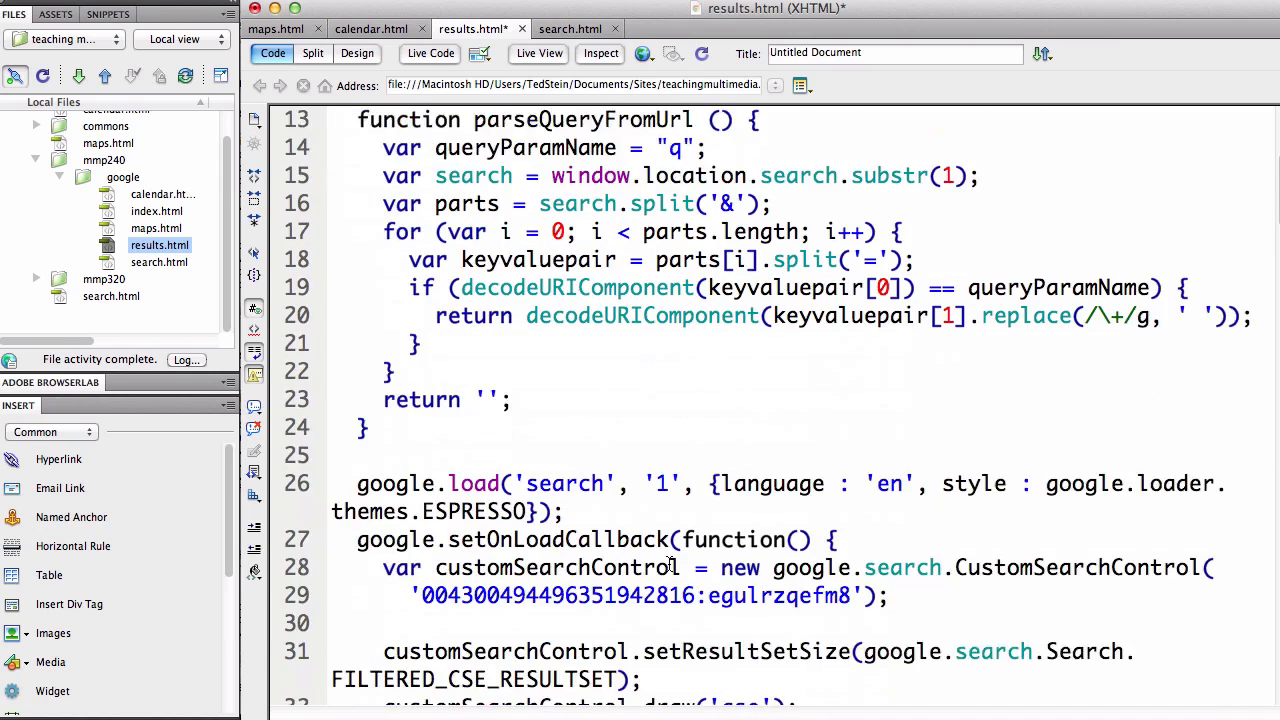
scroll(down, 3)
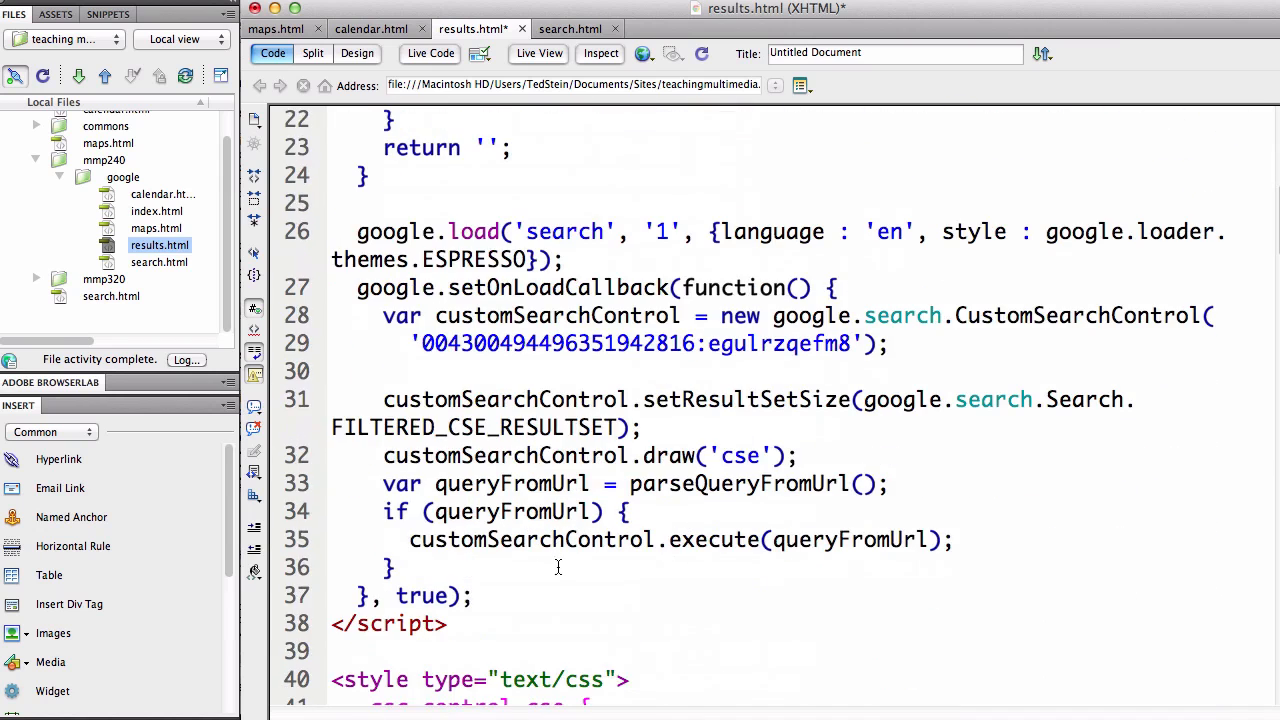
scroll(down, 3)
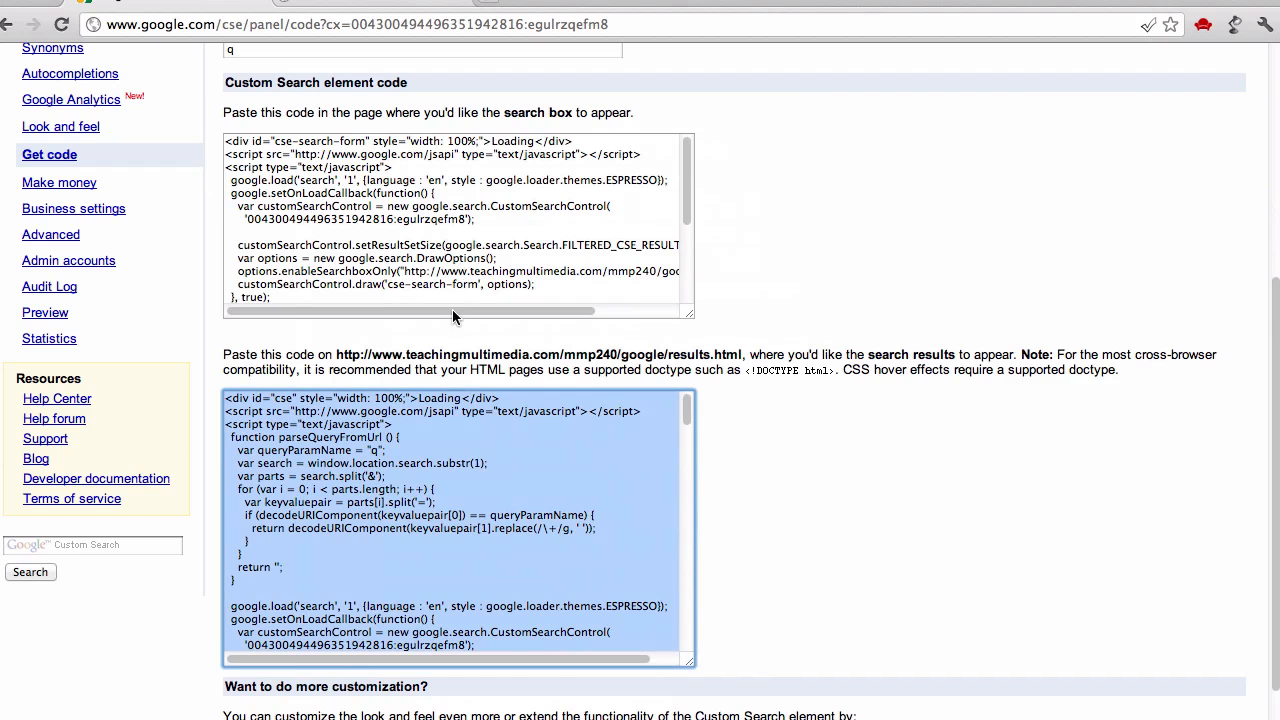
- Scroll through the results-page code to confirm it runs through to the closing </style>
scroll(down, 3)
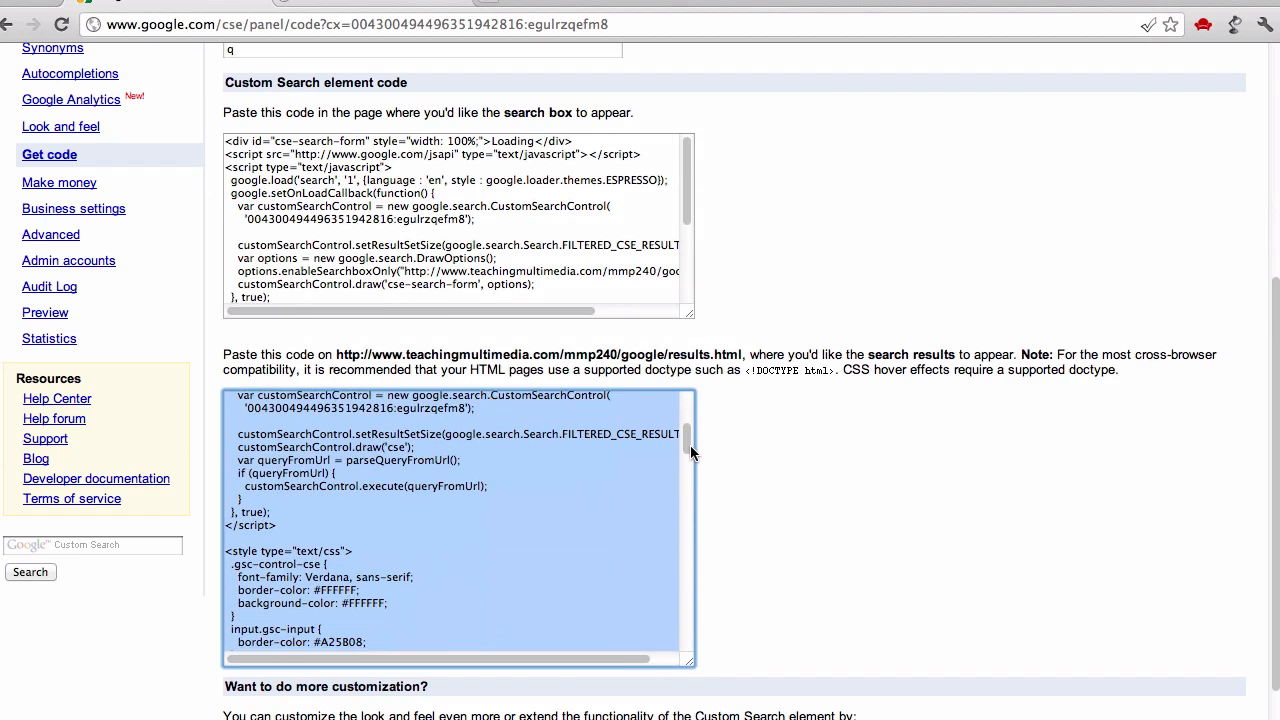
scroll(down, 3)
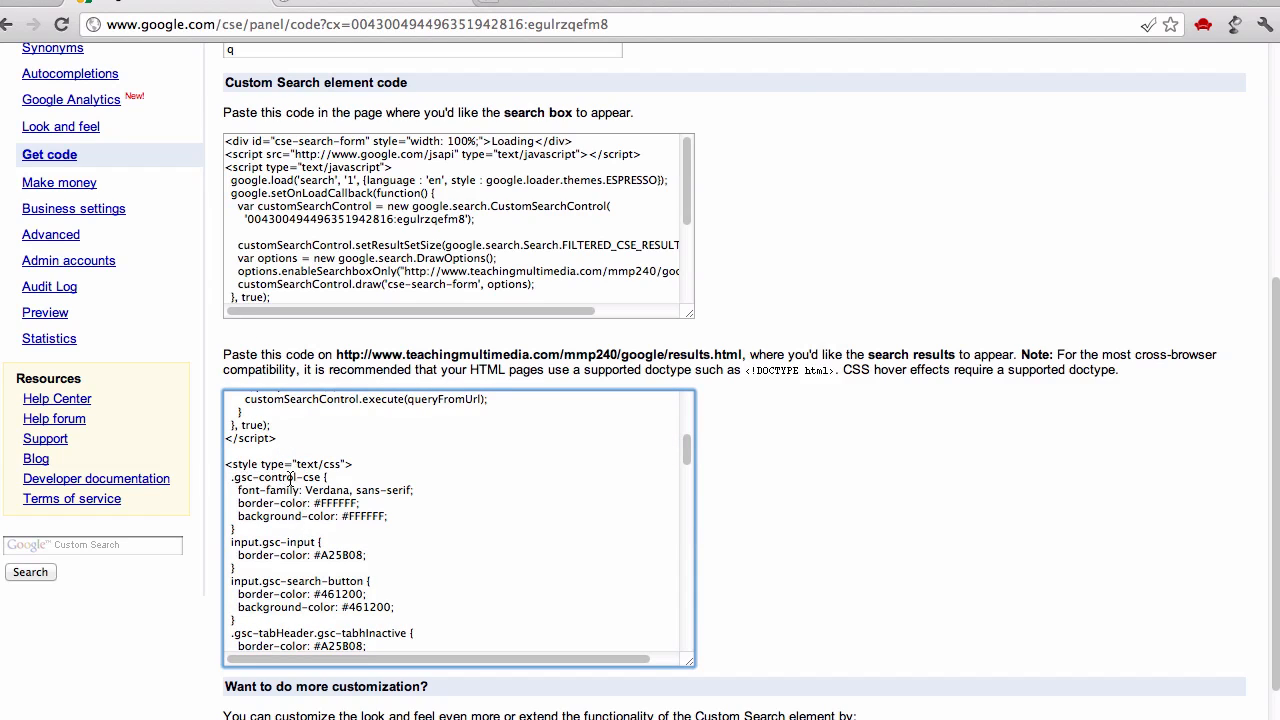
mouse_move(342, 477)
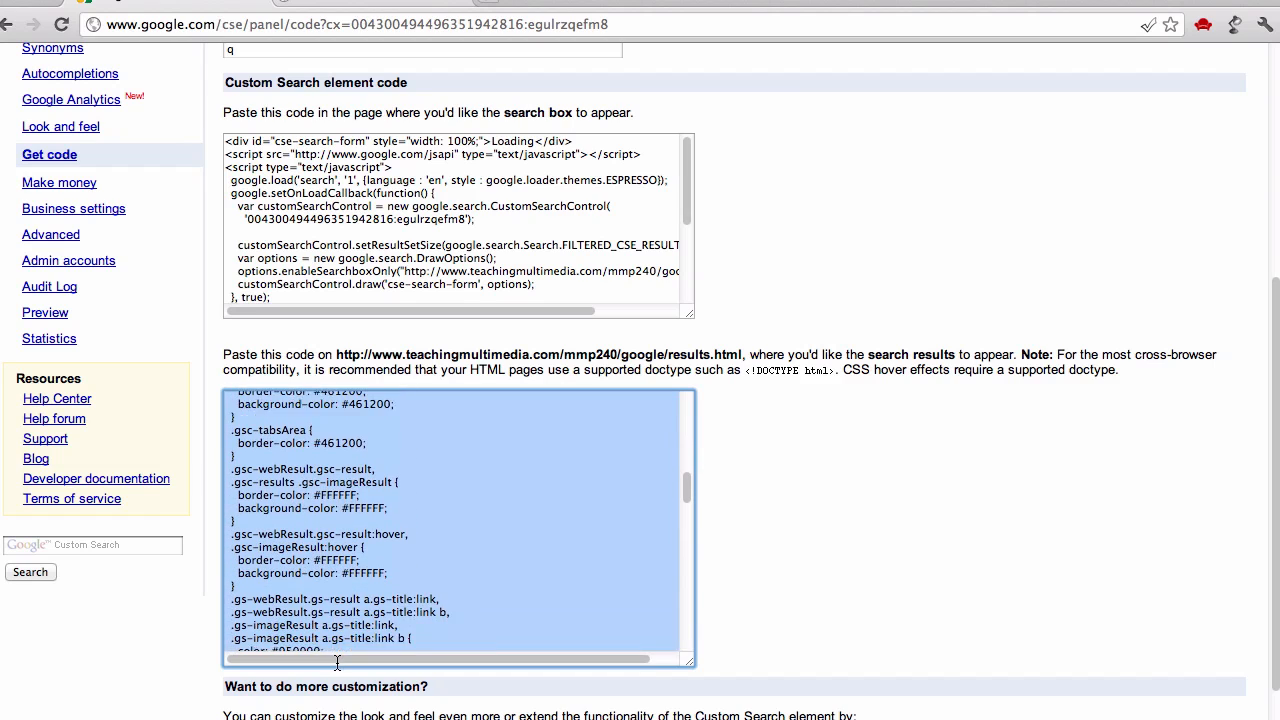
scroll(down, 3)
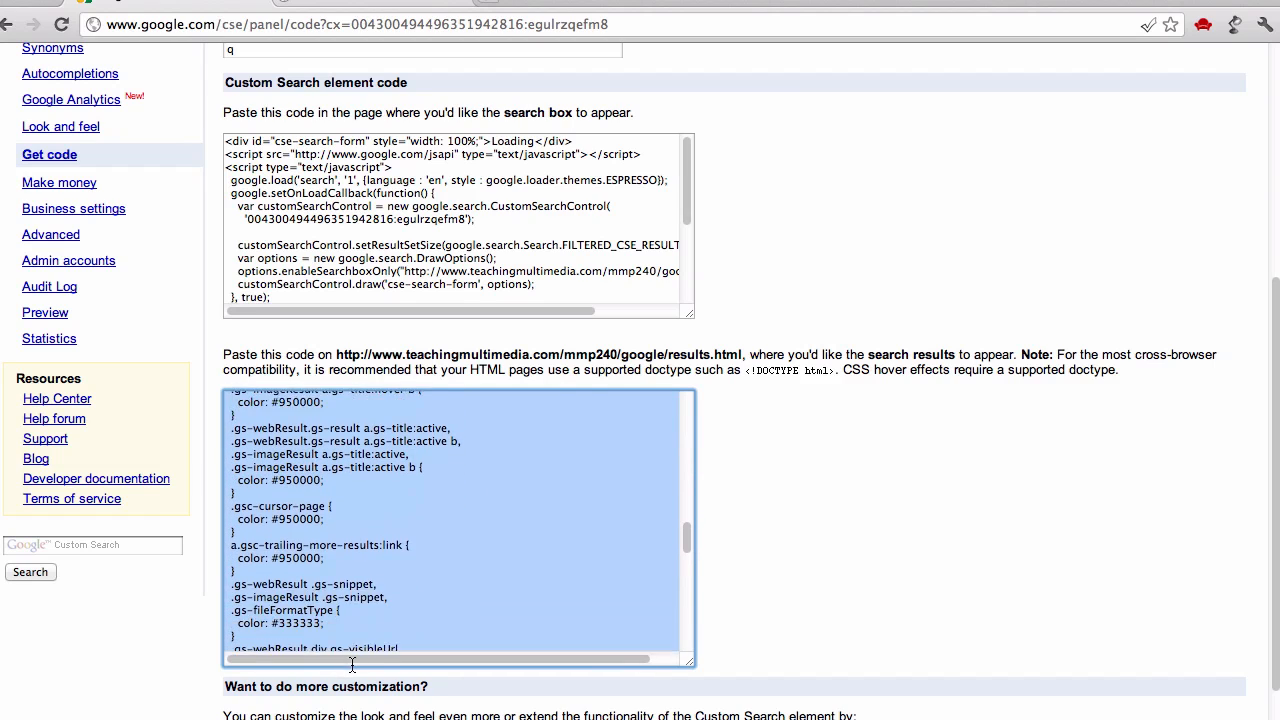
scroll(down, 3)
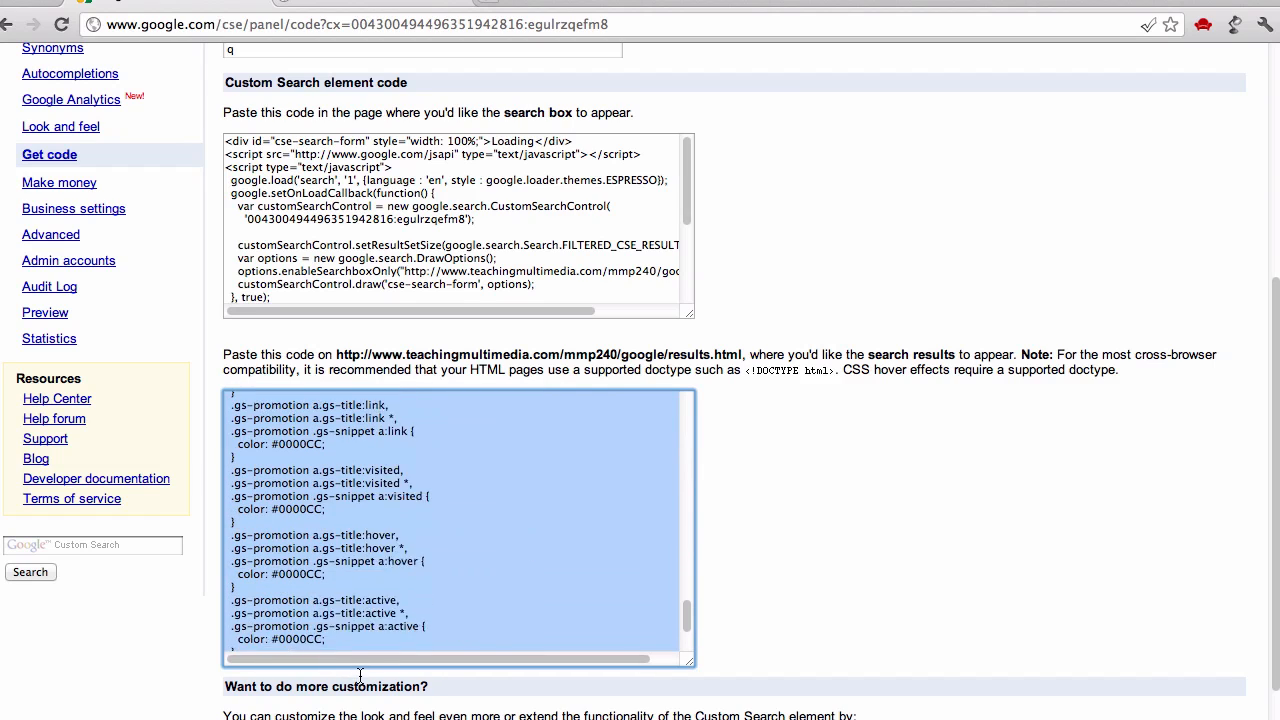
scroll(down, 3)
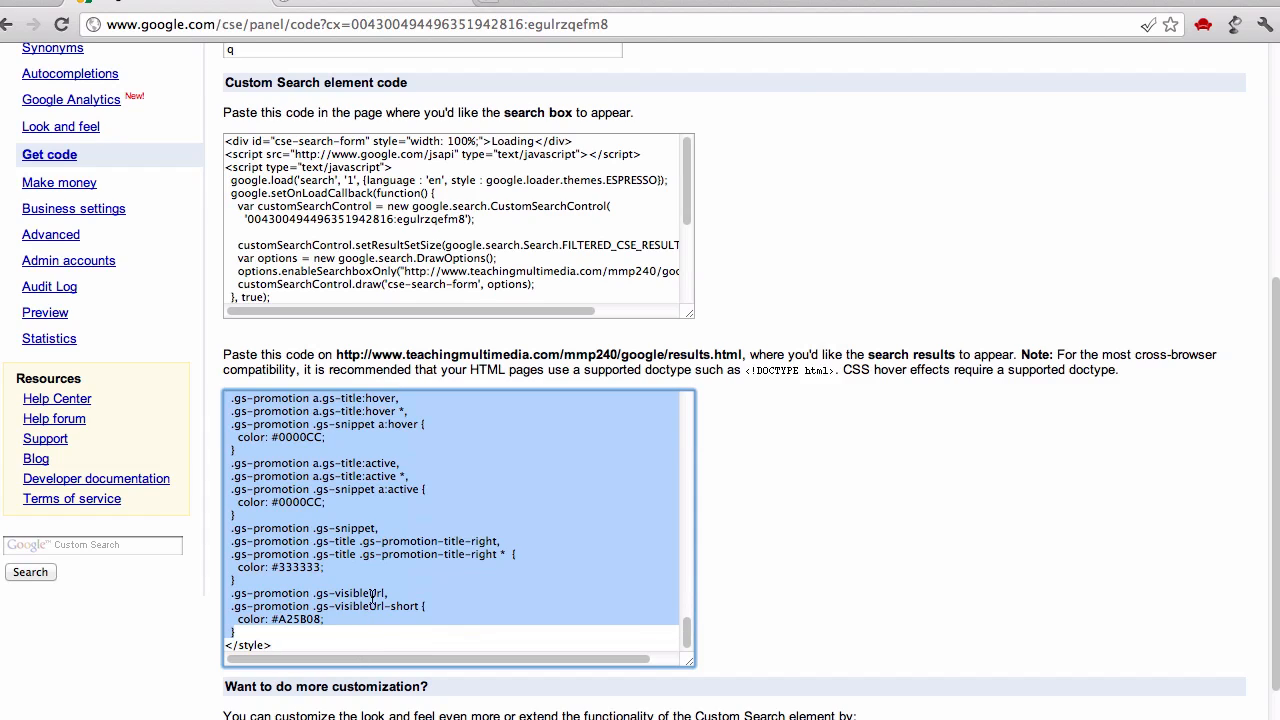
mouse_move(540, 360)
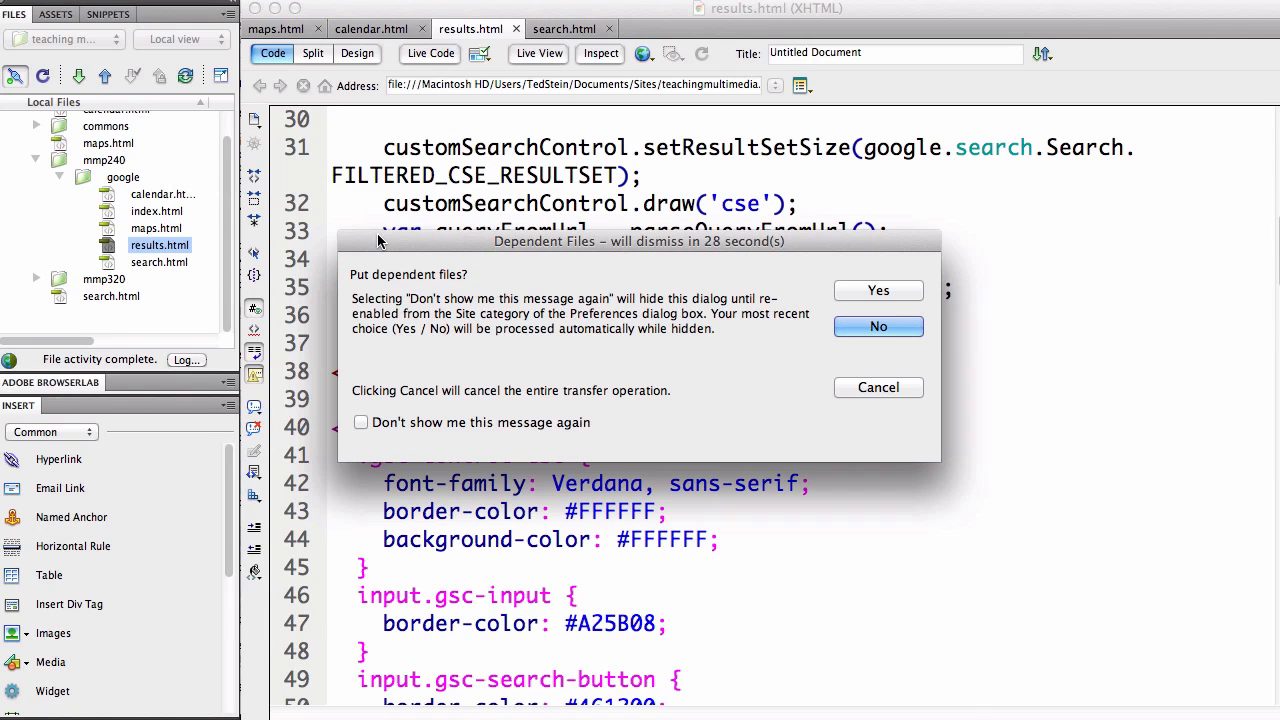
mouse_move(580, 338)
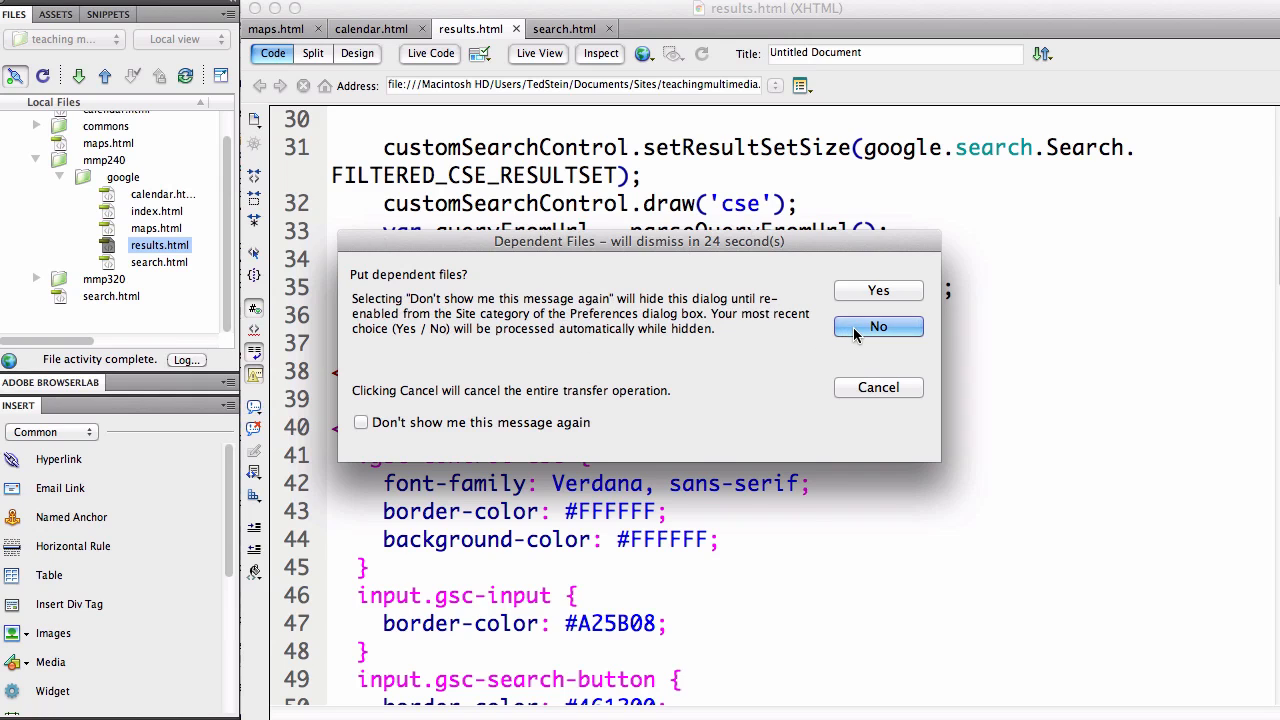
- Upload results.html without dependent files and add a '<h1>my search page</h1>' heading to search.html
click(878, 326)
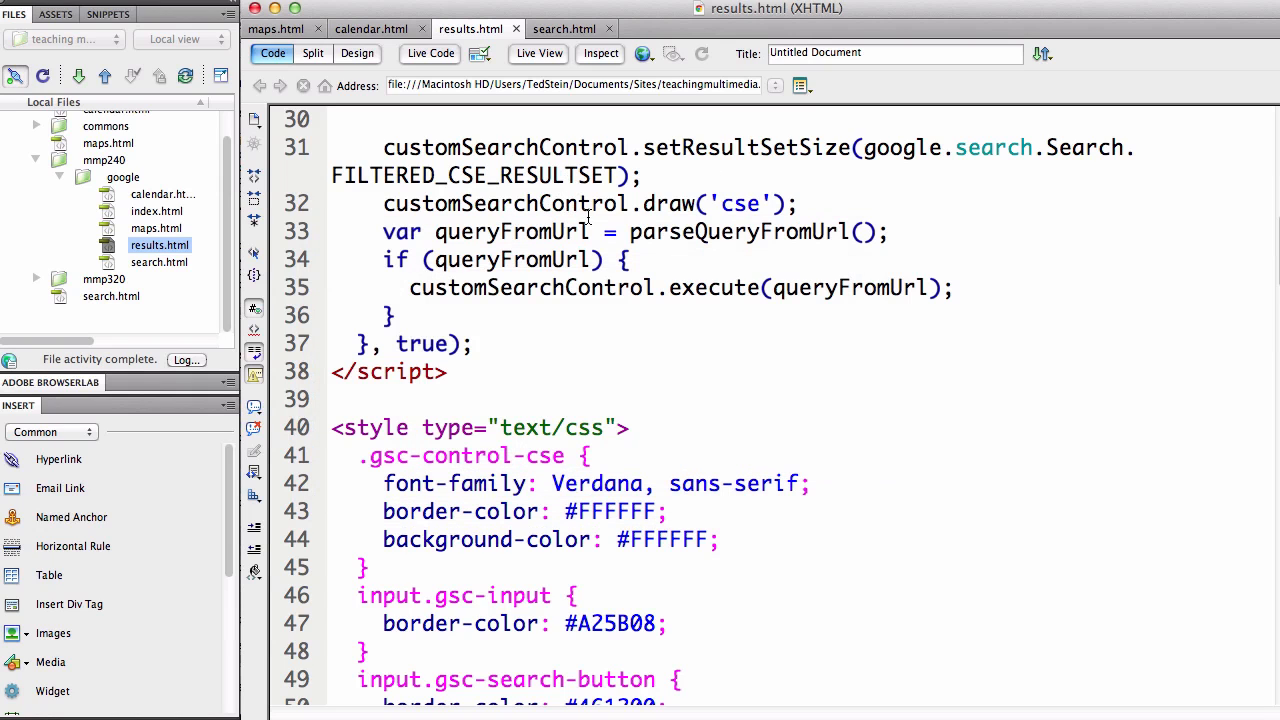
click(563, 28)
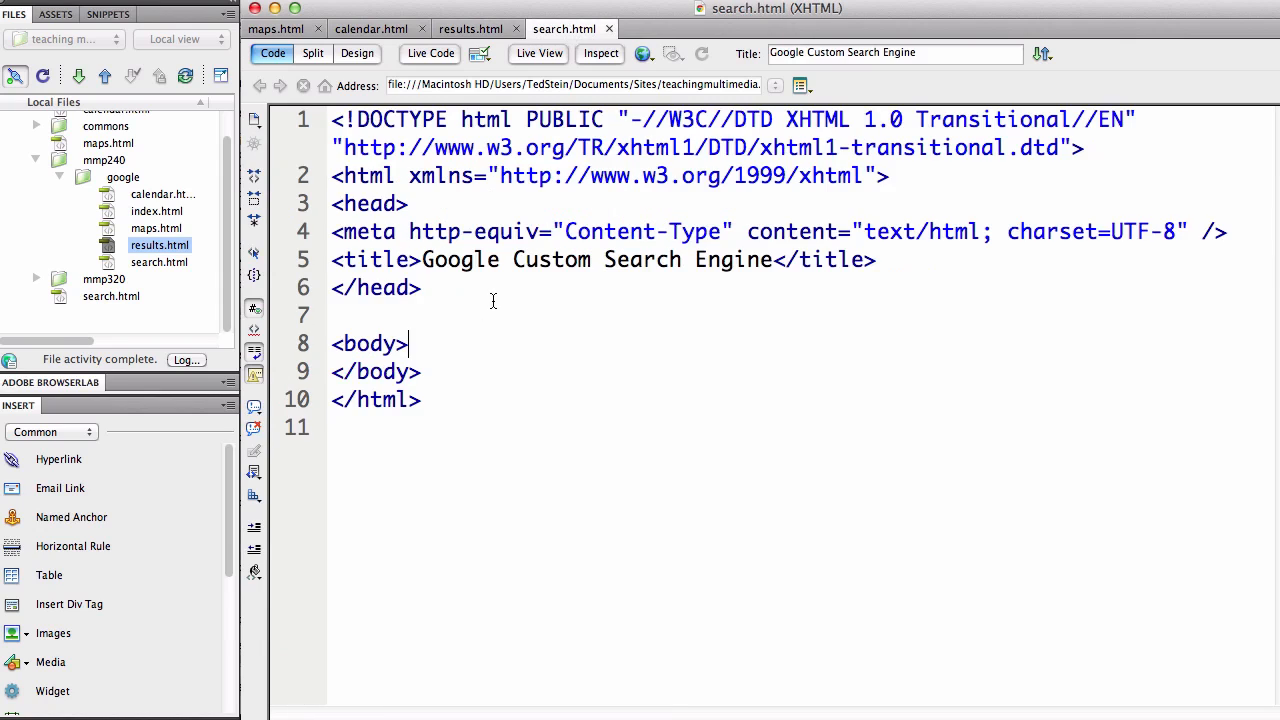
key(Return)
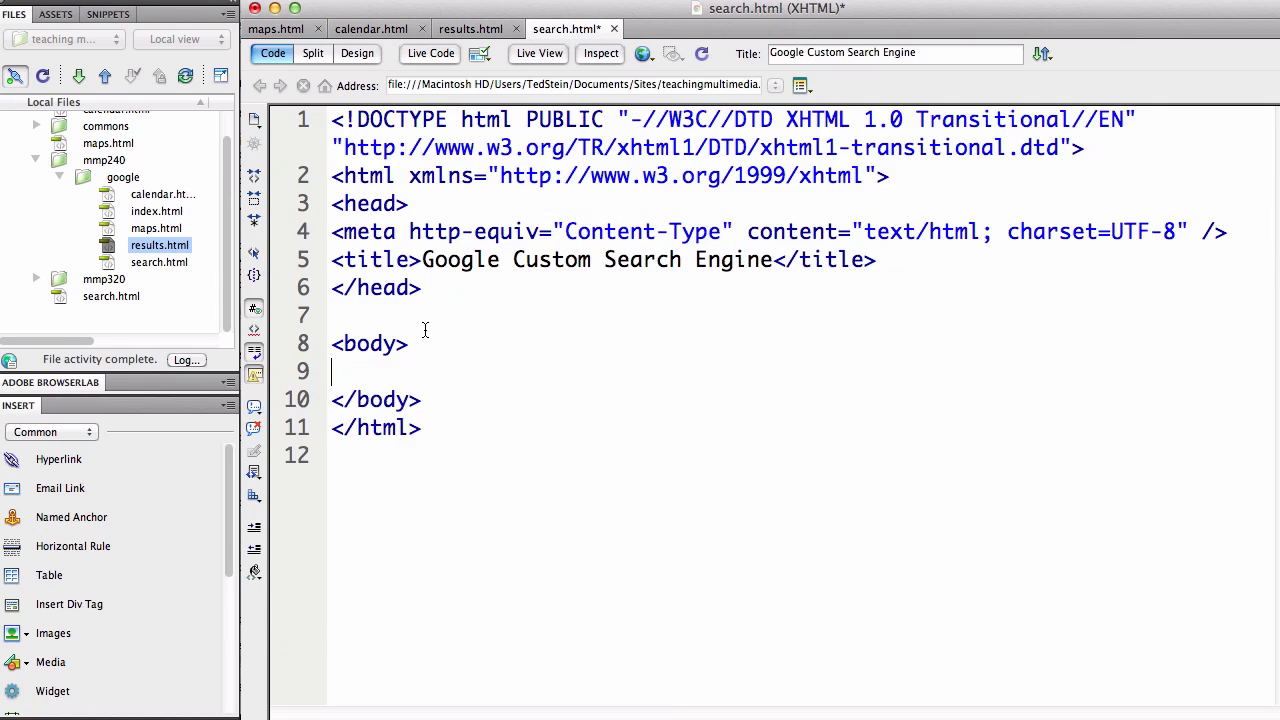
text(<h1>)
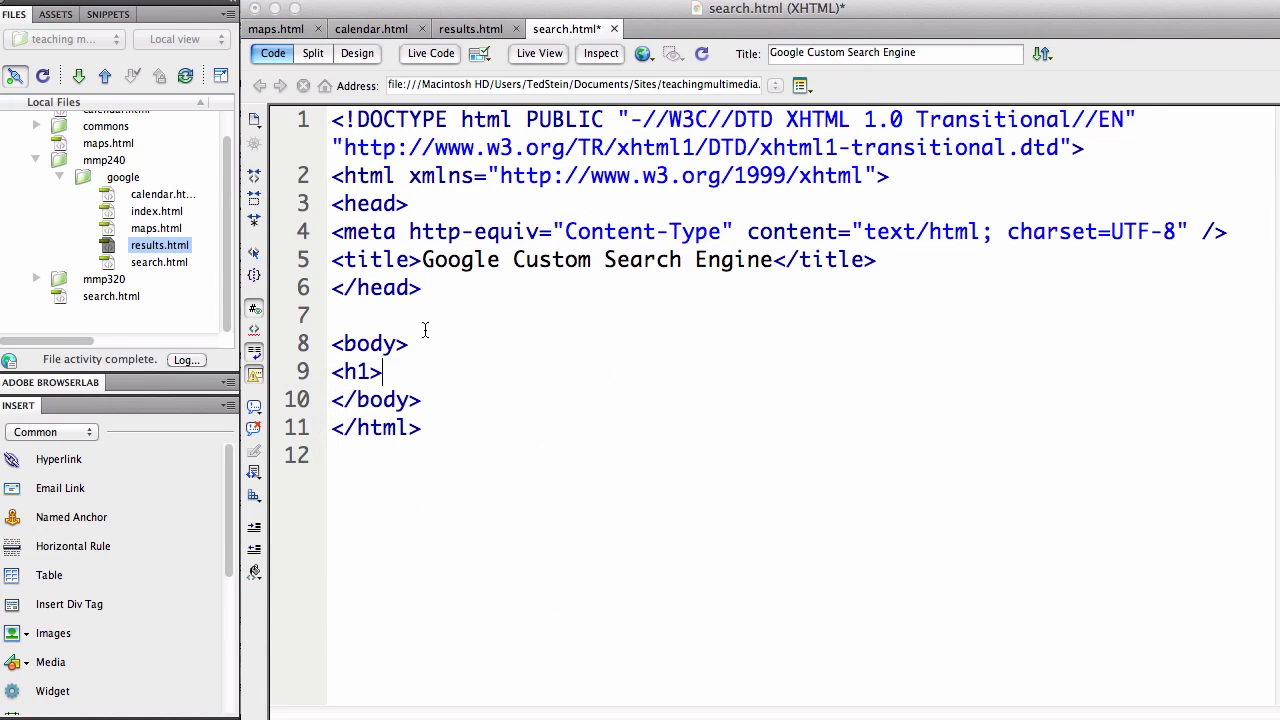
text(my search)
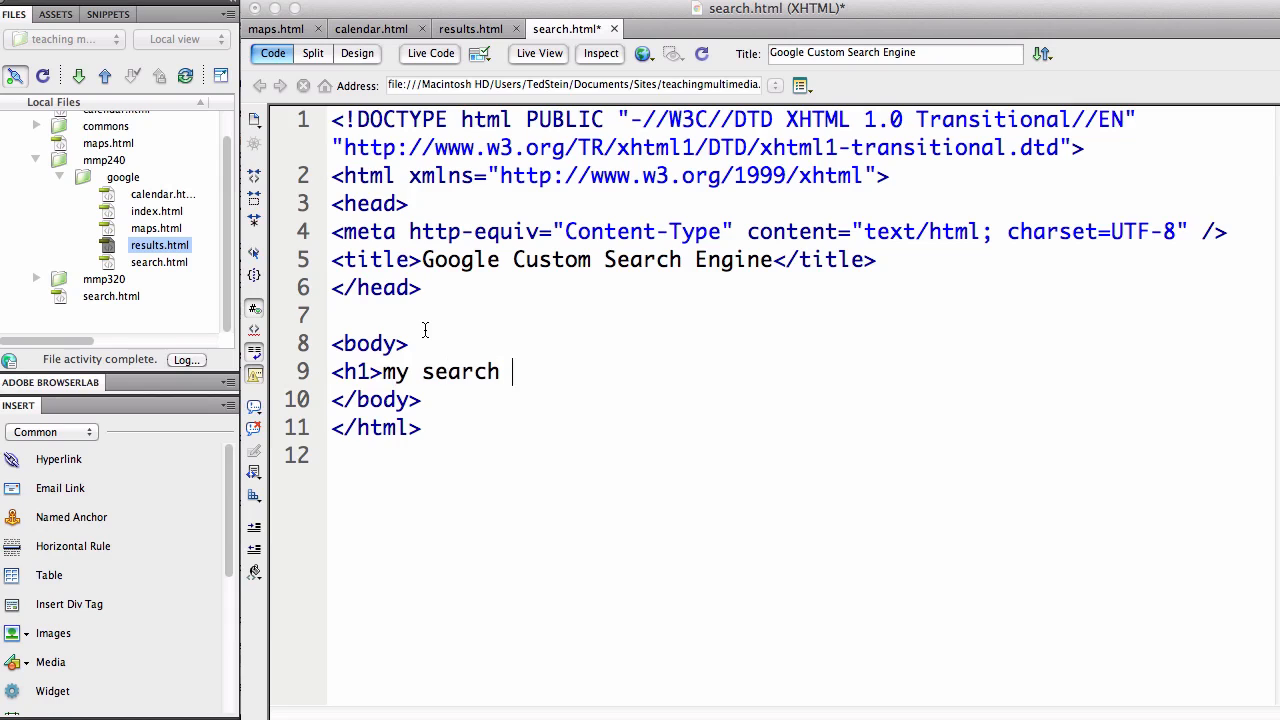
text(page</h1>)
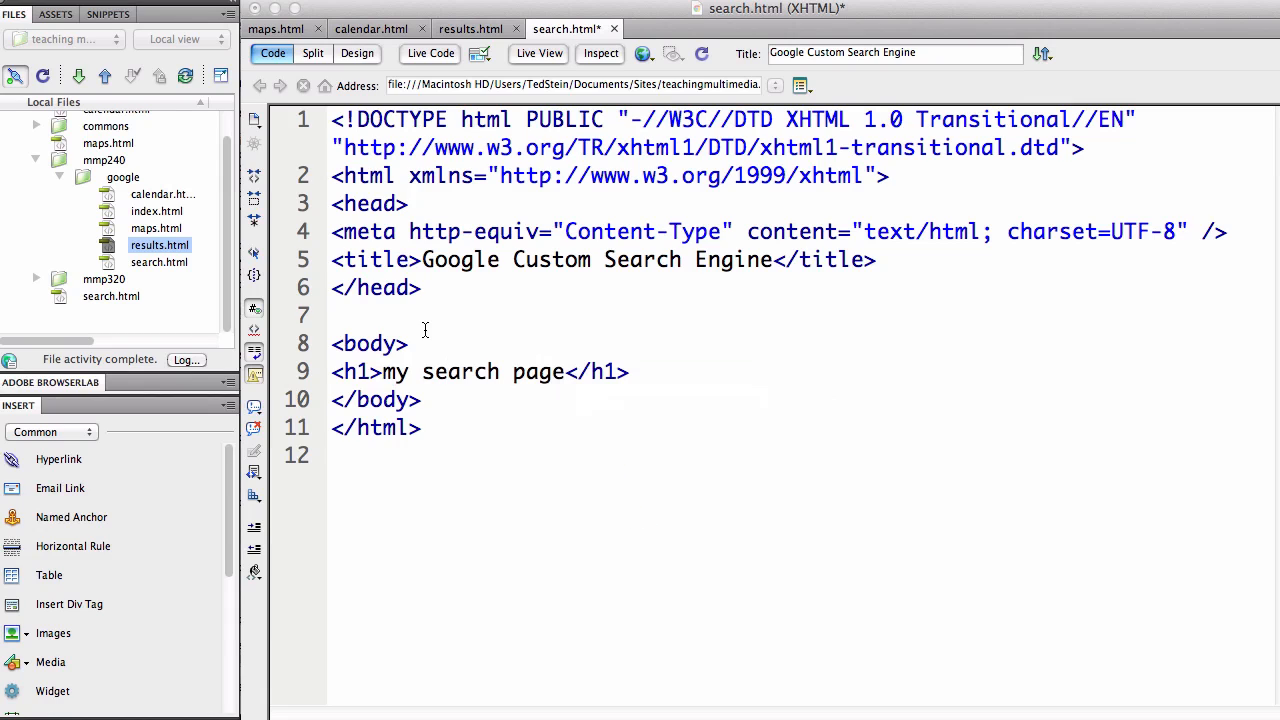
key(Return)
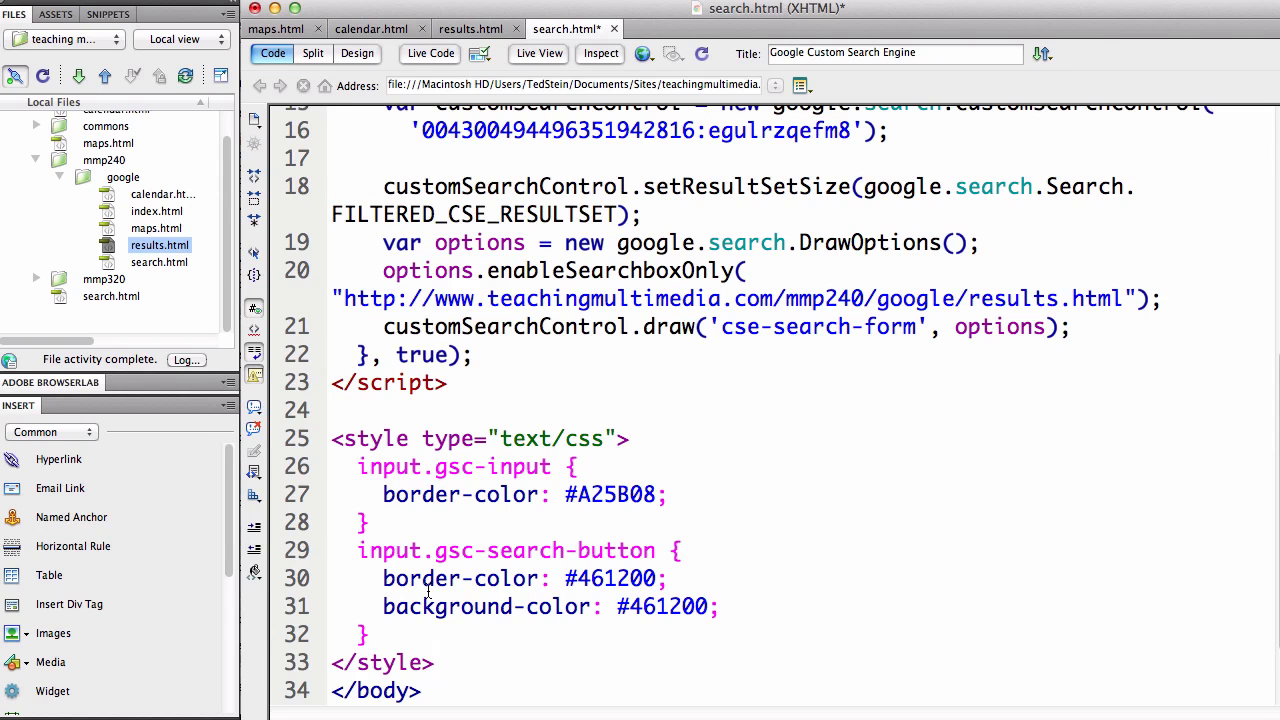
- Paste the search box code and styles below the heading and save search.html
drag(358, 466, 367, 634)
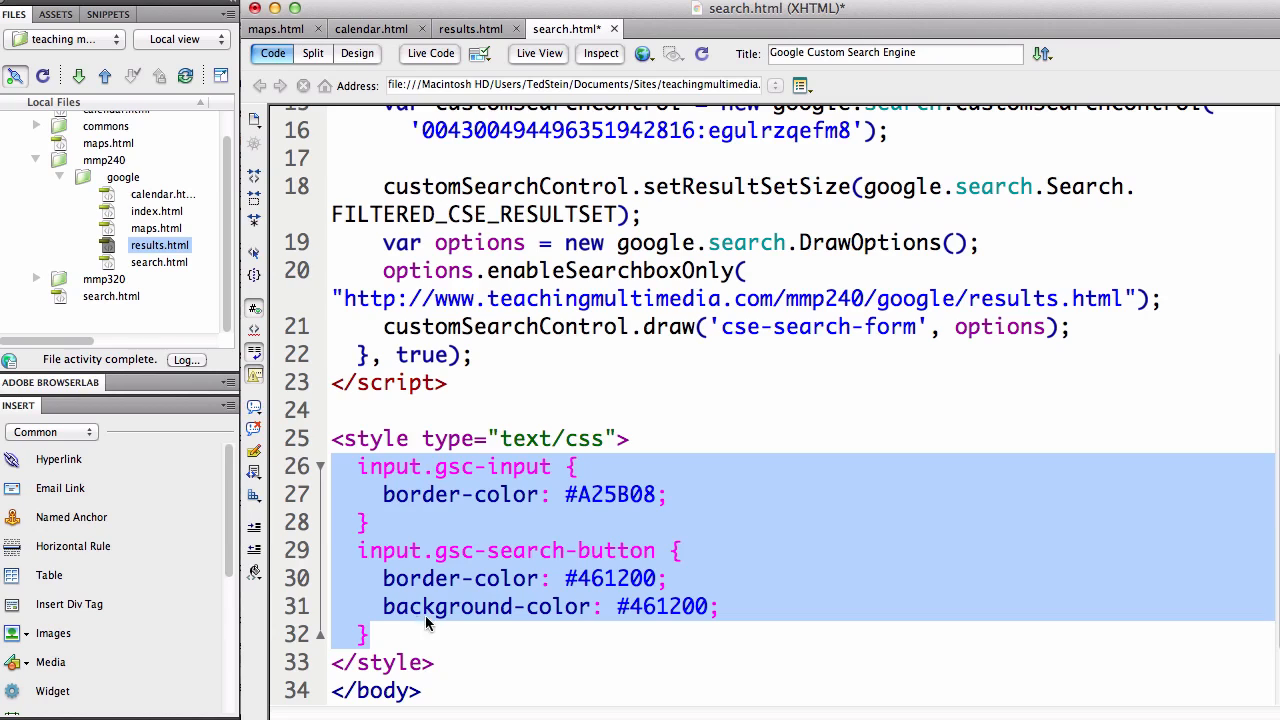
click(543, 400)
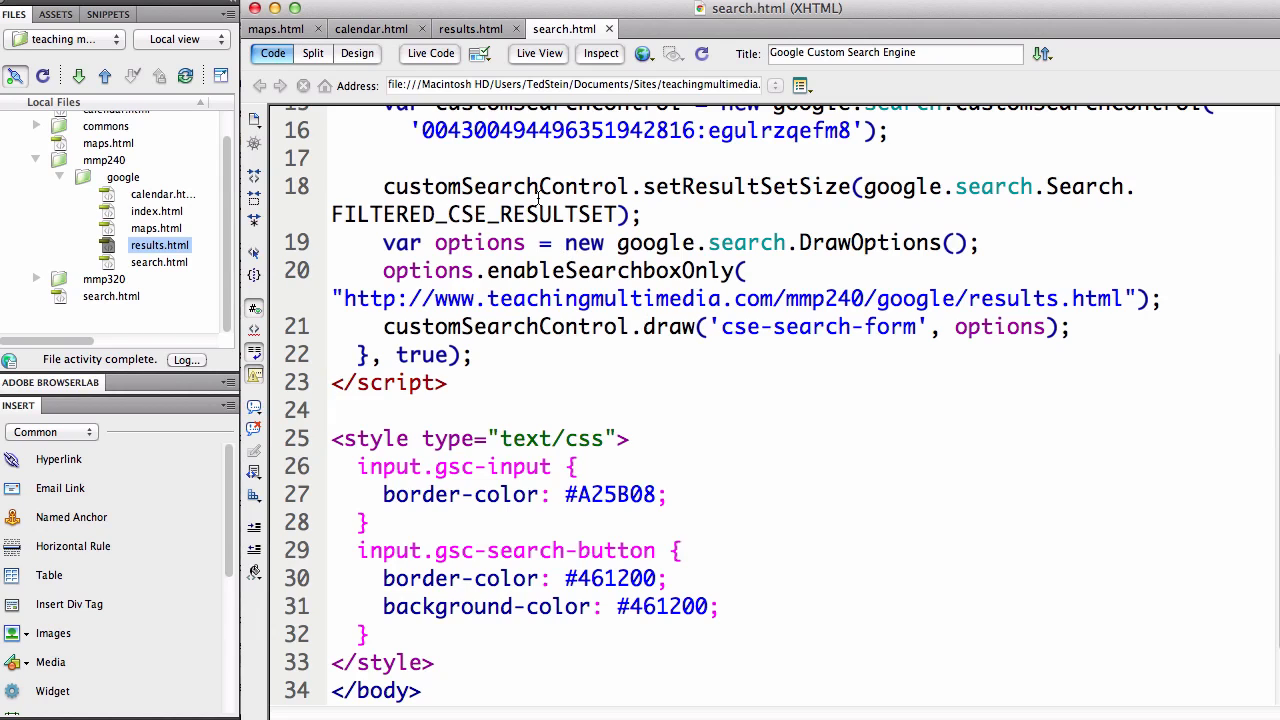
mouse_move(618, 295)
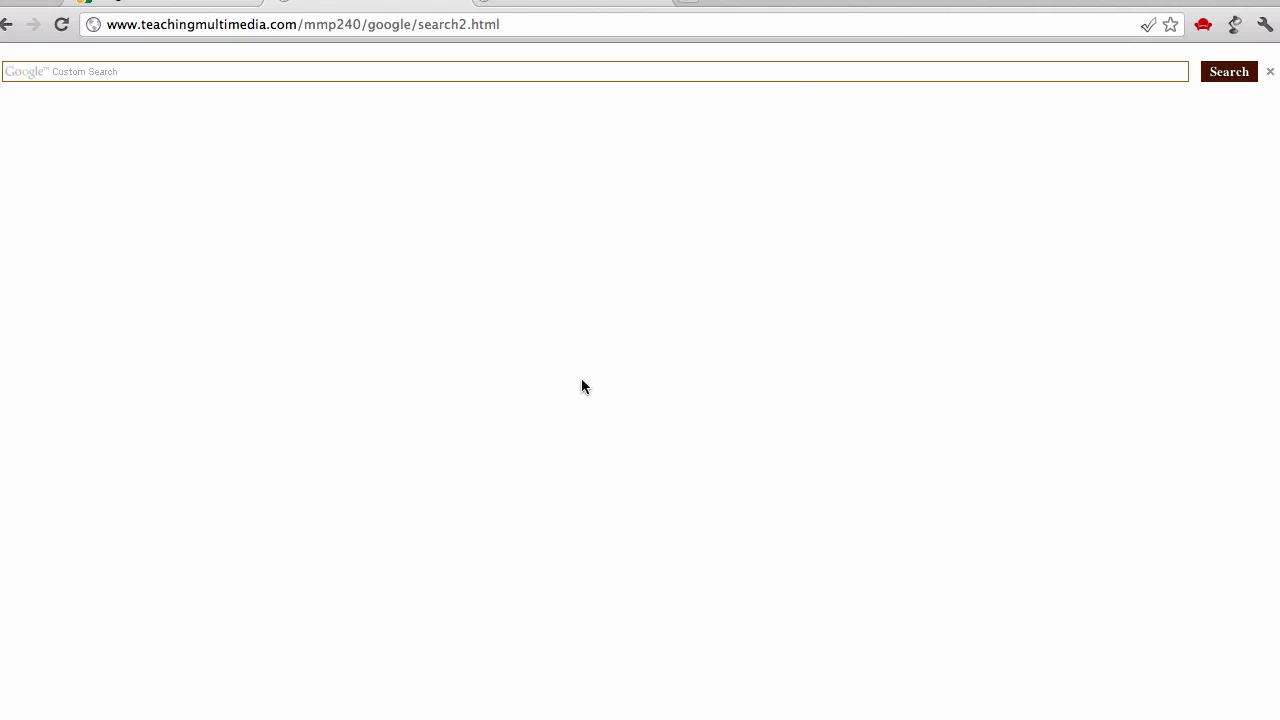
mouse_move(291, 95)
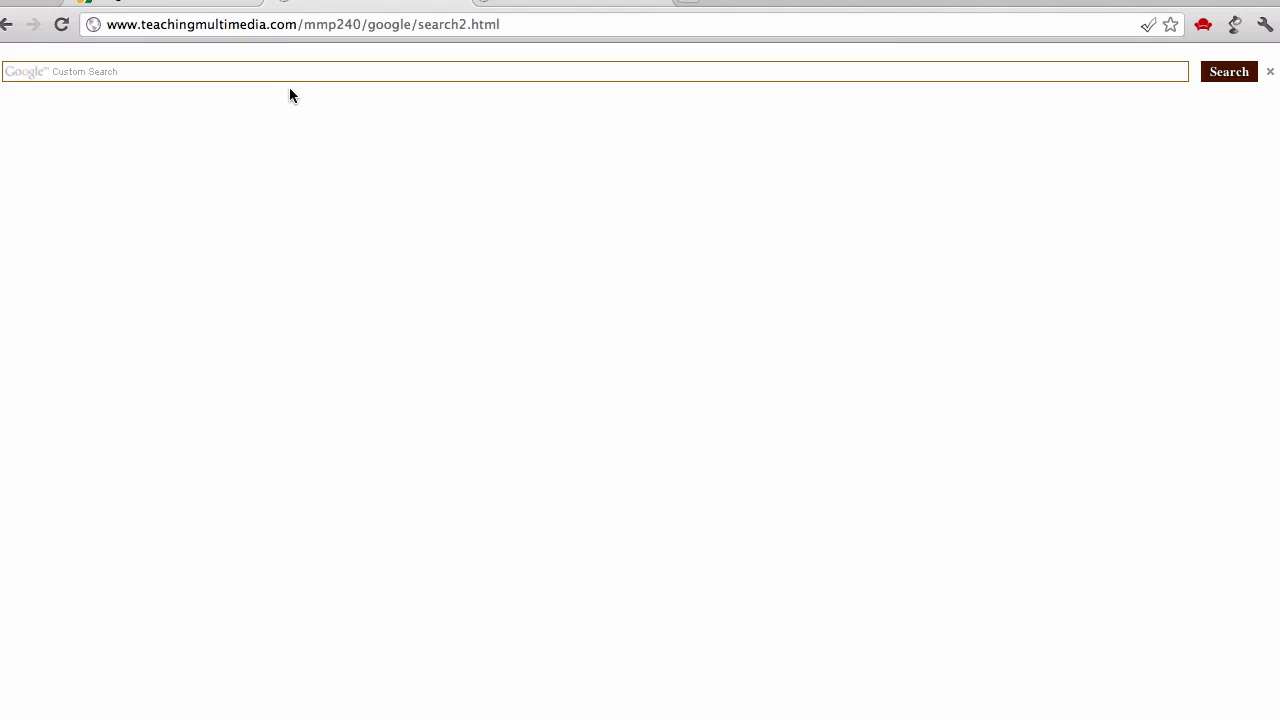
- Enter the query css in the live search2.html styled search box
text(css)
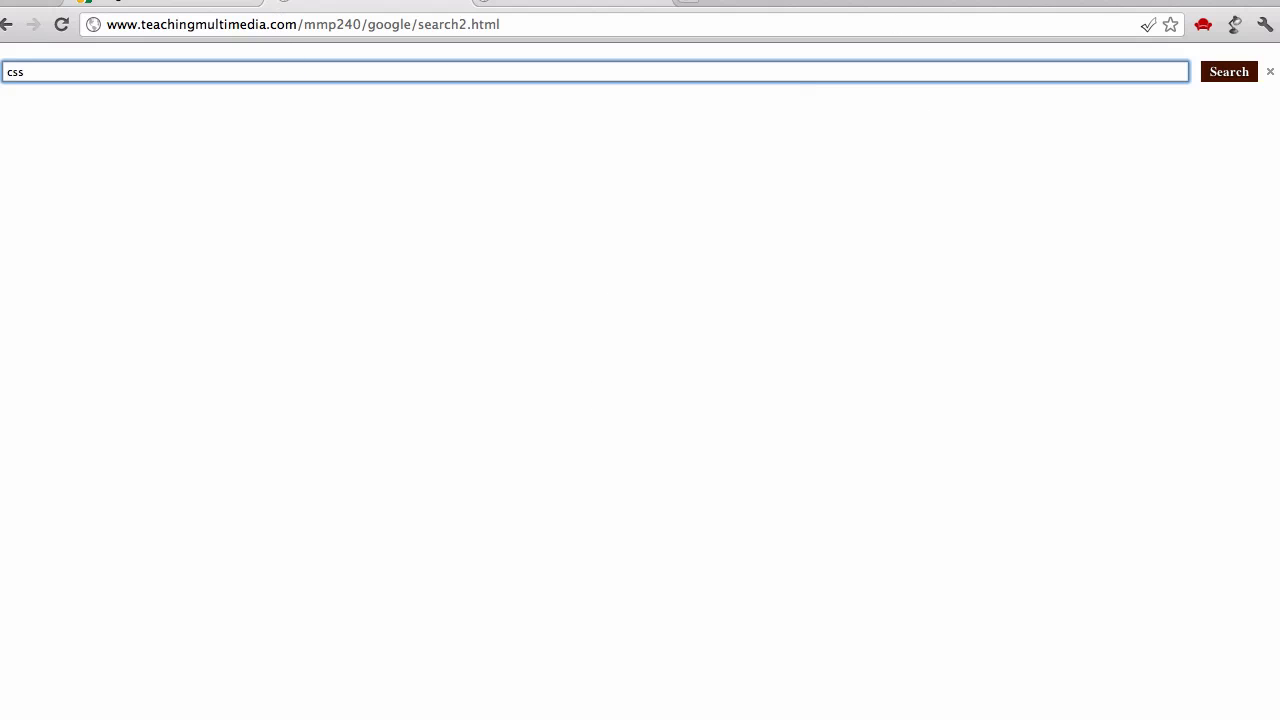
- Submit the css search and review the ~28 site results on results.html?q=css
click(1229, 71)
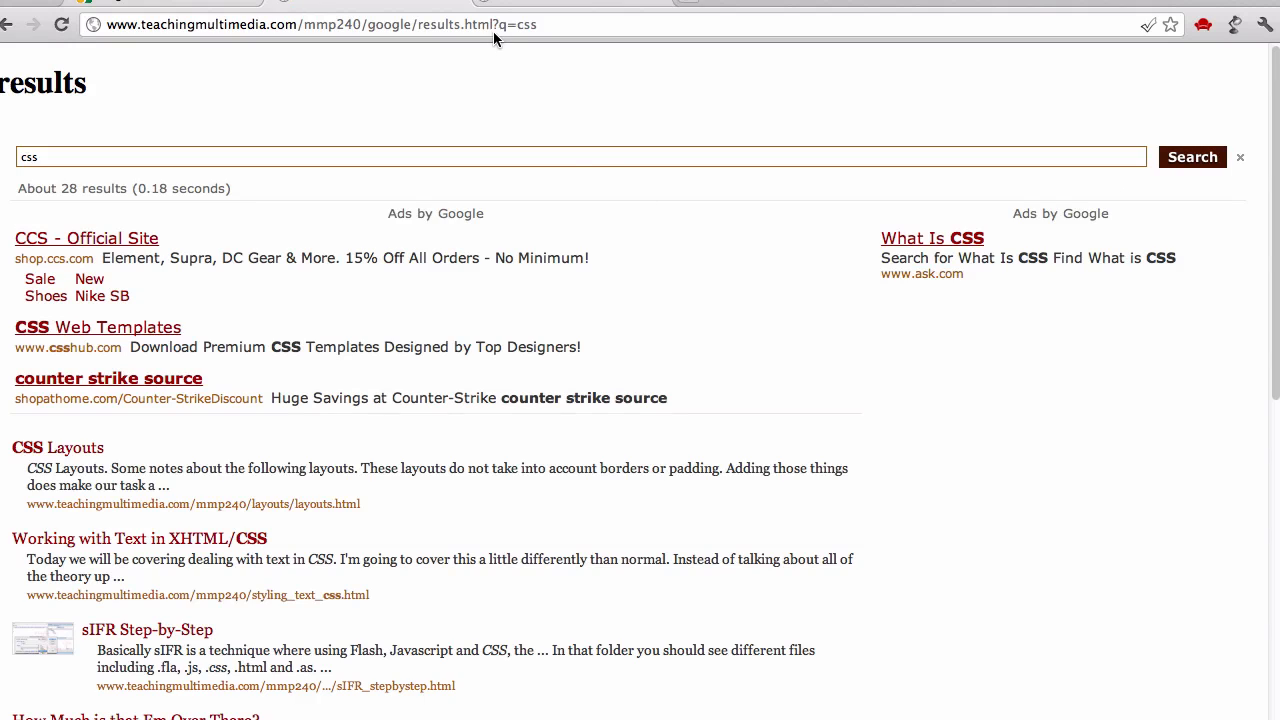
mouse_move(458, 25)
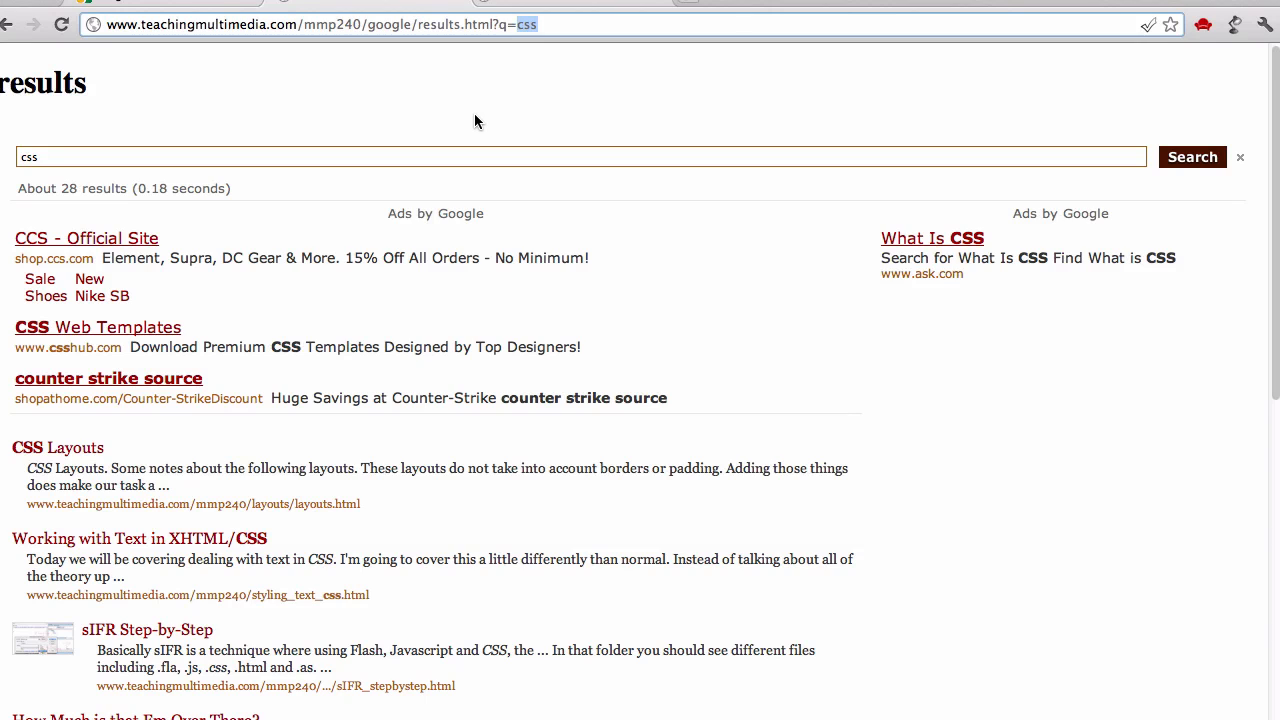
mouse_move(371, 298)
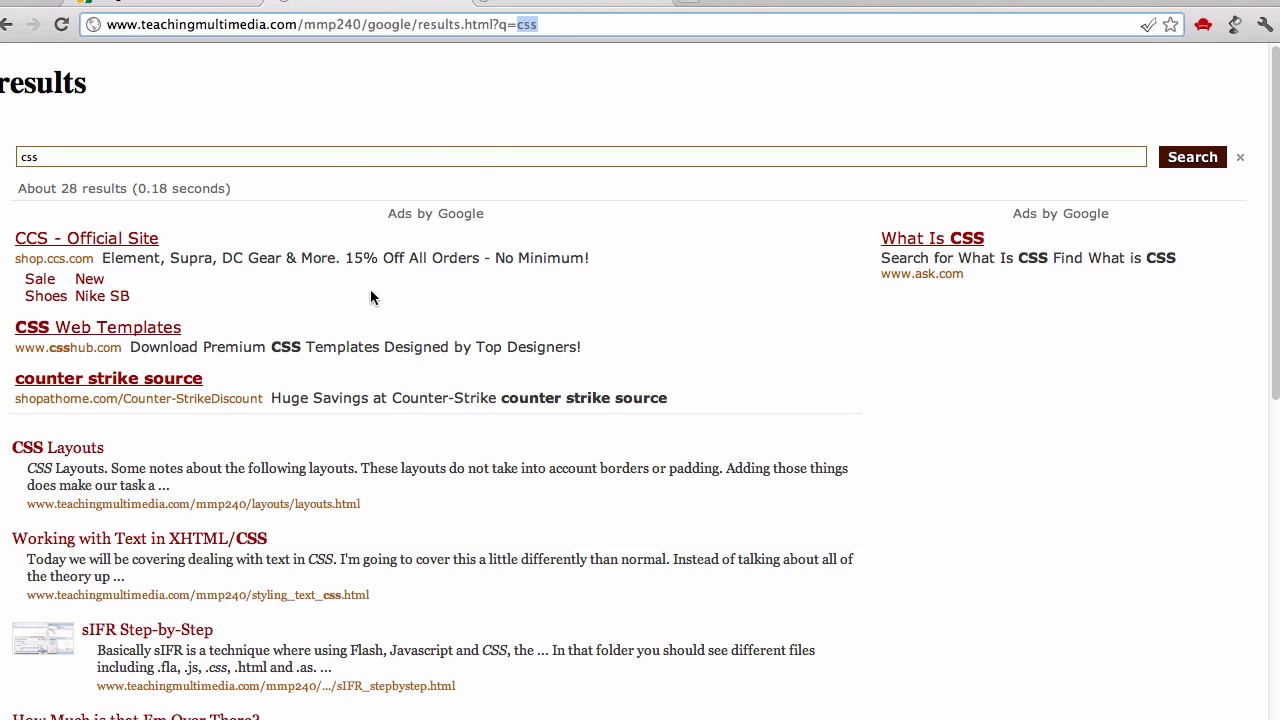
mouse_move(363, 437)
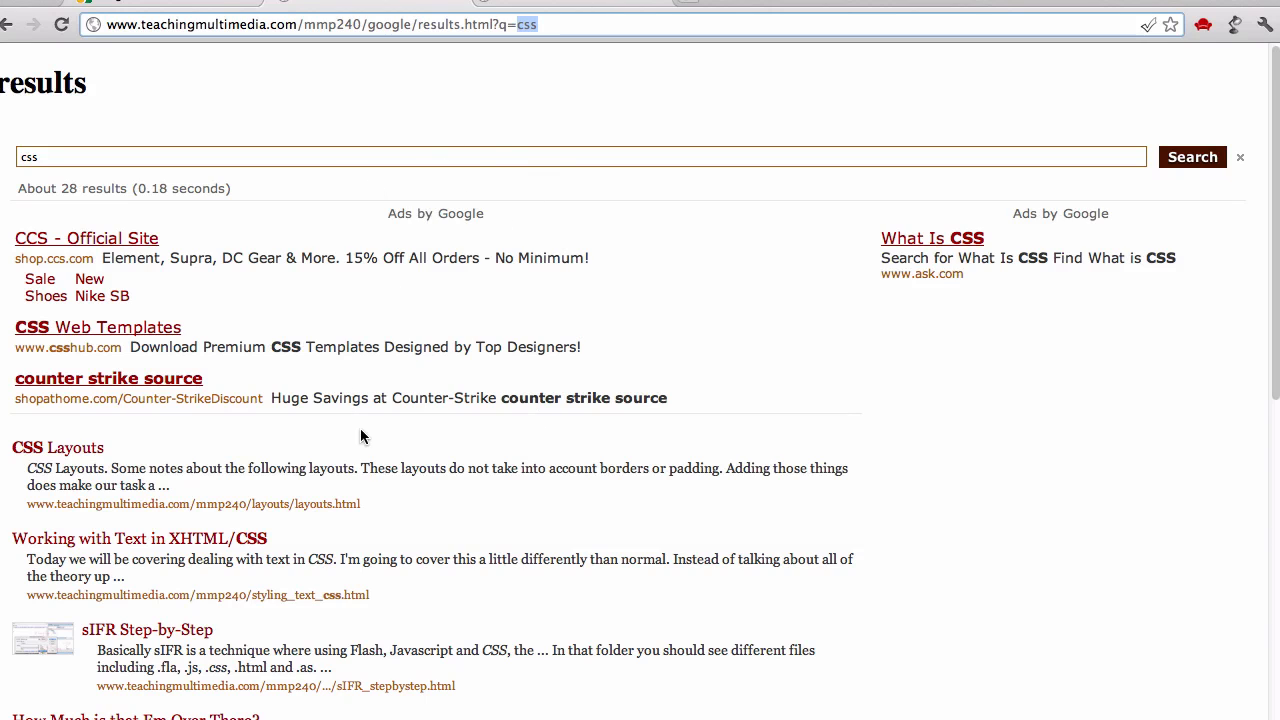
scroll(down, 3)
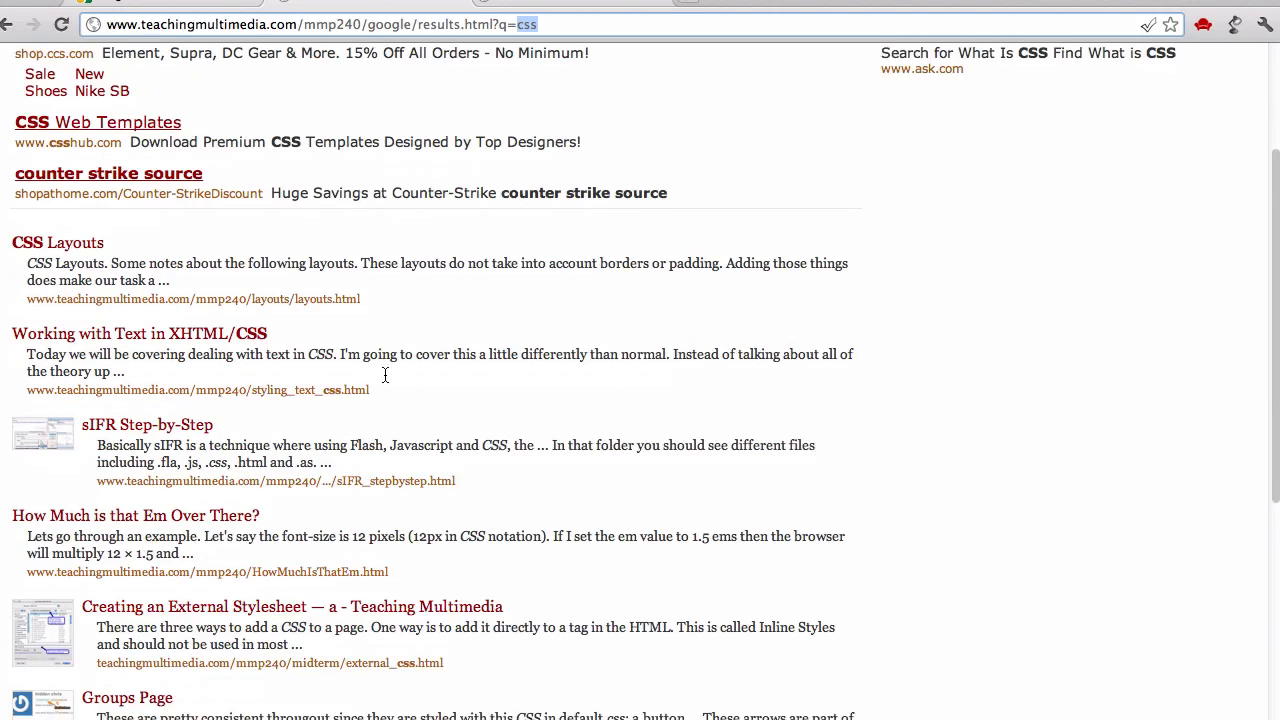
scroll(down, 3)
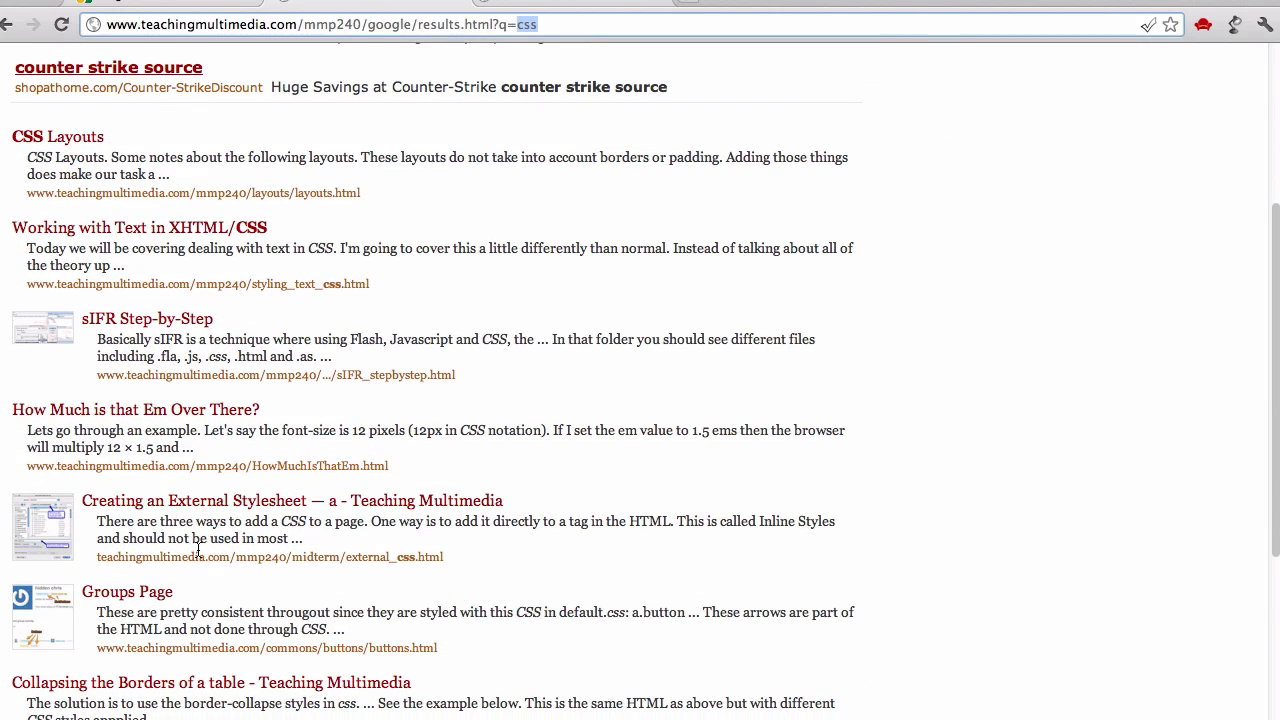
mouse_move(197, 551)
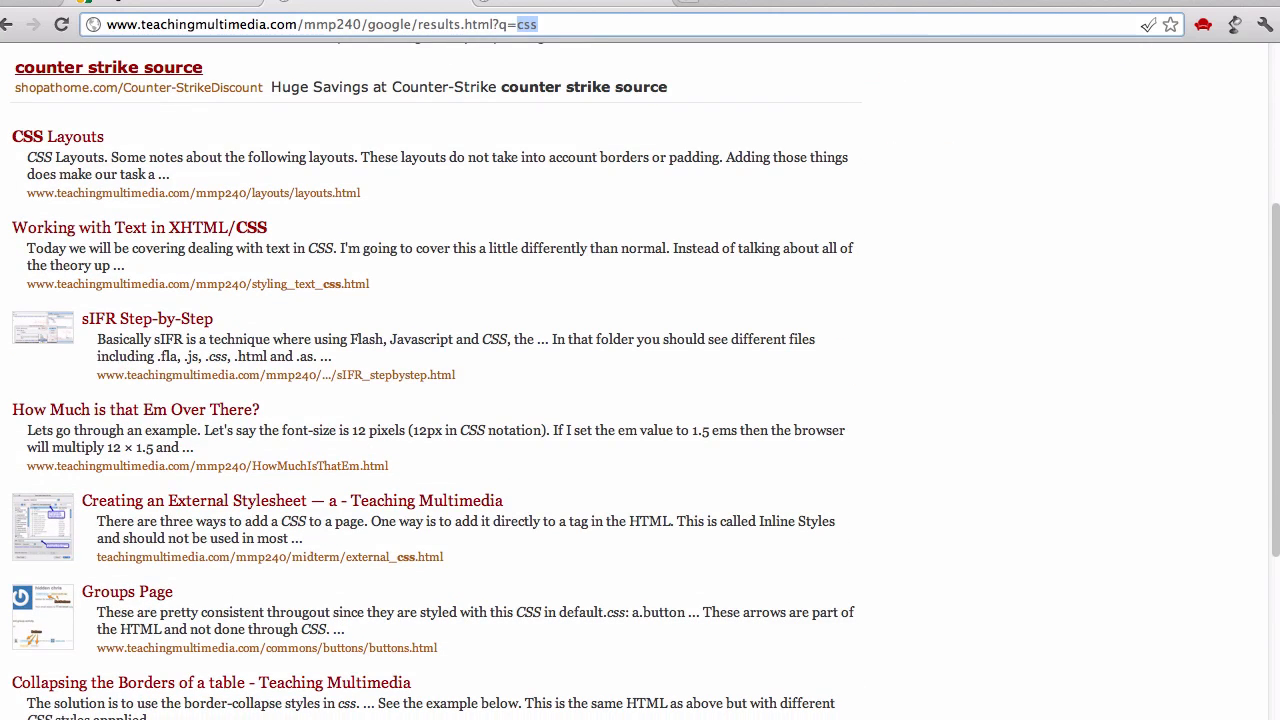
scroll(up, 3)
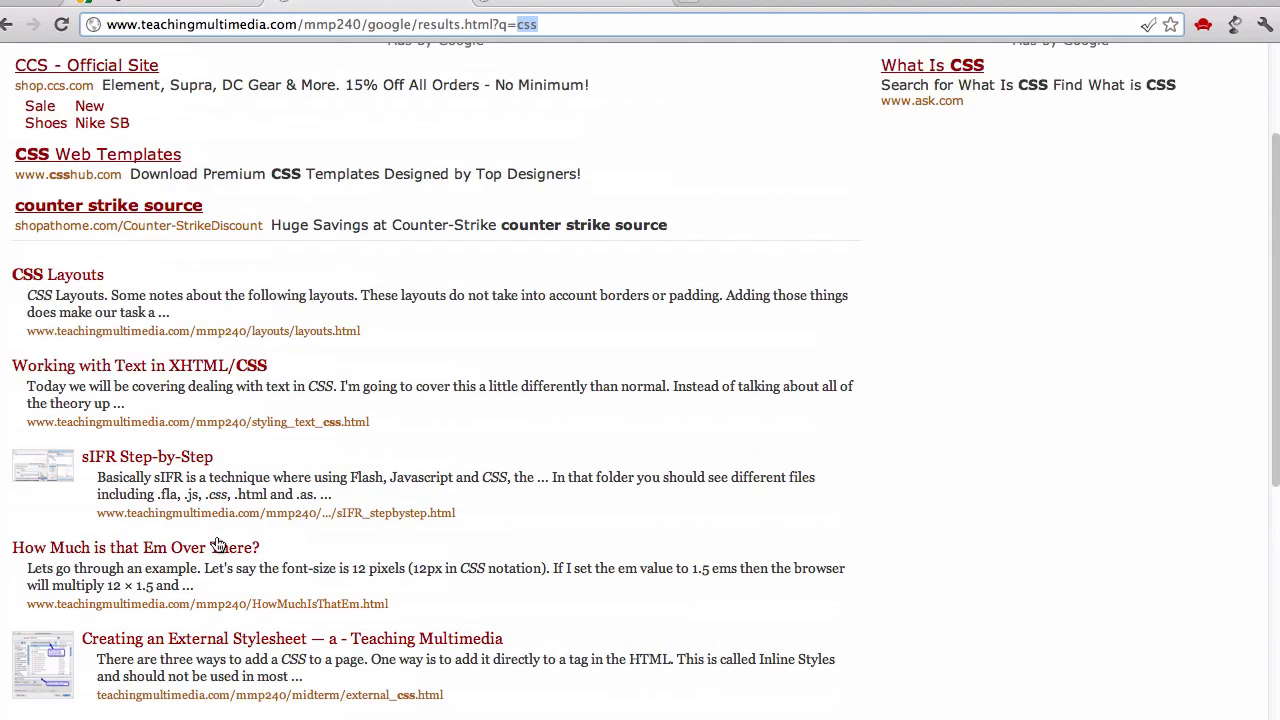
scroll(up, 3)
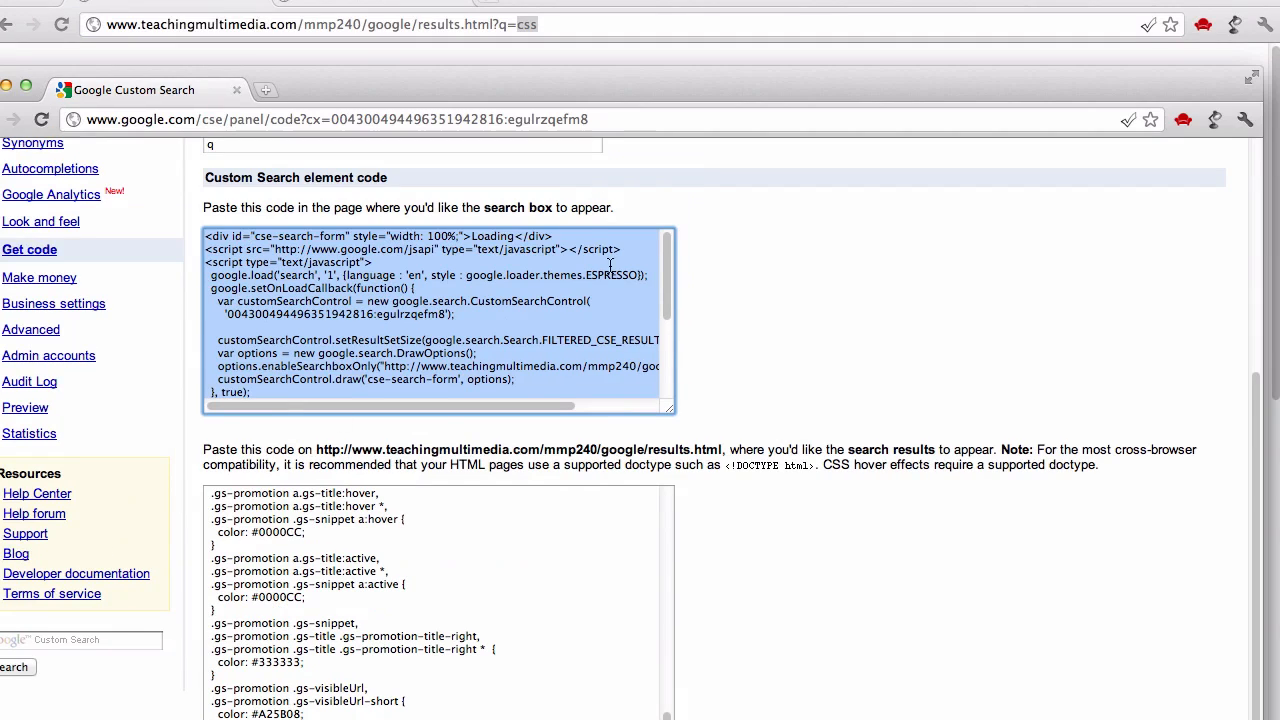
scroll(up, 3)
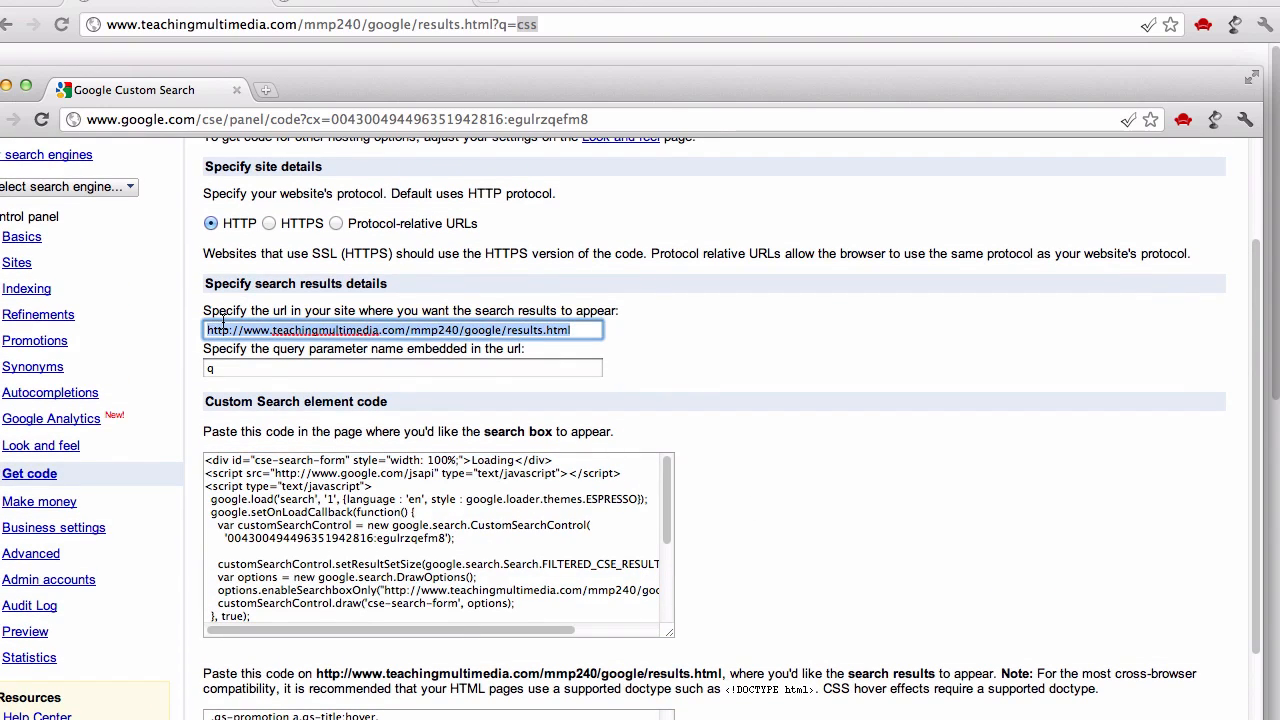
scroll(down, 3)
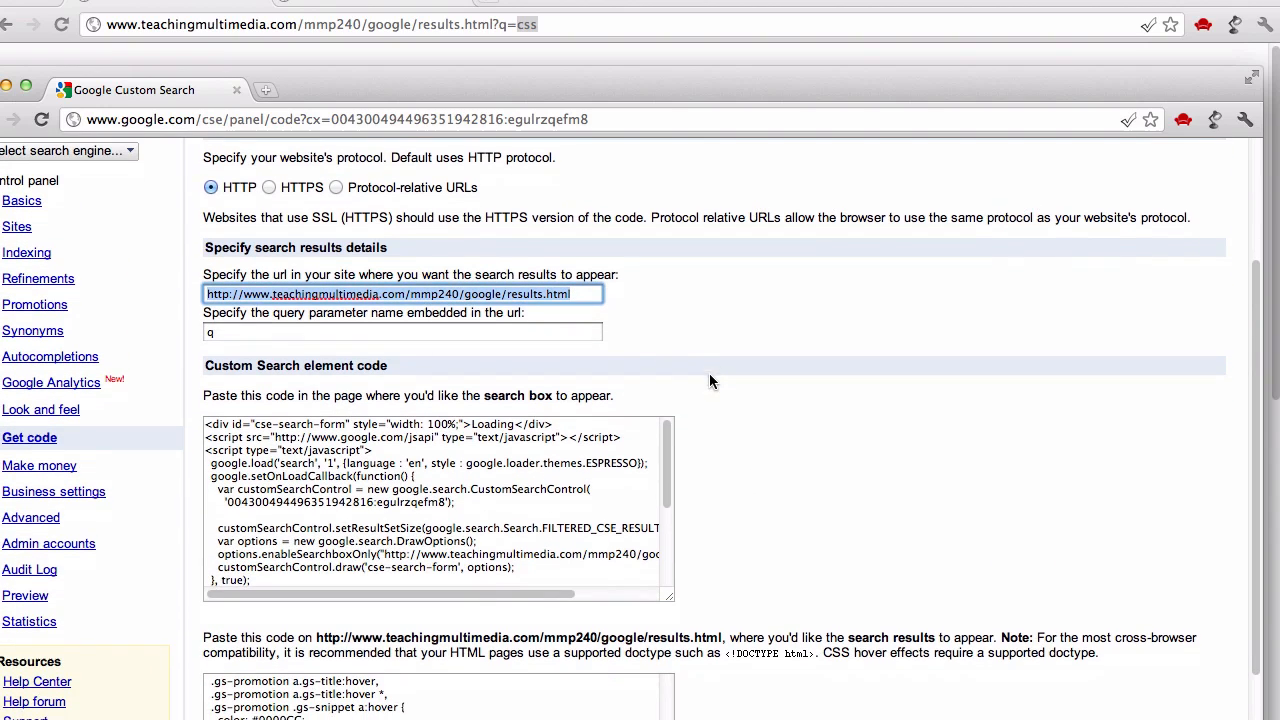
click(438, 500)
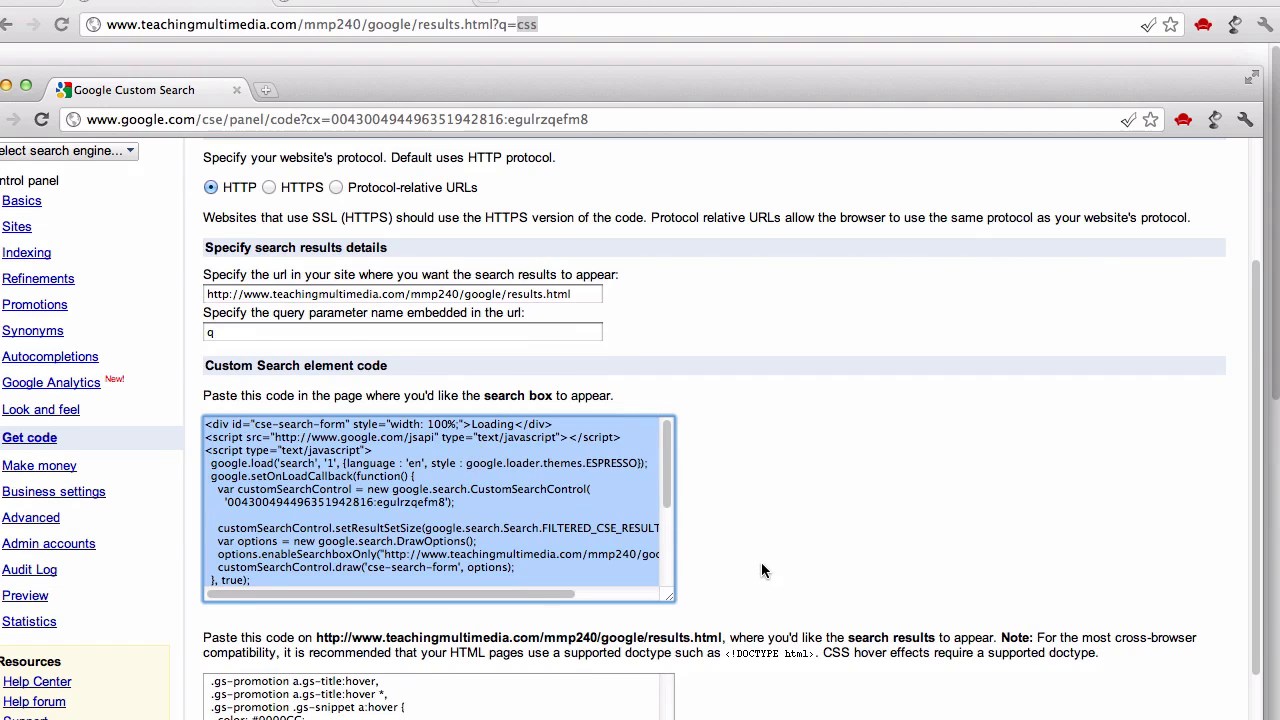
scroll(down, 3)
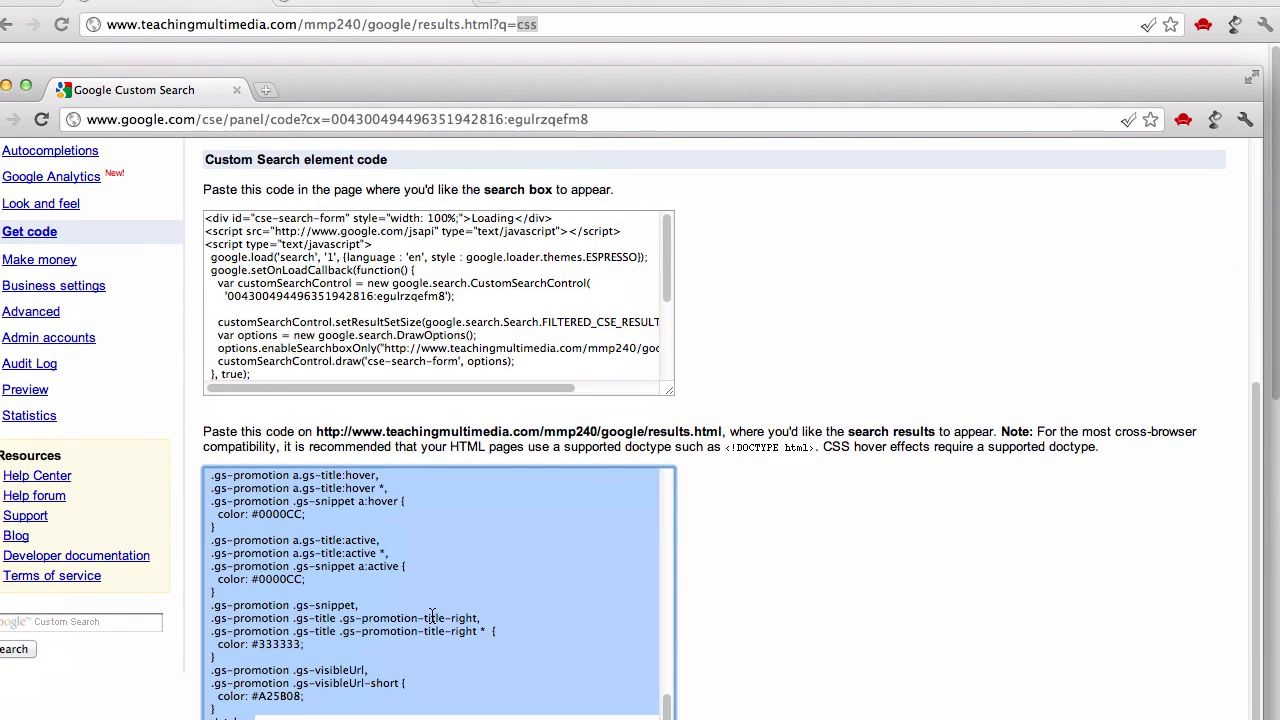